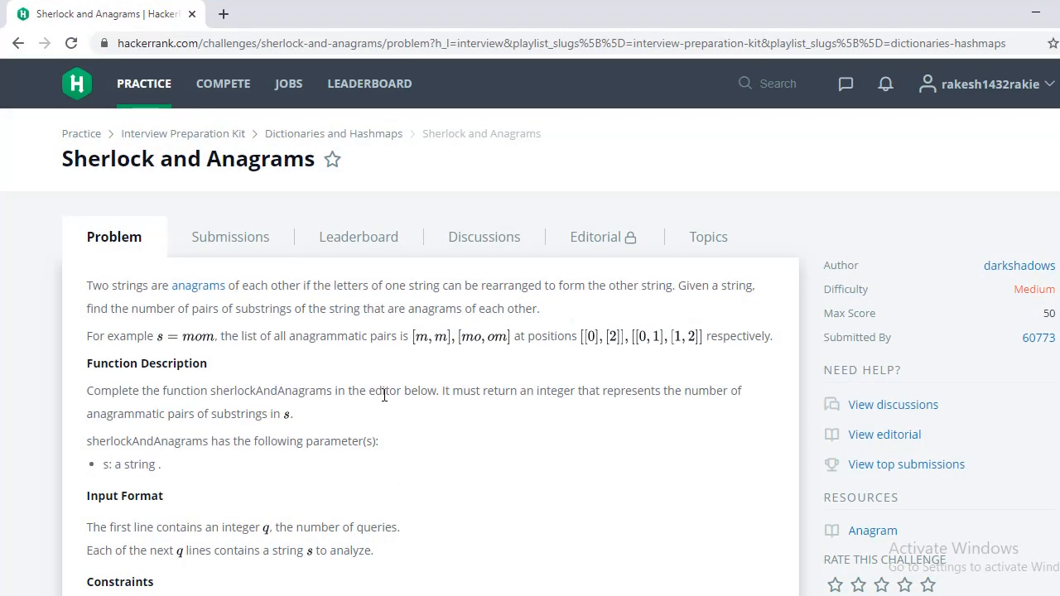
Step: Set s to 'mom' and store its length in n
{"action": "scroll", "scroll_direction": "down", "scroll_amount": 3}
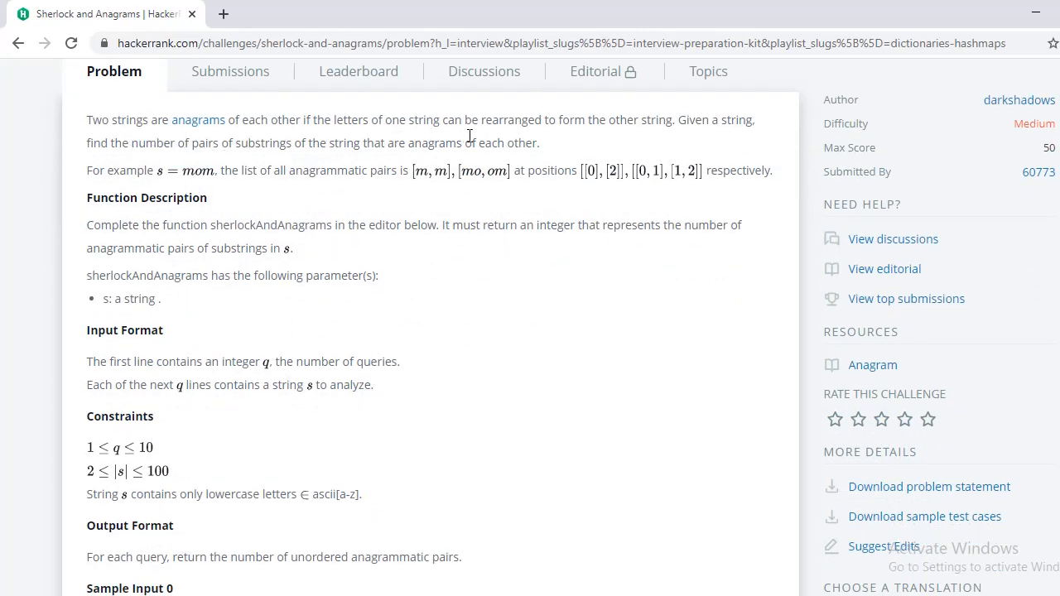
{"action": "mouse_move", "coordinate": [137, 151]}
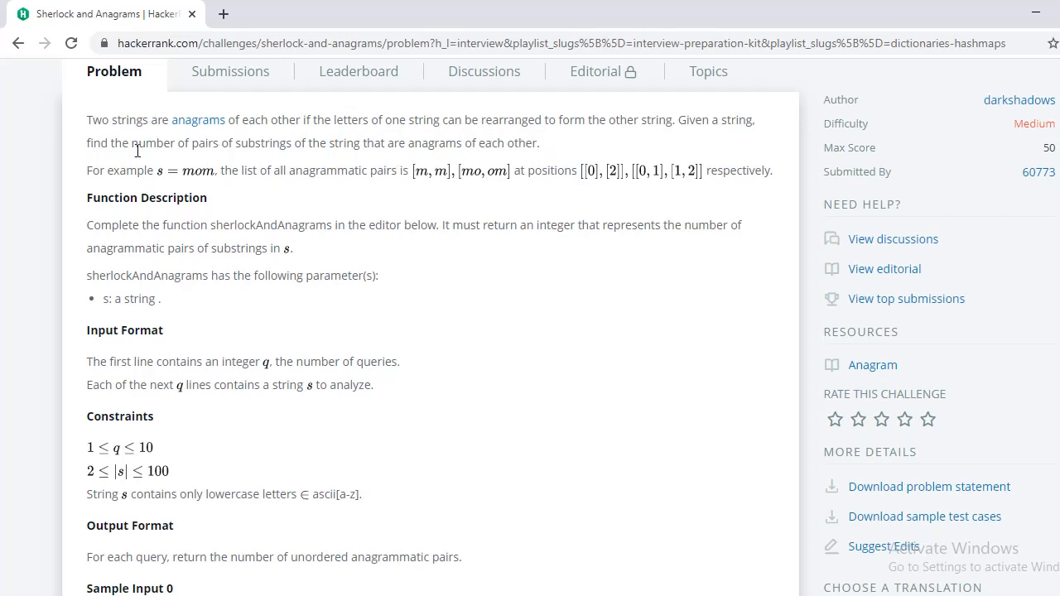
{"action": "mouse_move", "coordinate": [264, 186]}
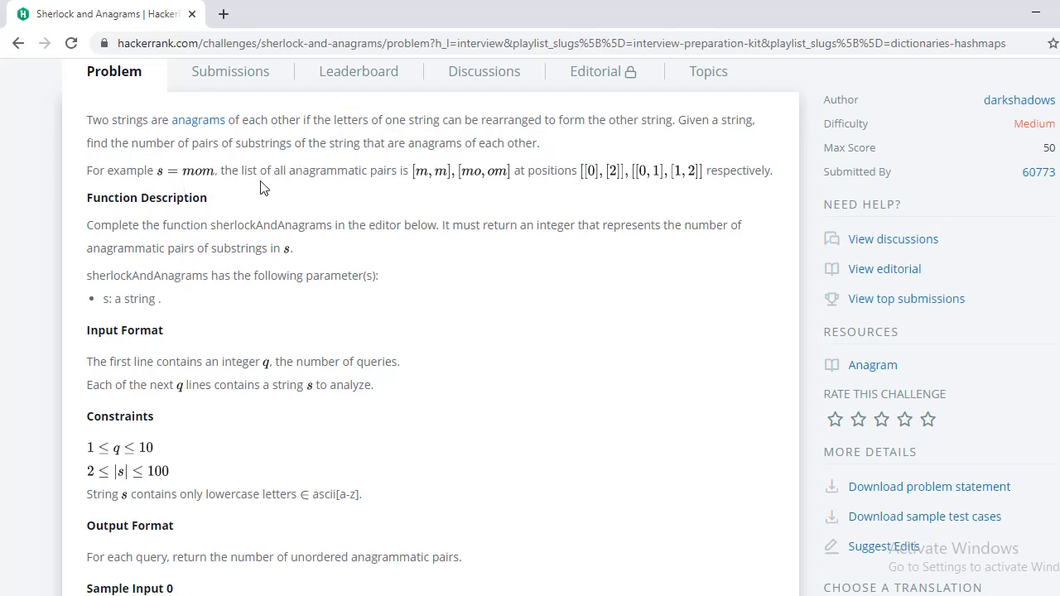
{"action": "mouse_move", "coordinate": [658, 197]}
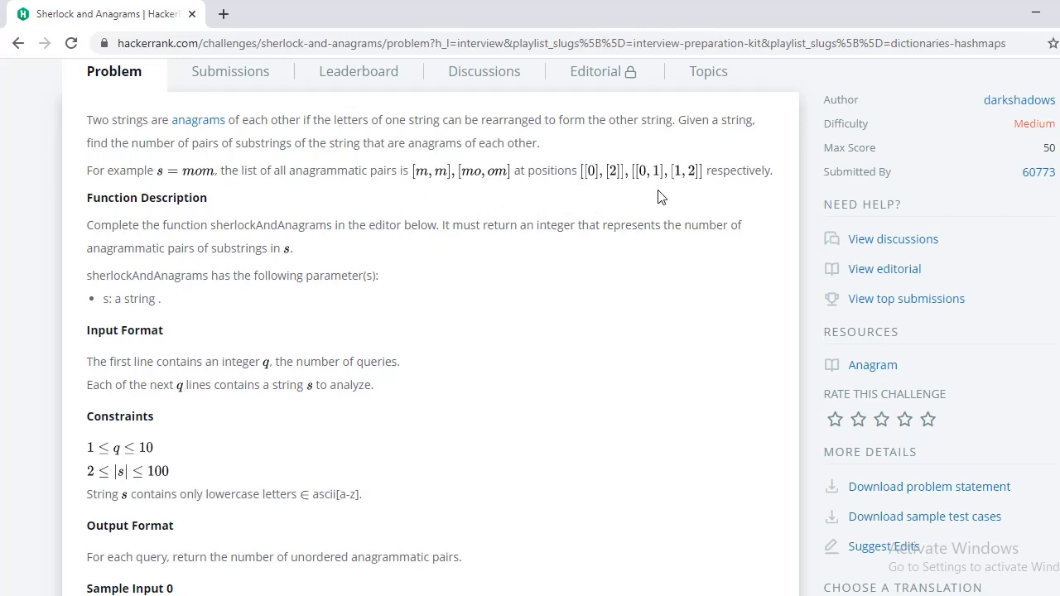
{"action": "mouse_move", "coordinate": [453, 395]}
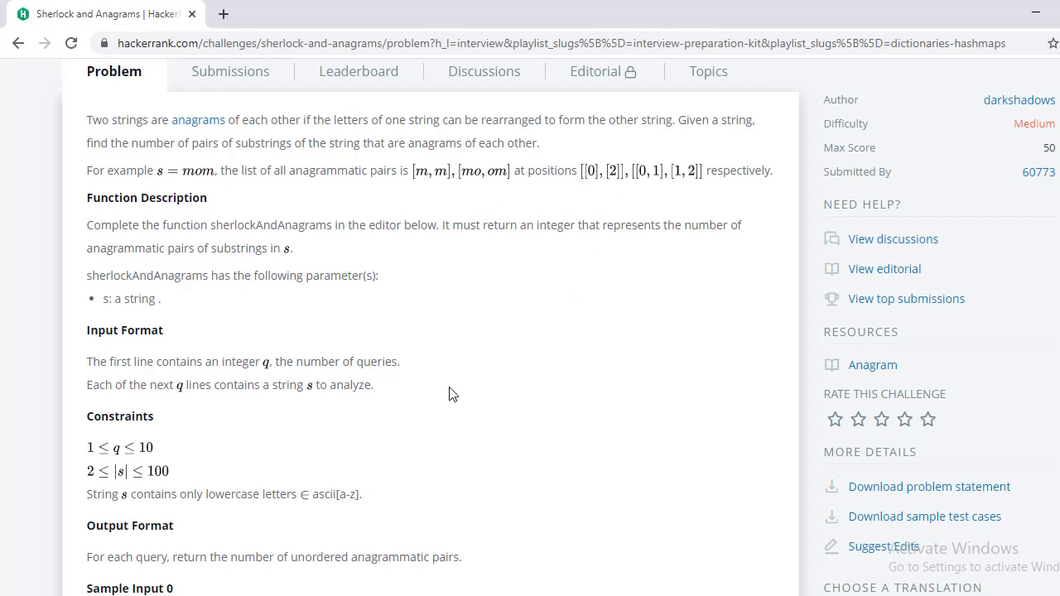
{"action": "scroll", "scroll_direction": "down", "scroll_amount": 3}
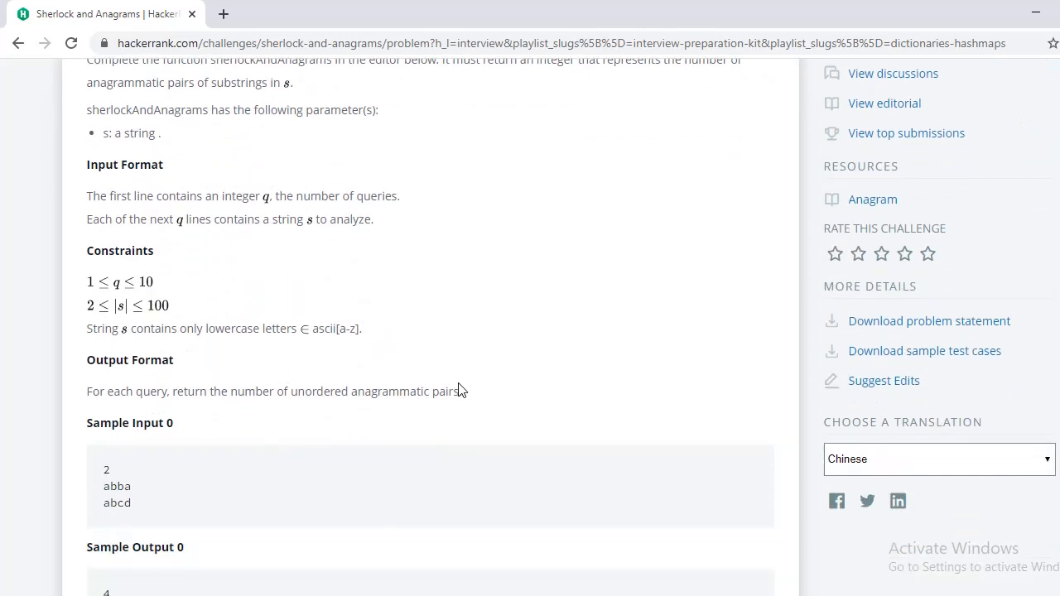
{"action": "scroll", "scroll_direction": "down", "scroll_amount": 3}
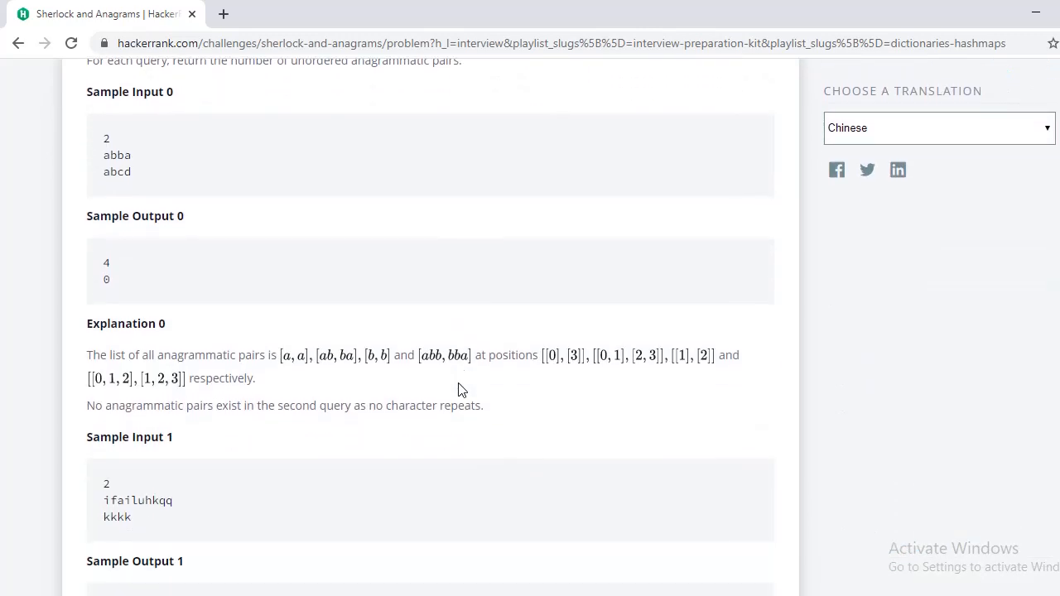
{"action": "scroll", "scroll_direction": "down", "scroll_amount": 3}
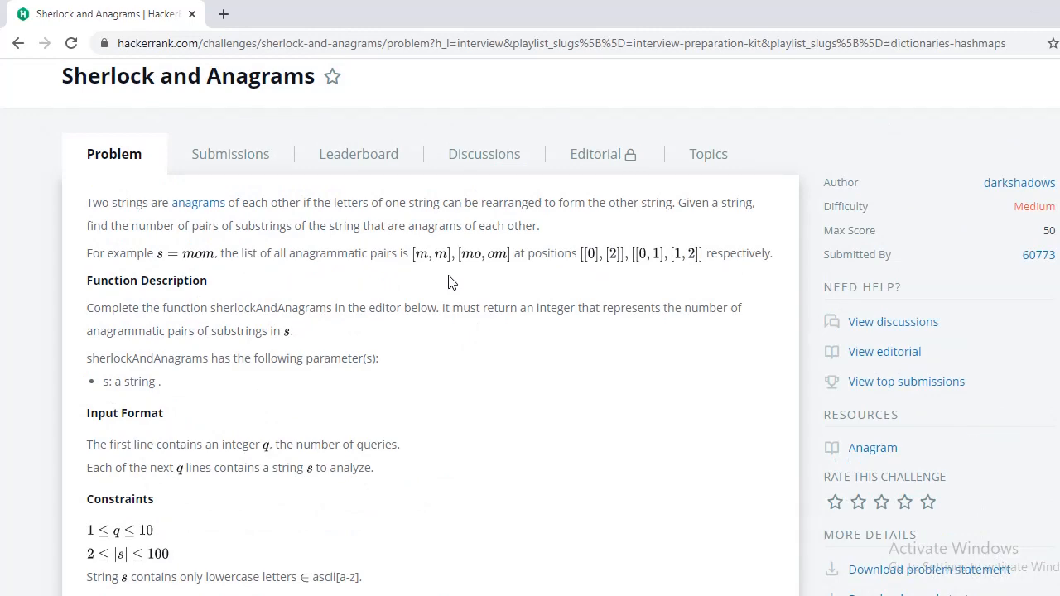
{"action": "scroll", "scroll_direction": "down", "scroll_amount": 3}
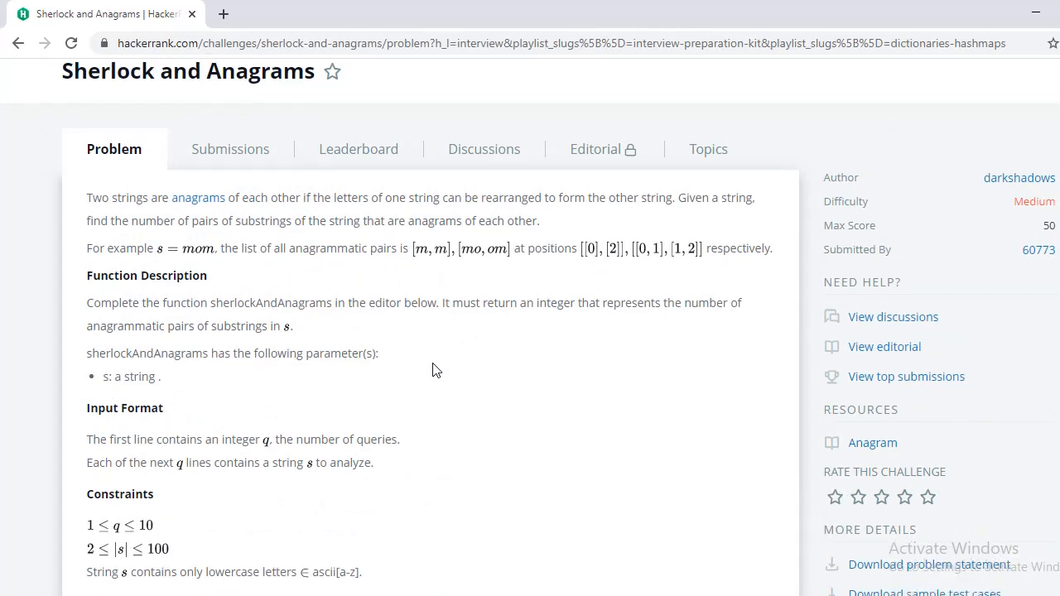
{"action": "scroll", "scroll_direction": "down", "scroll_amount": 3}
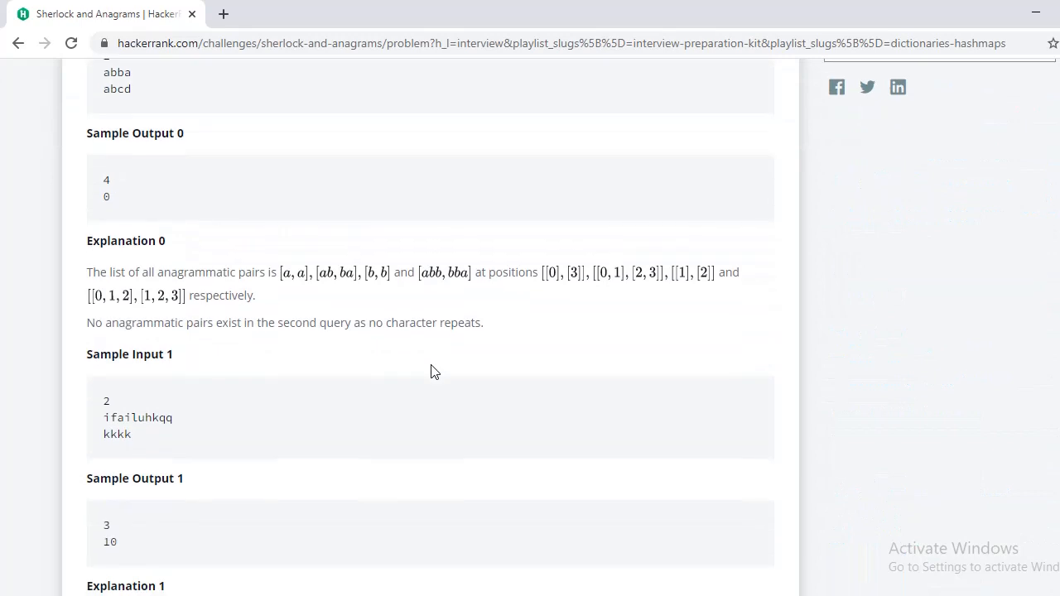
{"action": "scroll", "scroll_direction": "down", "scroll_amount": 3}
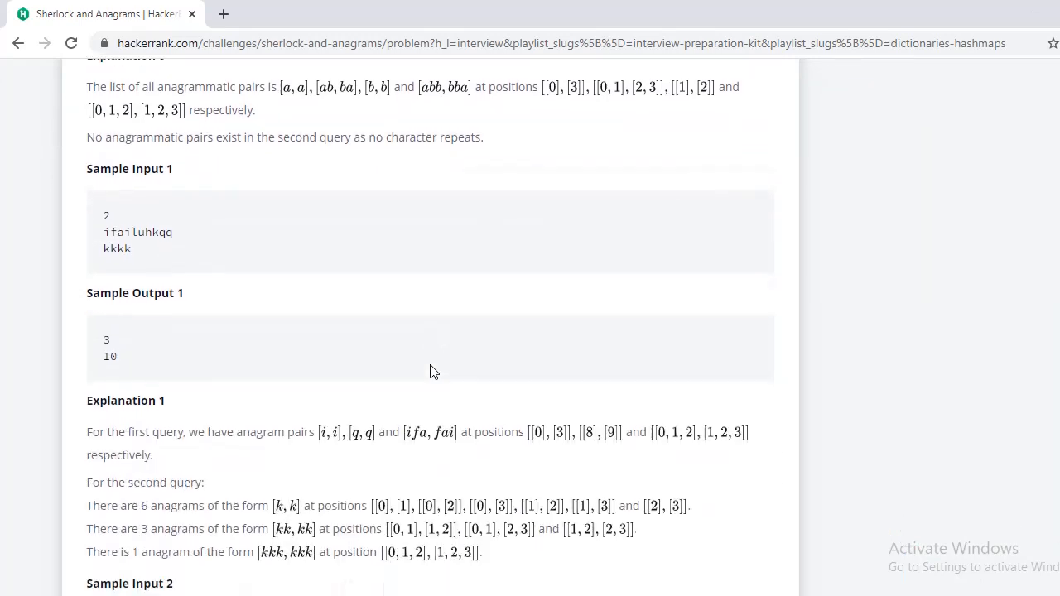
{"action": "scroll", "scroll_direction": "down", "scroll_amount": 3}
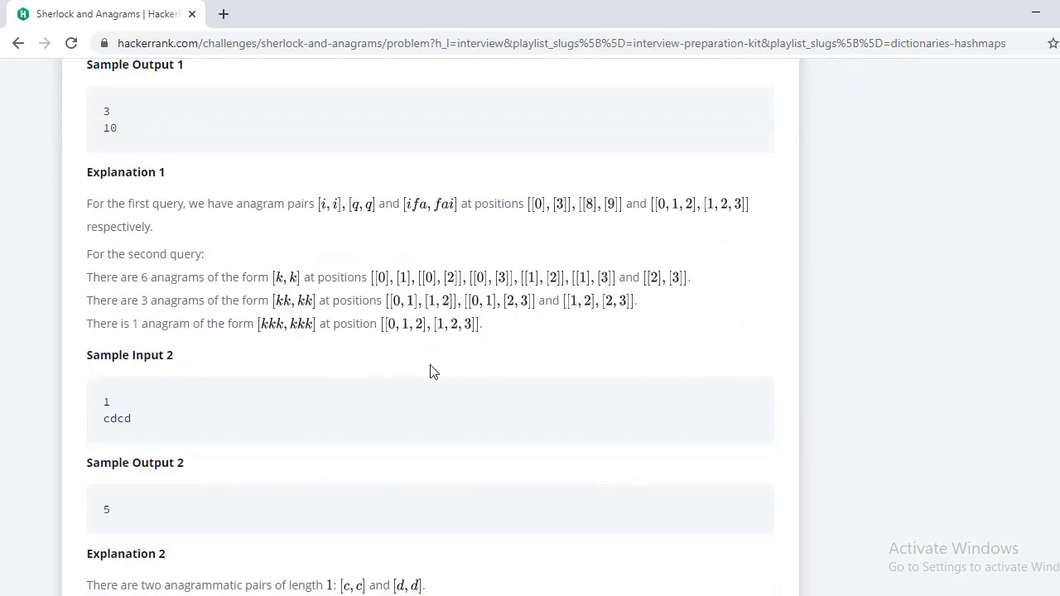
{"action": "scroll", "scroll_direction": "down", "scroll_amount": 3}
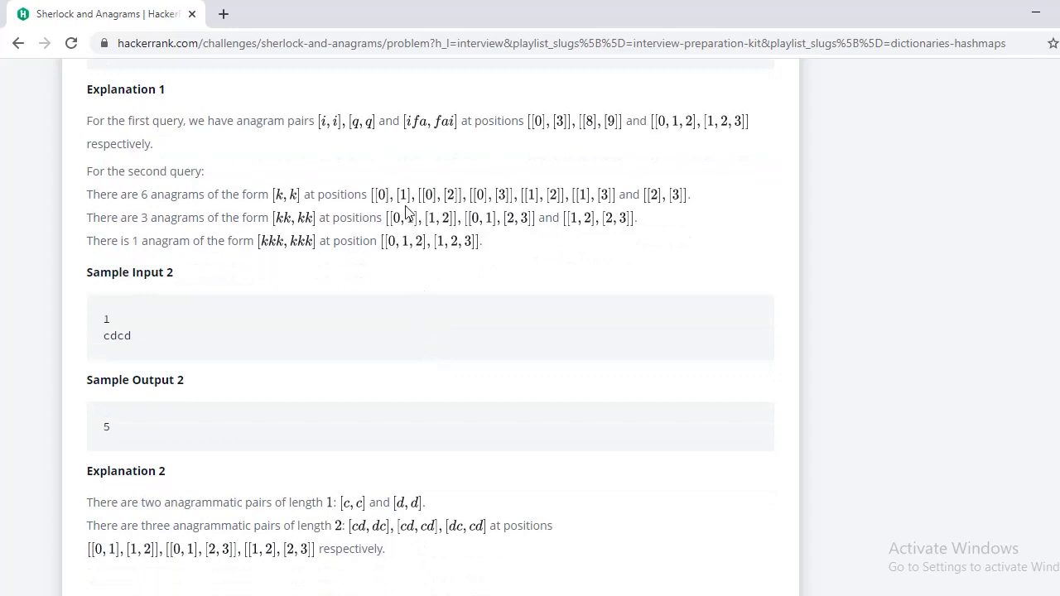
{"action": "mouse_move", "coordinate": [514, 147]}
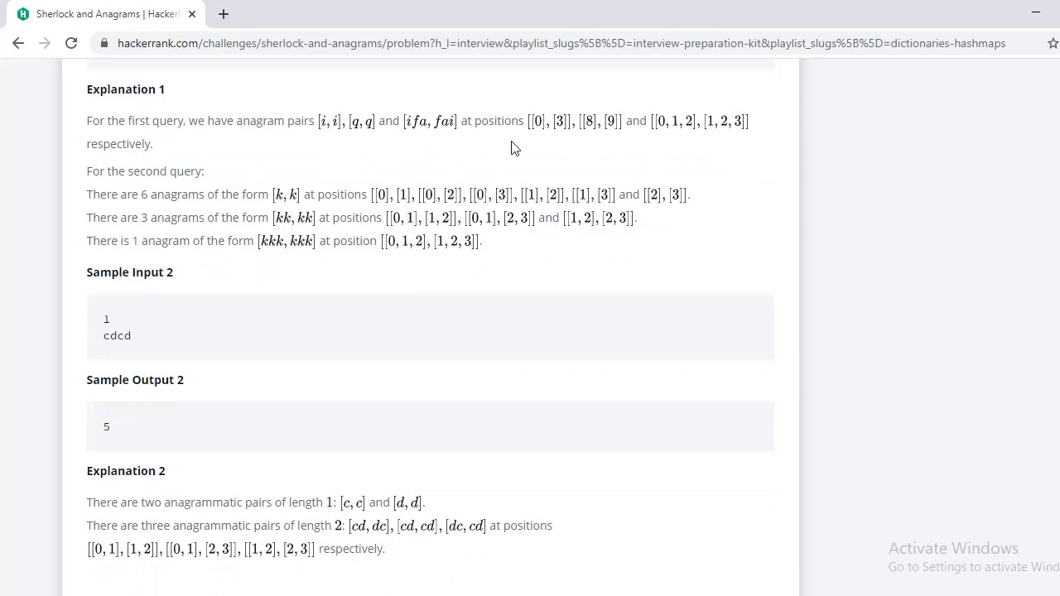
{"action": "scroll", "scroll_direction": "down", "scroll_amount": 3}
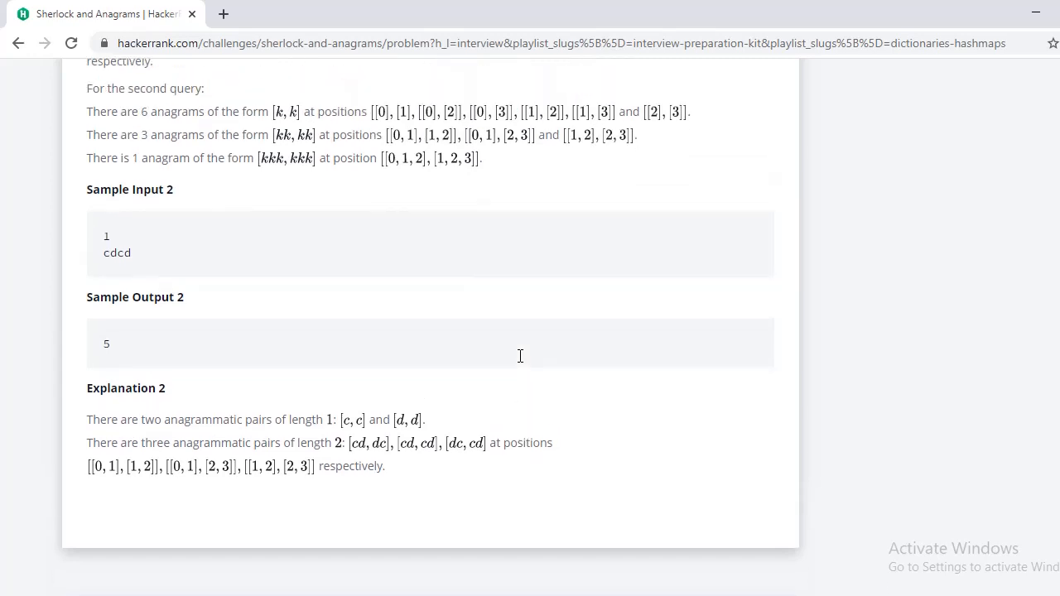
{"action": "mouse_move", "coordinate": [522, 362]}
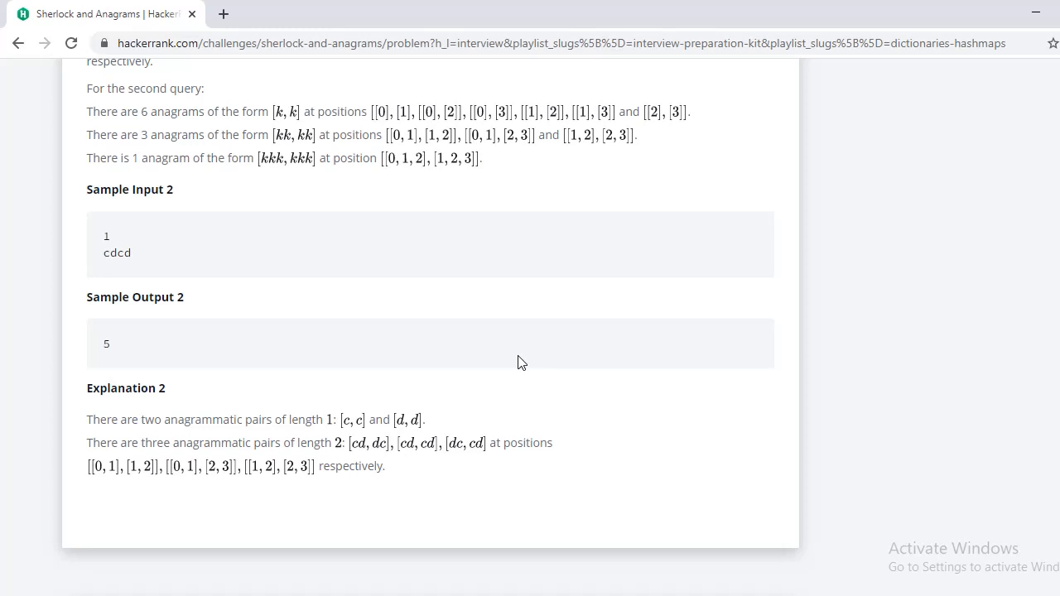
{"action": "mouse_move", "coordinate": [520, 361]}
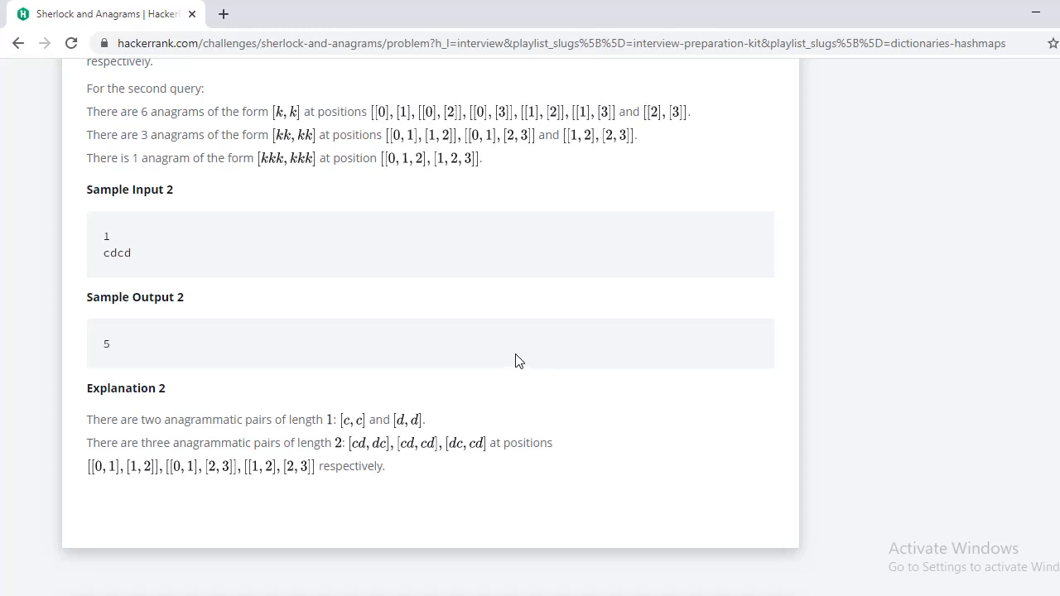
{"action": "mouse_move", "coordinate": [513, 348]}
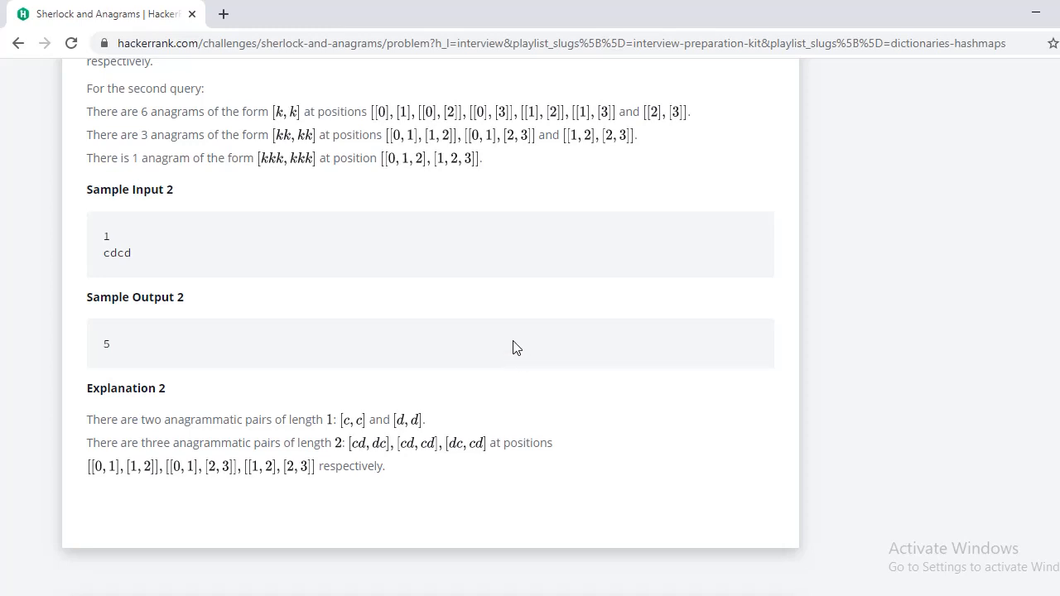
{"action": "mouse_move", "coordinate": [513, 330]}
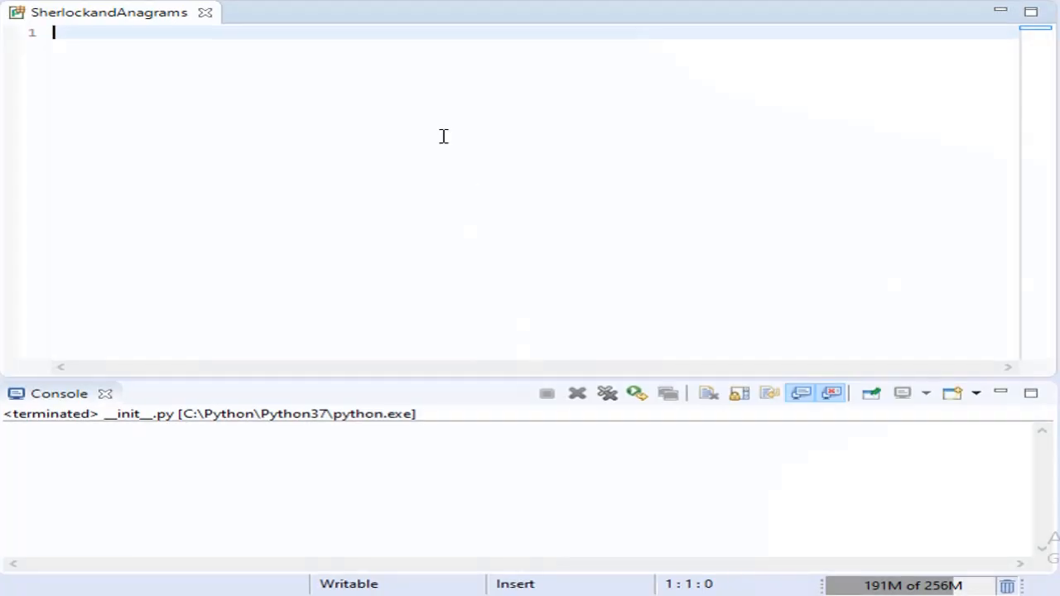
{"action": "type", "text": "s"}
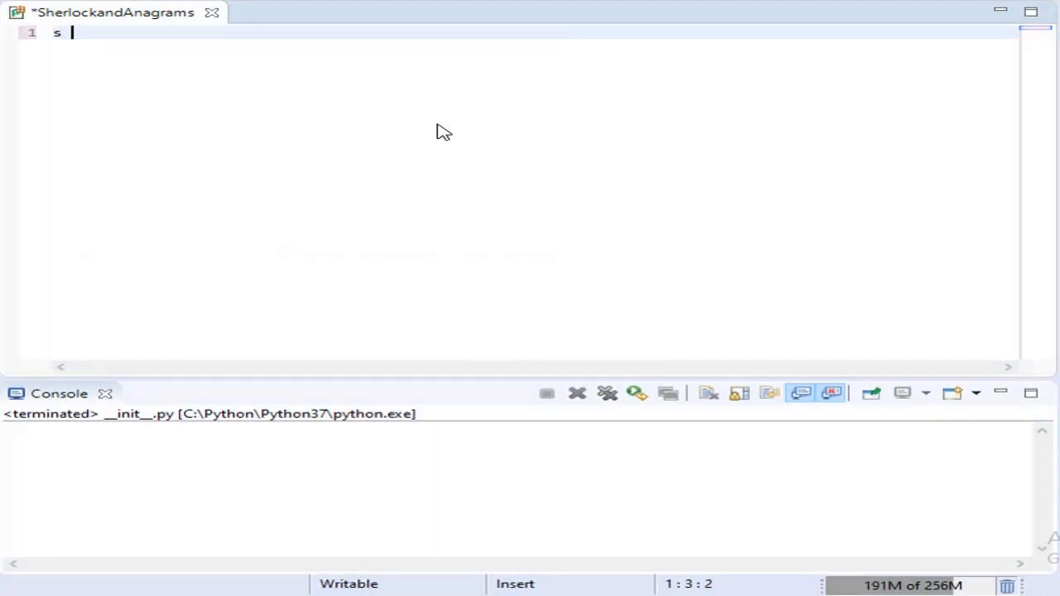
{"action": "type", "text": "= ''"}
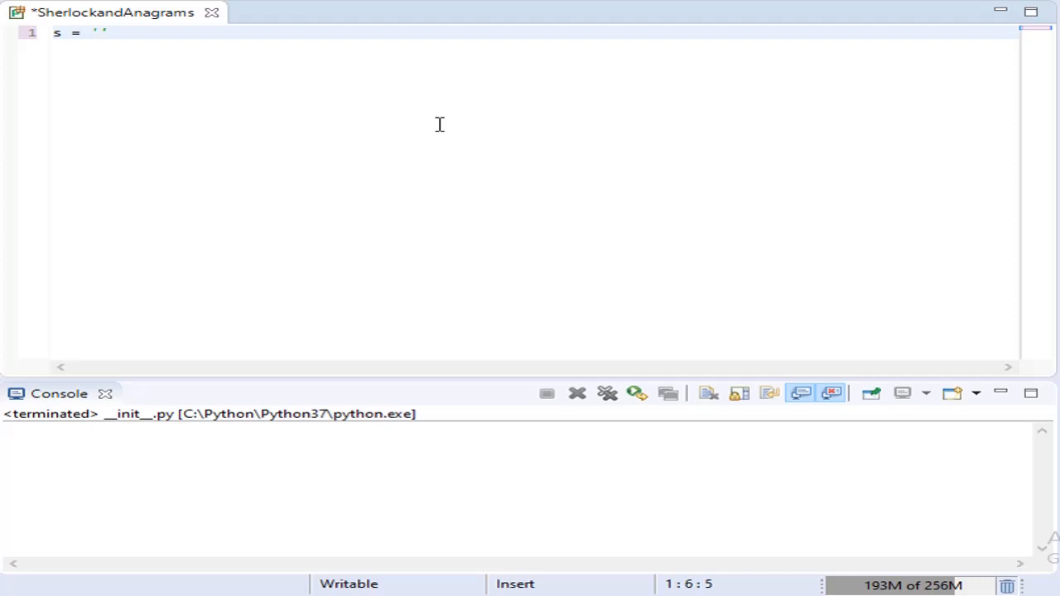
{"action": "type", "text": "mom"}
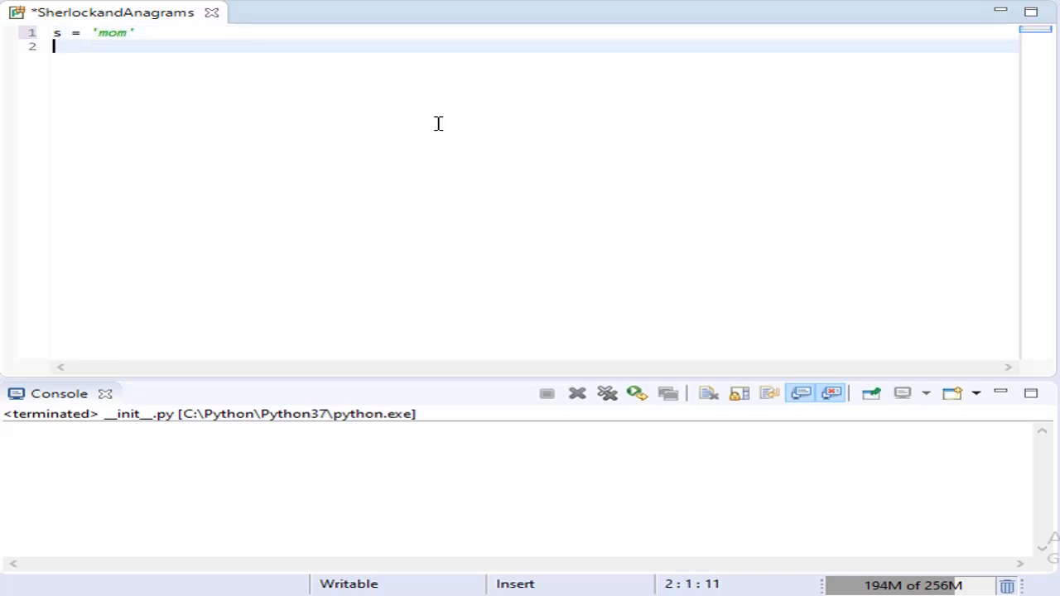
{"action": "type", "text": "n = len(s"}
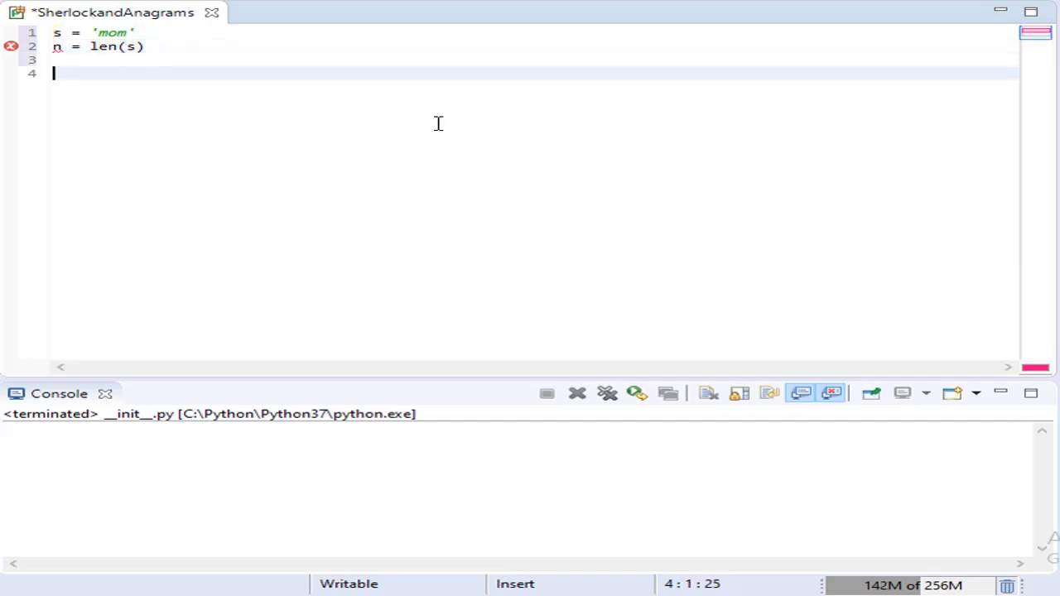
Step: Add the loop header for i in range(1,n): and save the script
{"action": "type", "text": "for"}
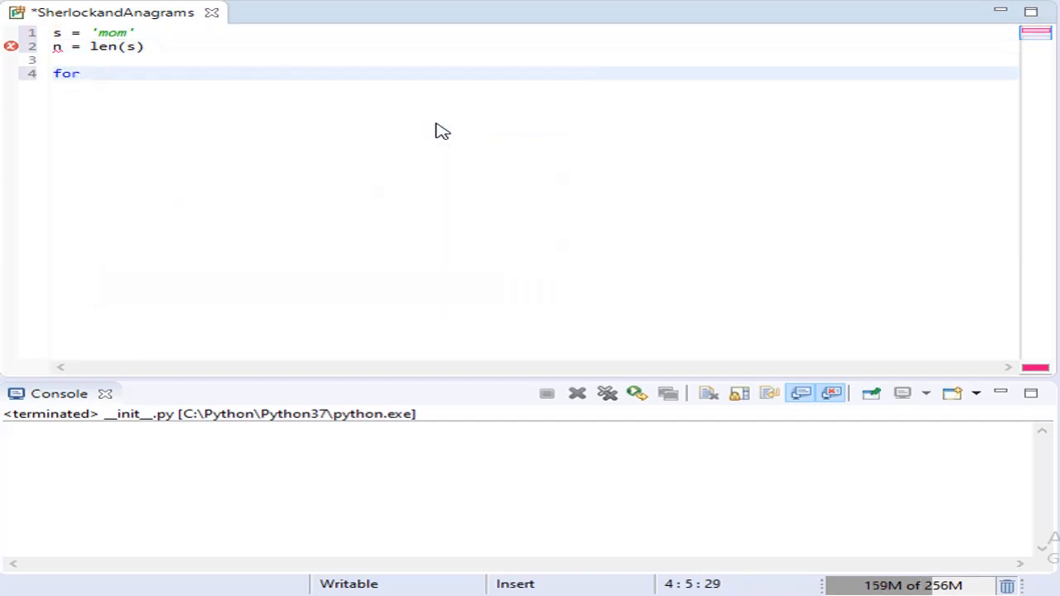
{"action": "type", "text": "i in range("}
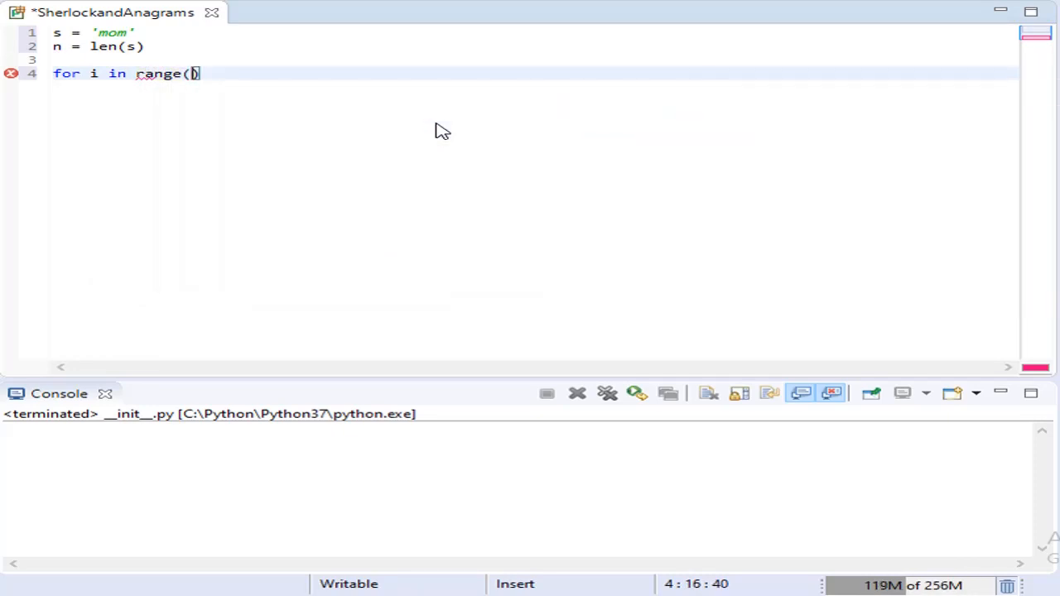
{"action": "type", "text": "1,"}
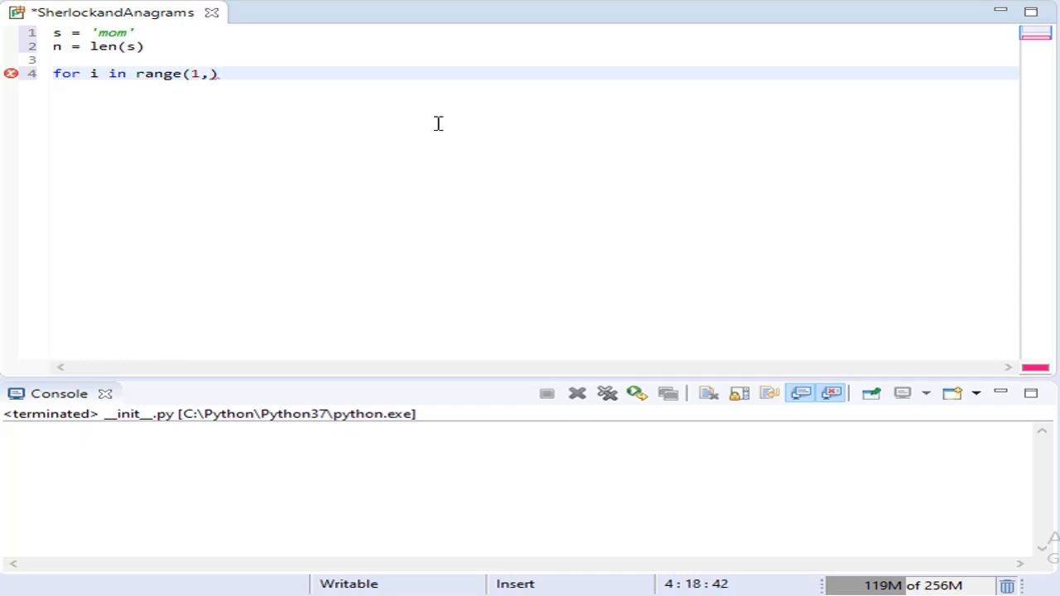
{"action": "type", "text": "n"}
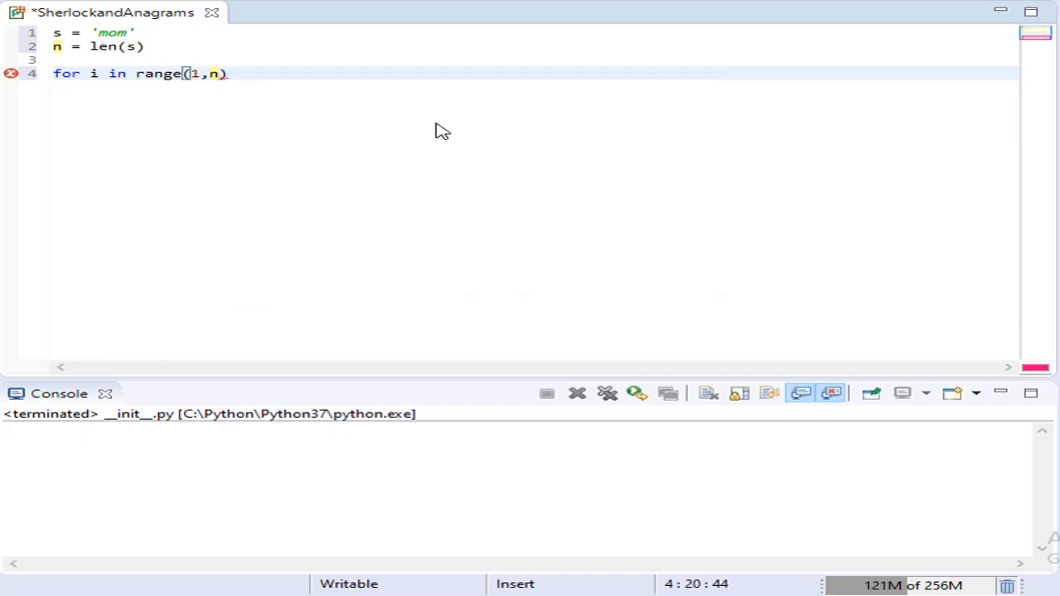
{"action": "type", "text": ":"}
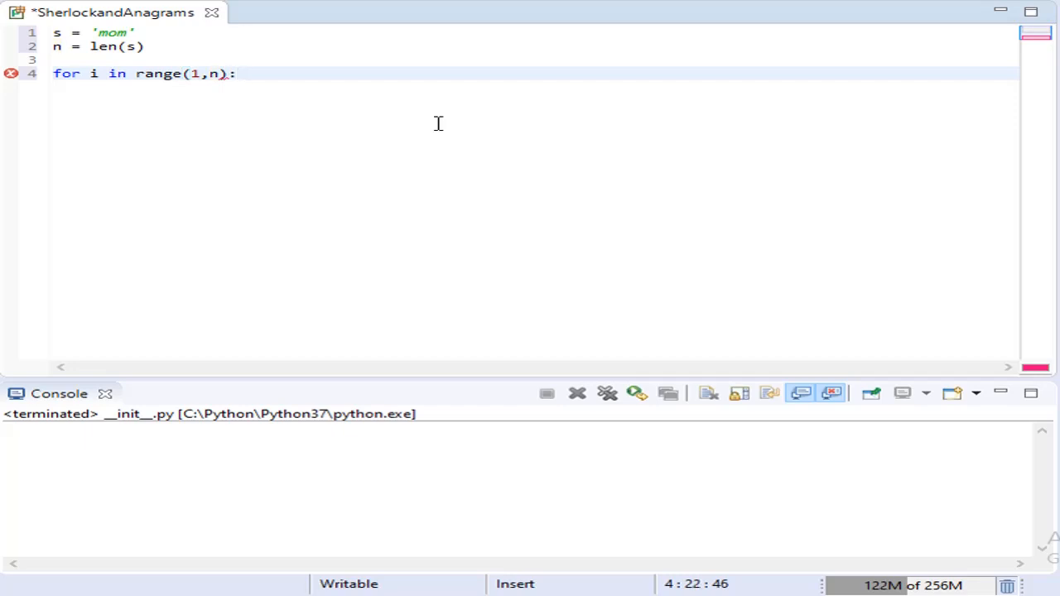
{"action": "key", "text": "ctrl+s"}
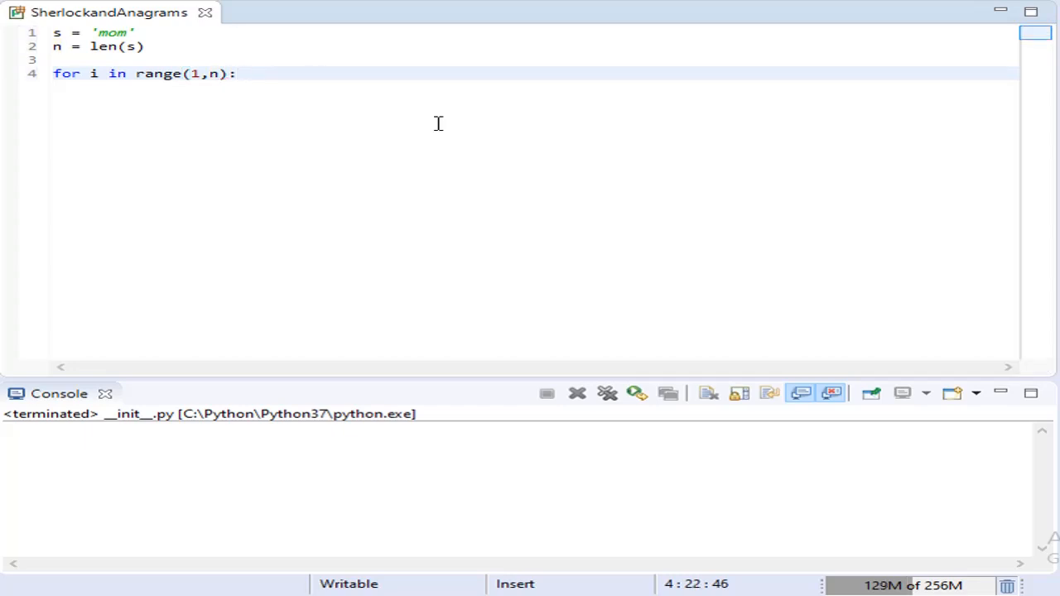
Step: Add a substring-length comment and an inner loop over range(n-i+1)
{"action": "type", "text": "#"}
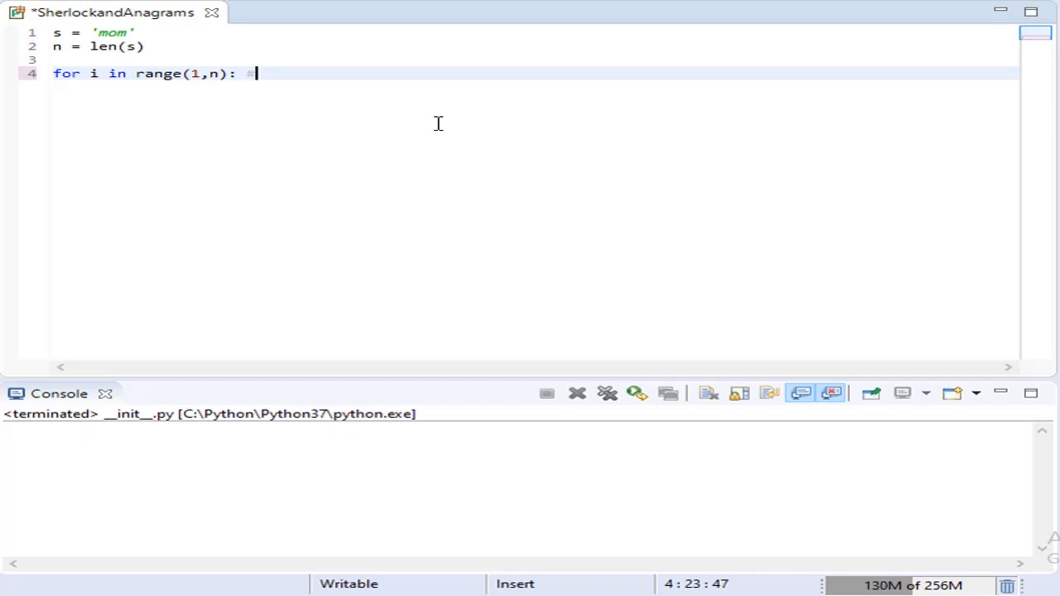
{"action": "type", "text": "length of the"}
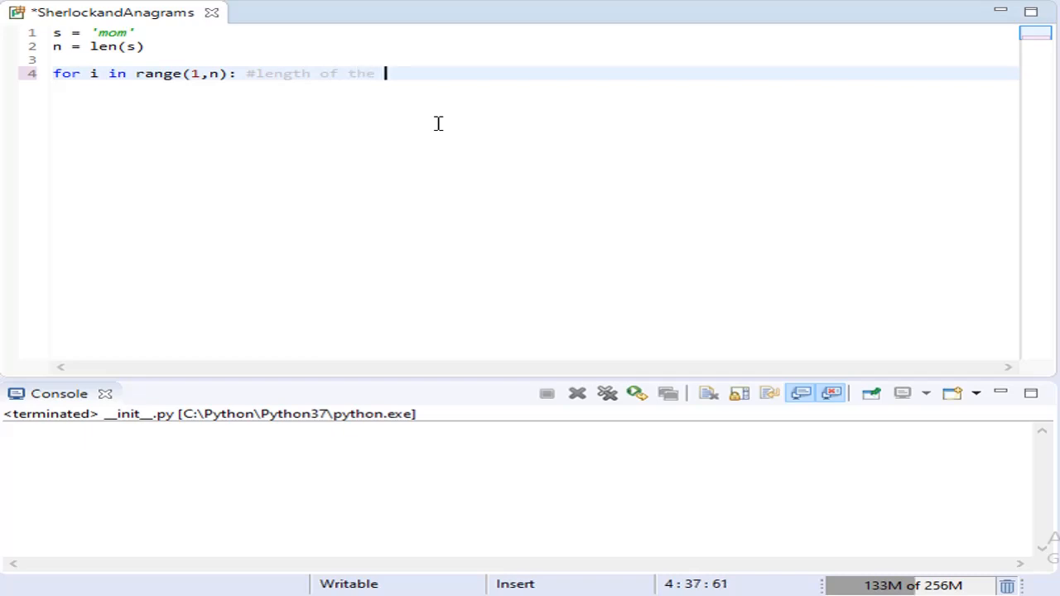
{"action": "type", "text": "substr"}
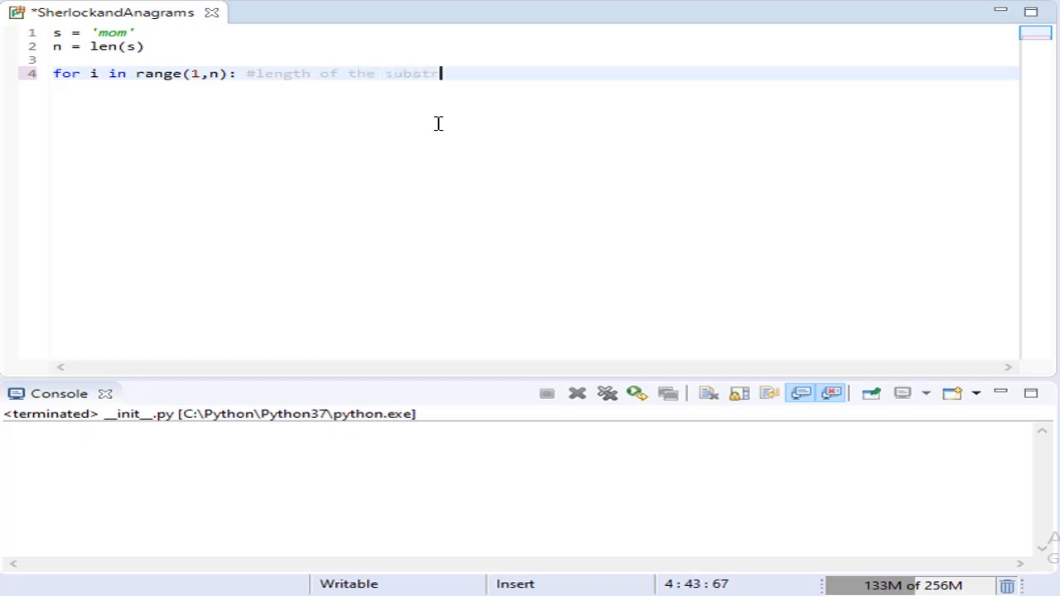
{"action": "type", "text": "ing"}
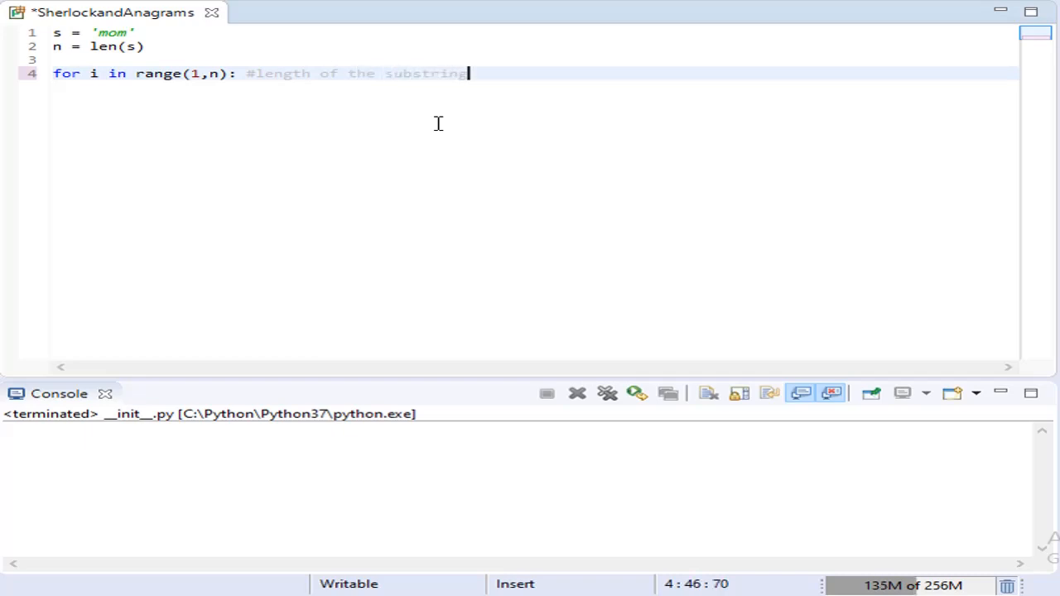
{"action": "type", "text": "for j in"}
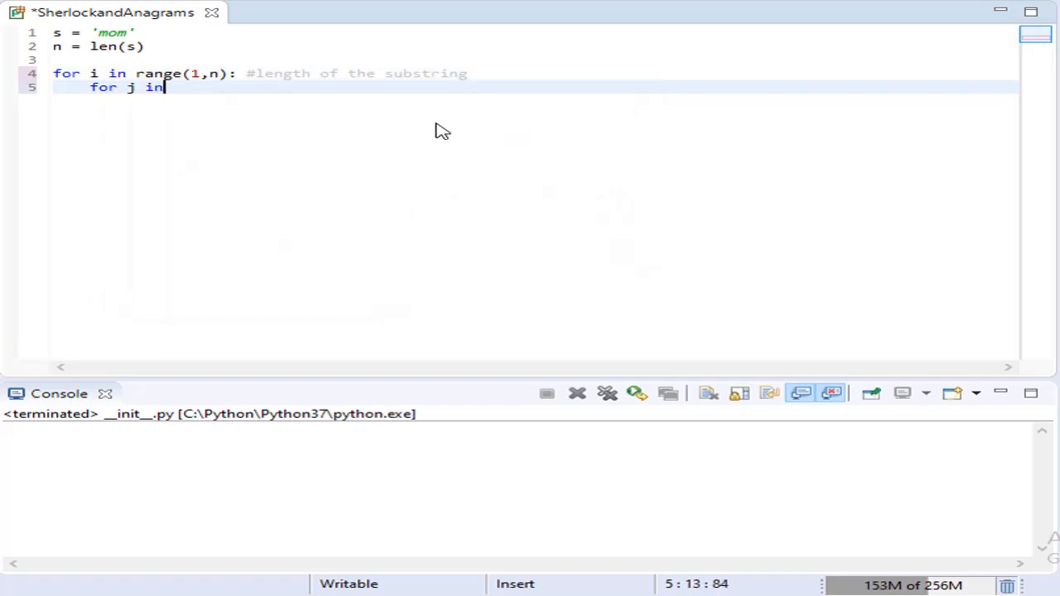
{"action": "type", "text": "range("}
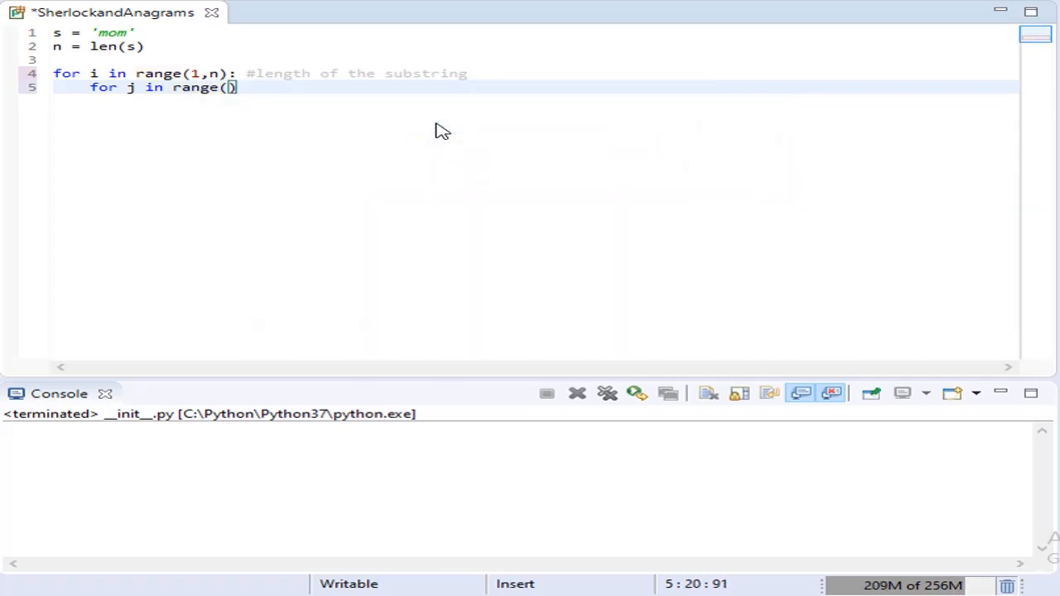
{"action": "type", "text": "n-i"}
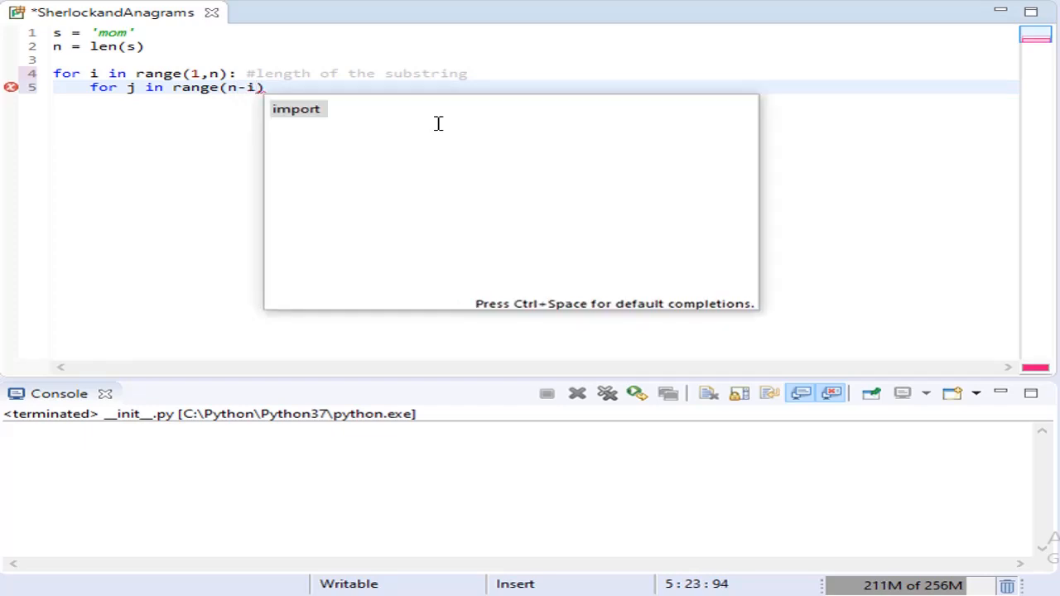
{"action": "type", "text": "+1"}
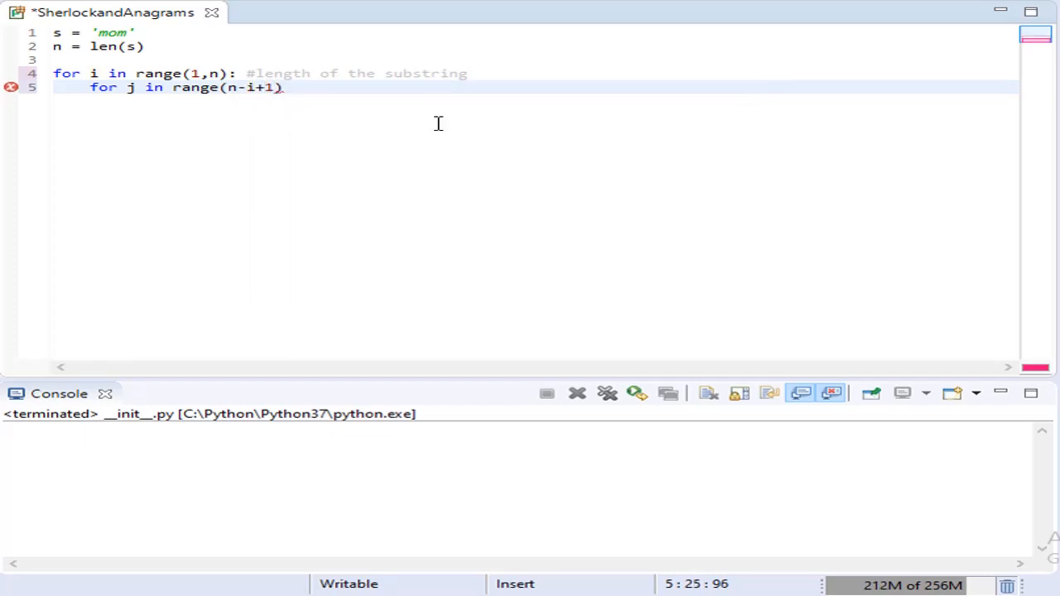
{"action": "type", "text": ":"}
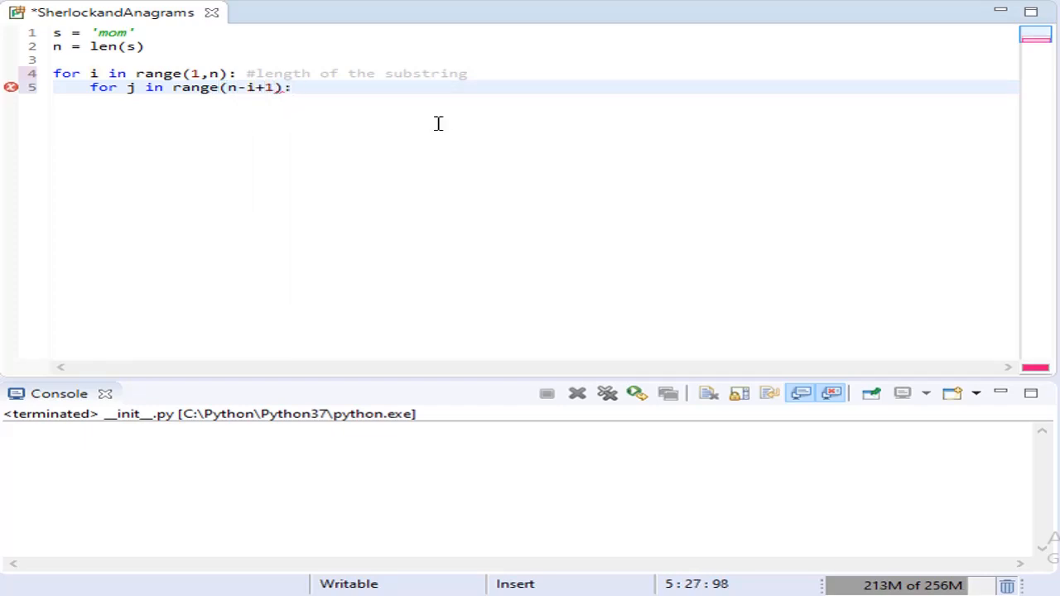
{"action": "key", "text": "ctrl+s"}
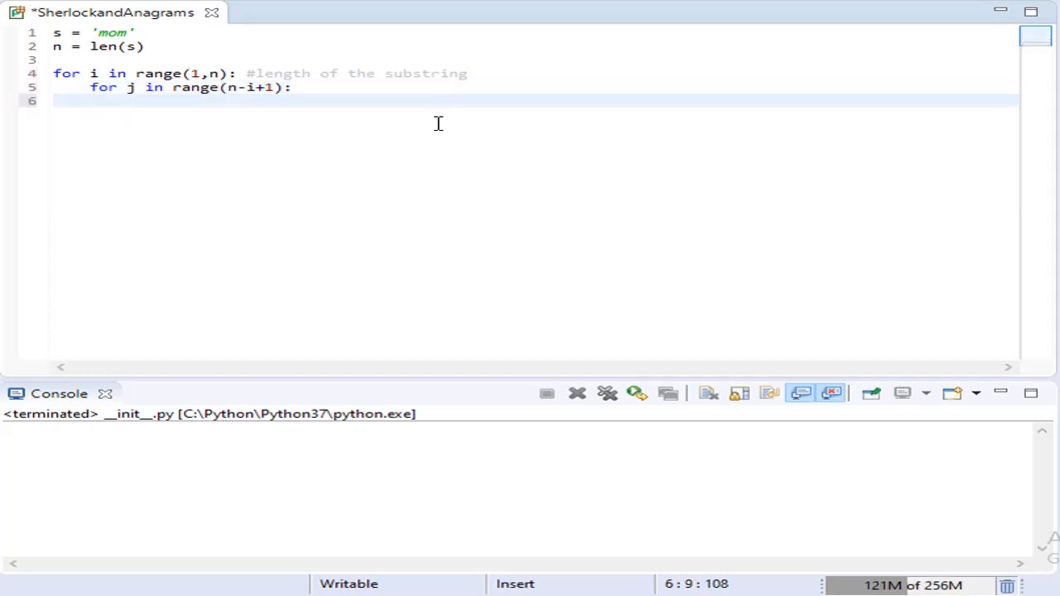
Step: Print each substring s[j:j+i] inside the inner loop
{"action": "type", "text": "print(s["}
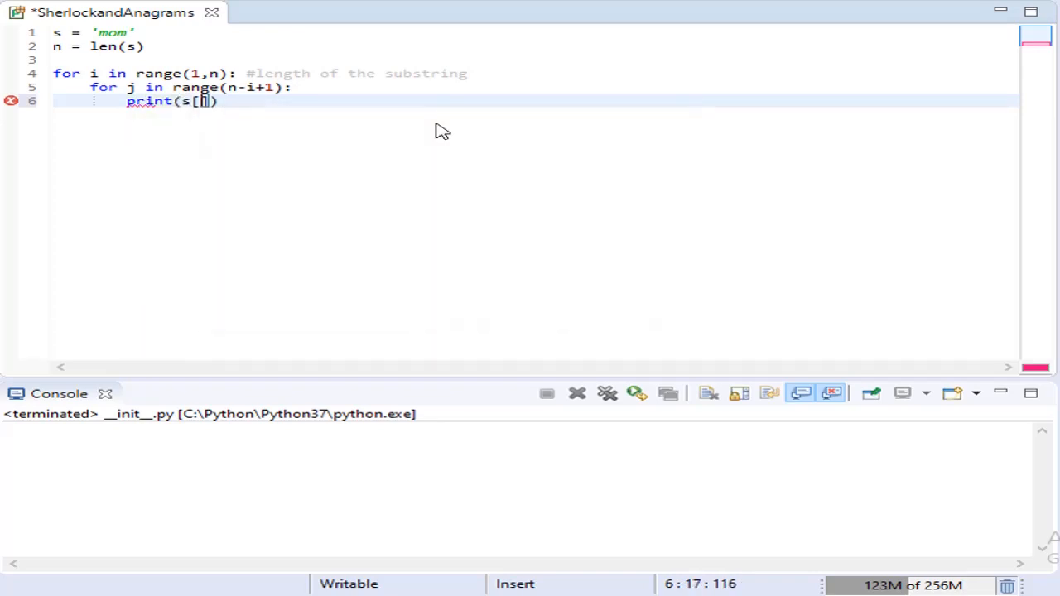
{"action": "type", "text": "j"}
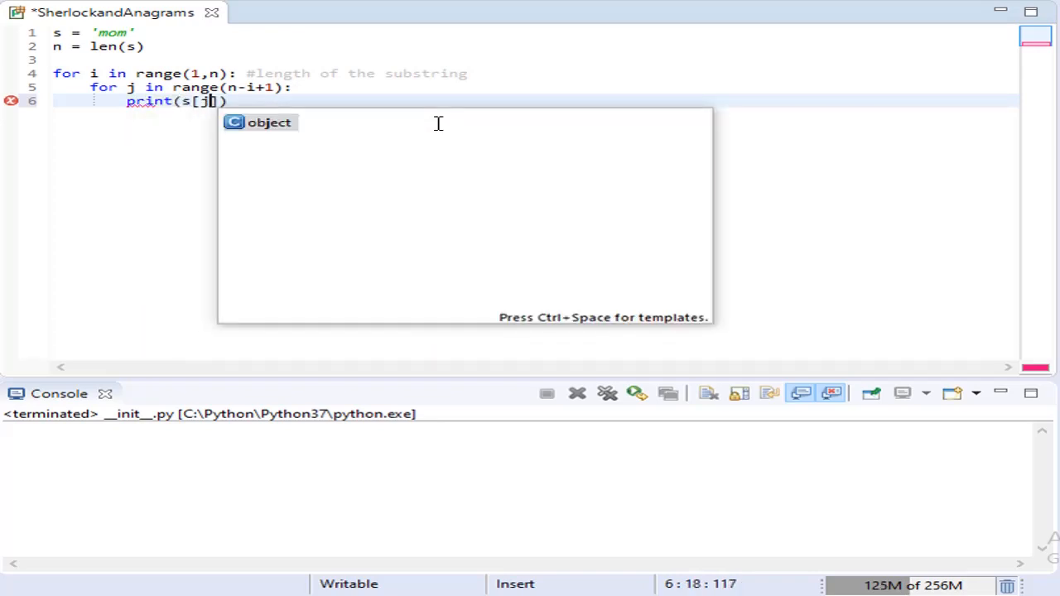
{"action": "type", "text": ":j"}
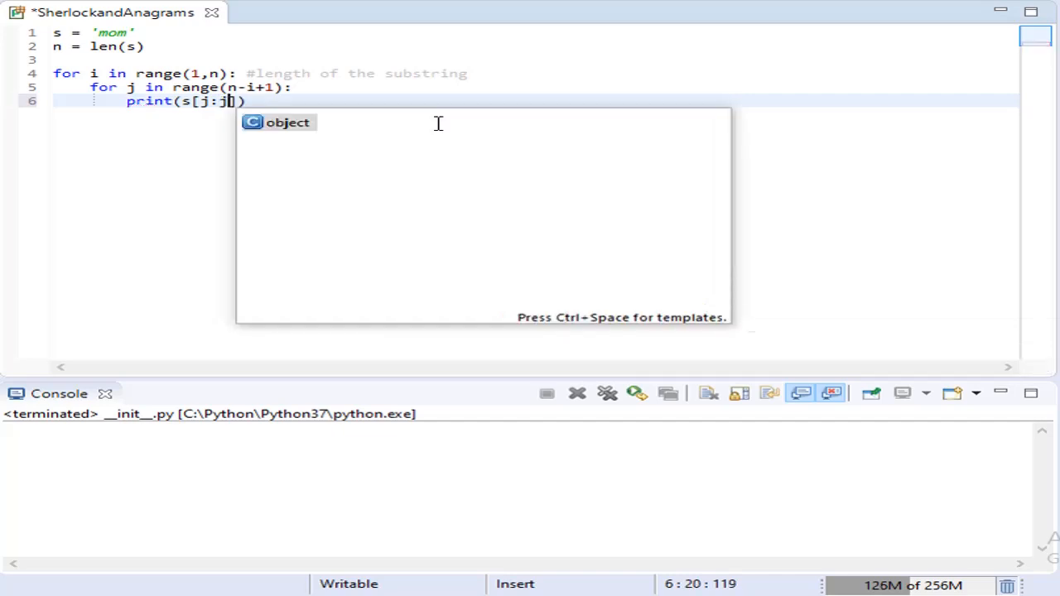
{"action": "type", "text": "+"}
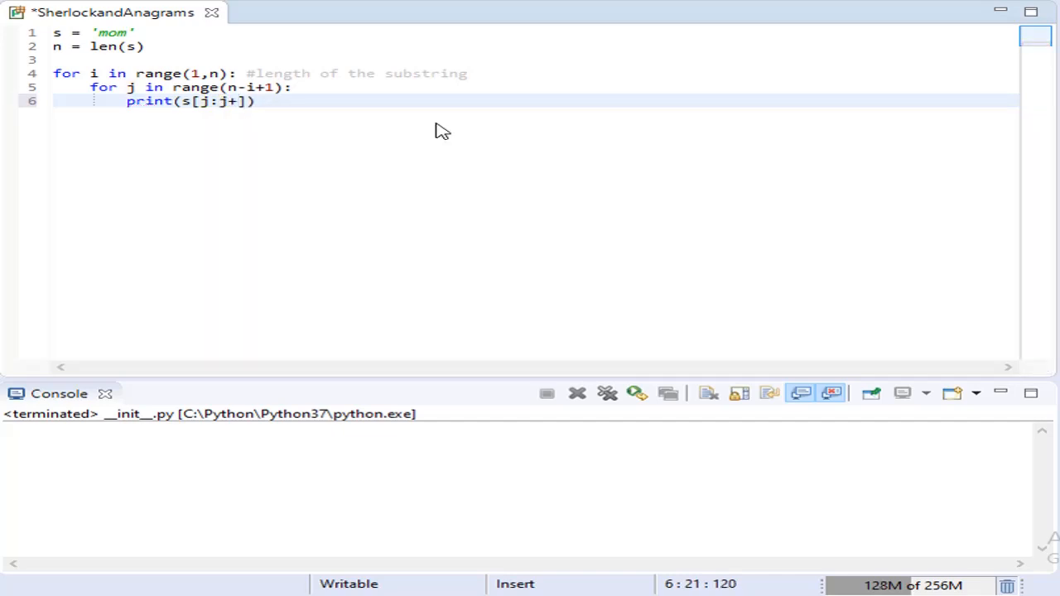
{"action": "type", "text": "i"}
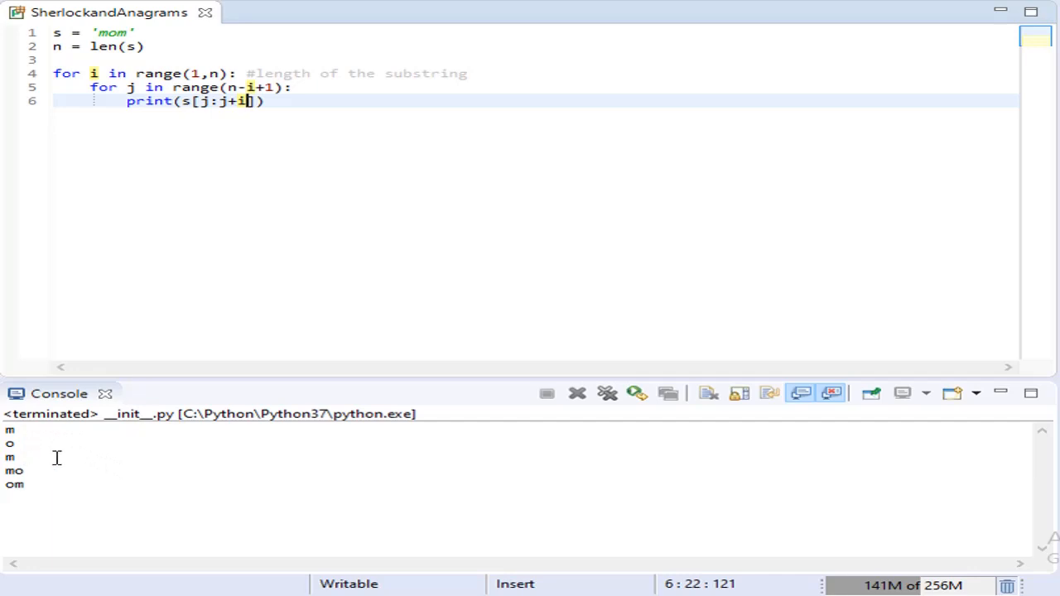
{"action": "mouse_move", "coordinate": [106, 483]}
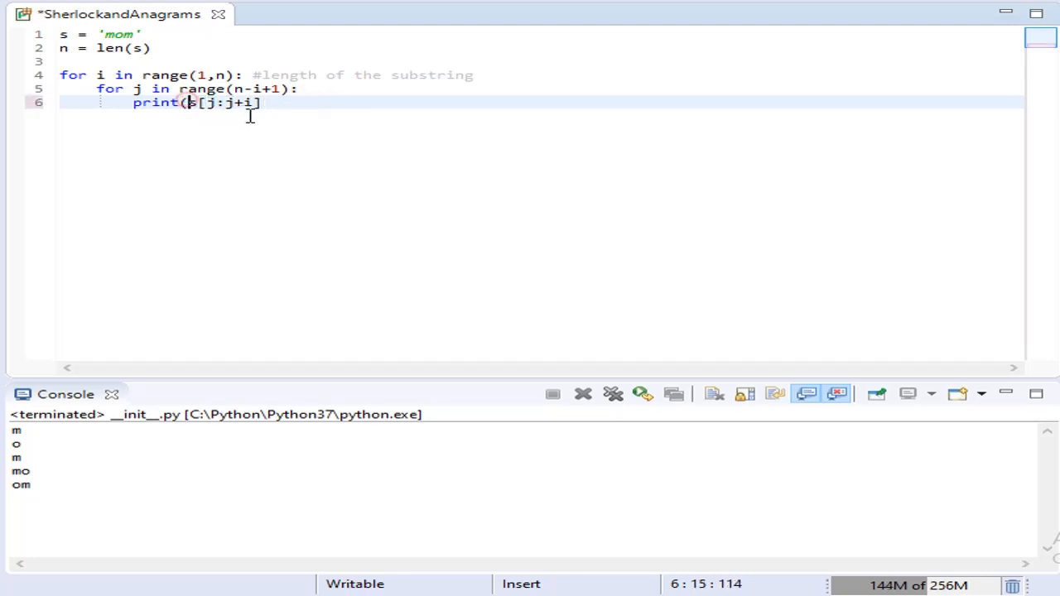
Step: Replace the substring print with subs = ''.join(sorted(s[j:j+i]))
{"action": "key", "text": "BackSpace"}
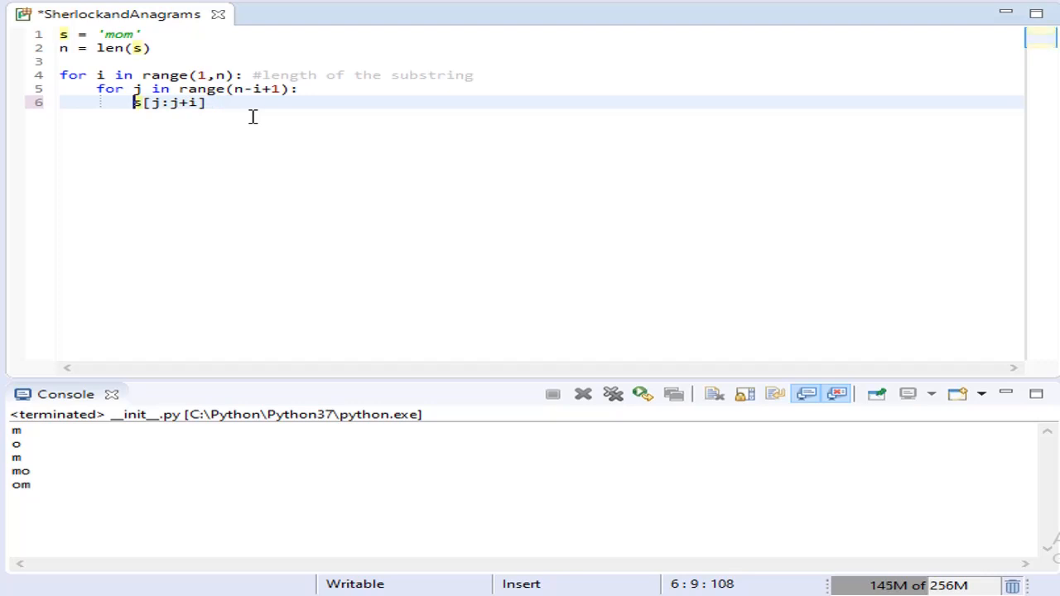
{"action": "key", "text": "BackSpace"}
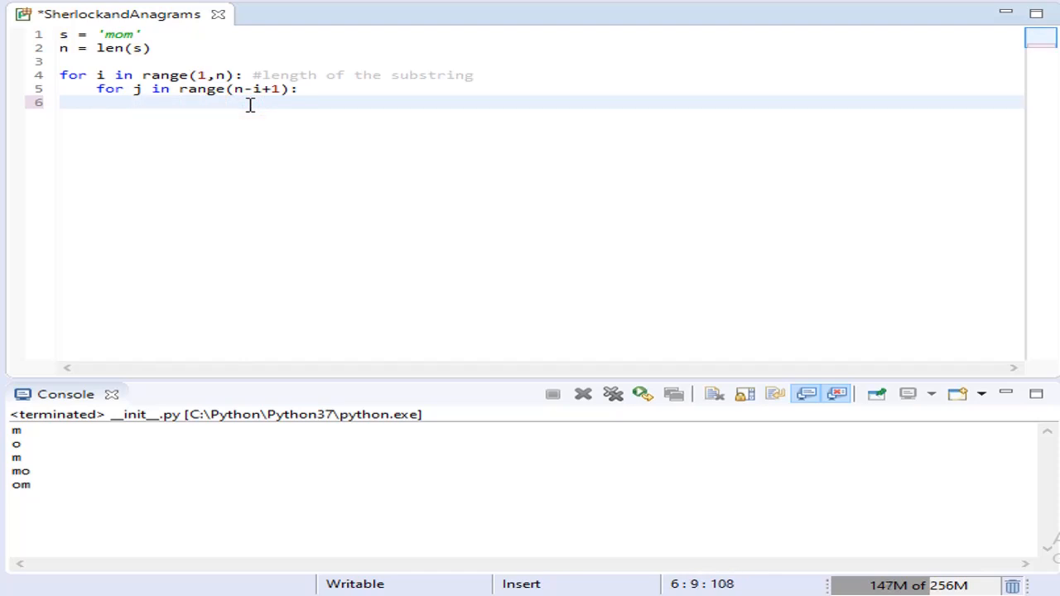
{"action": "type", "text": "sub"}
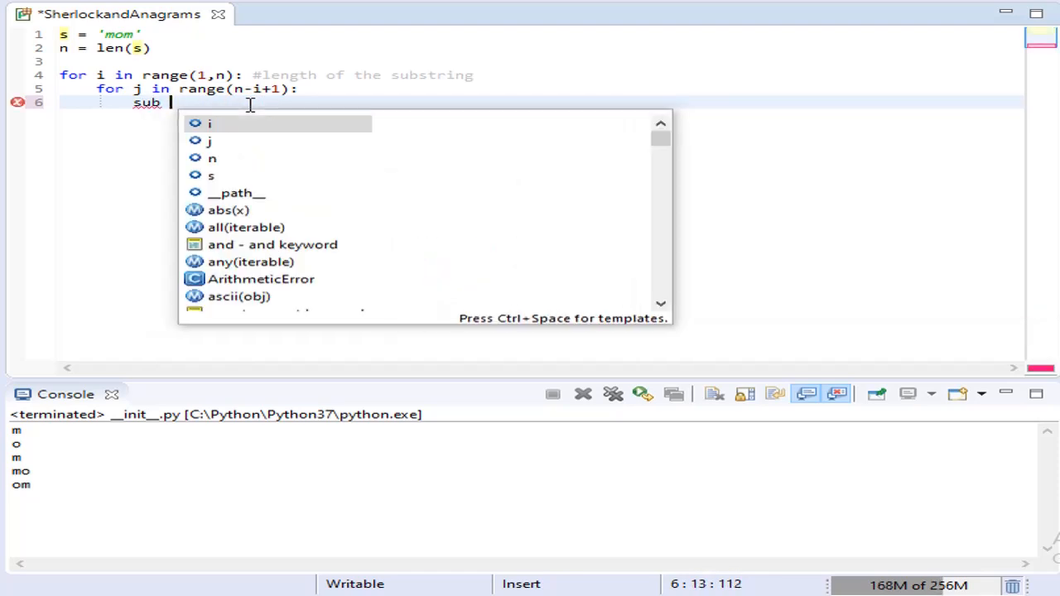
{"action": "type", "text": "s ="}
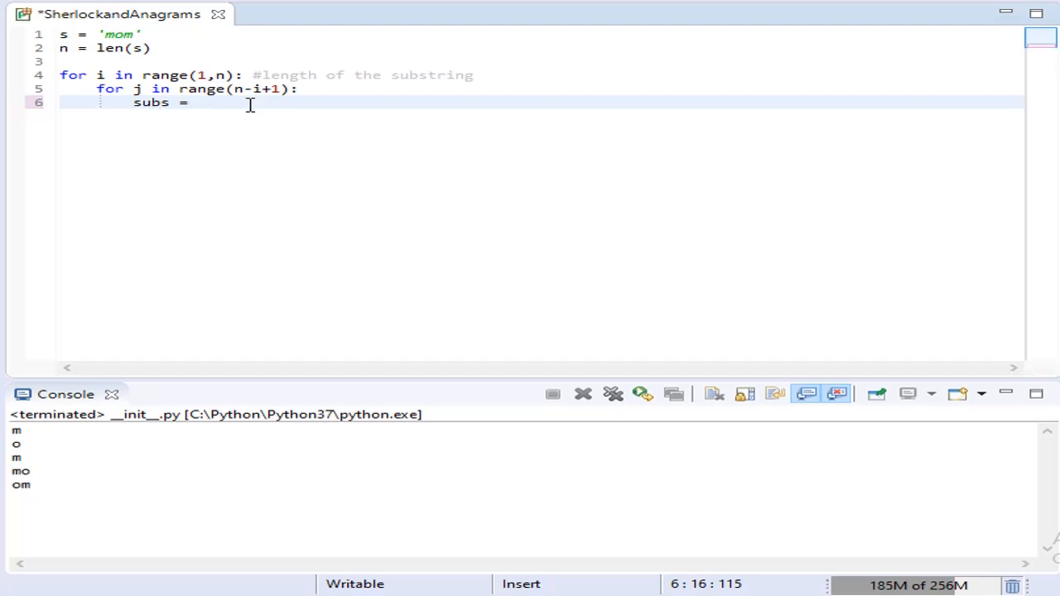
{"action": "type", "text": "''.jo"}
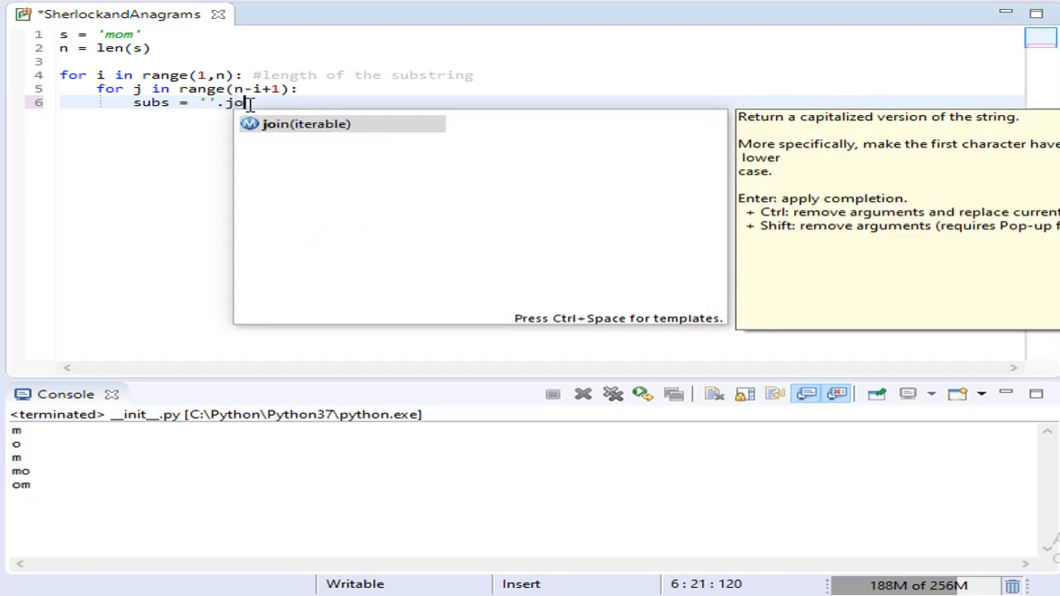
{"action": "type", "text": "in"}
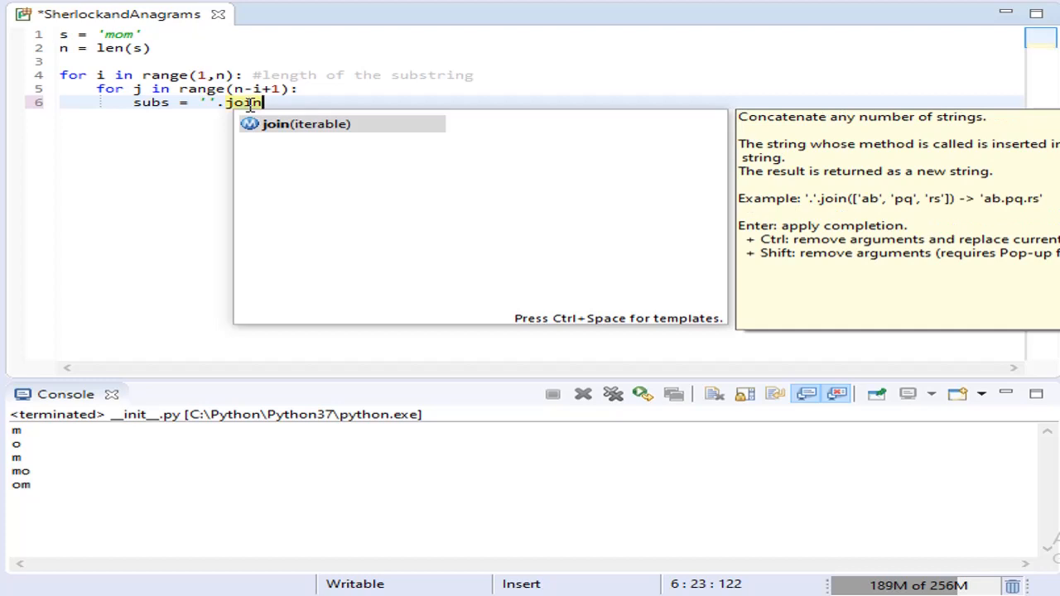
{"action": "type", "text": "(s"}
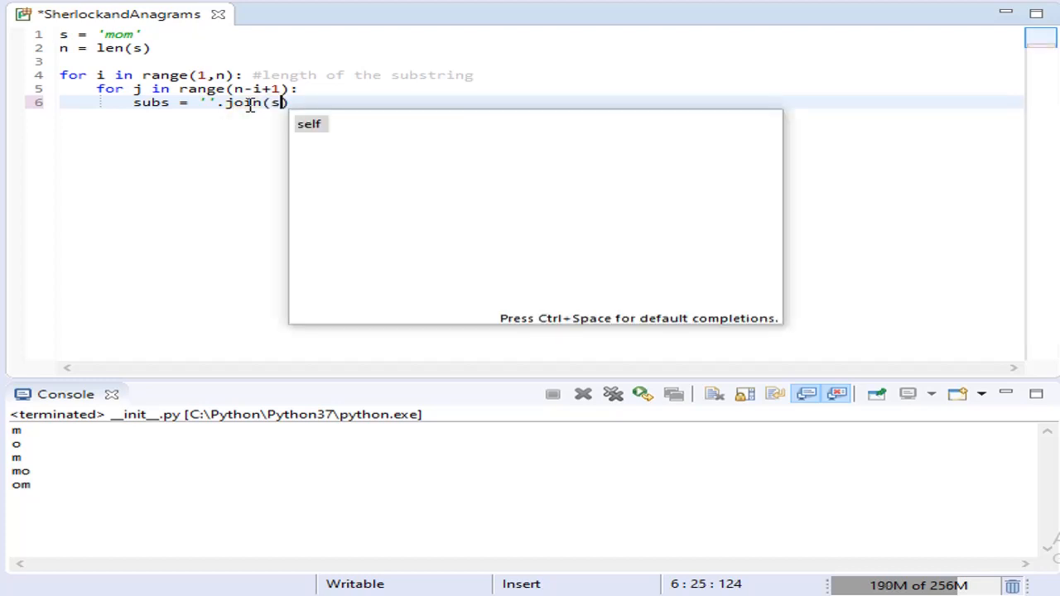
{"action": "type", "text": "sorted("}
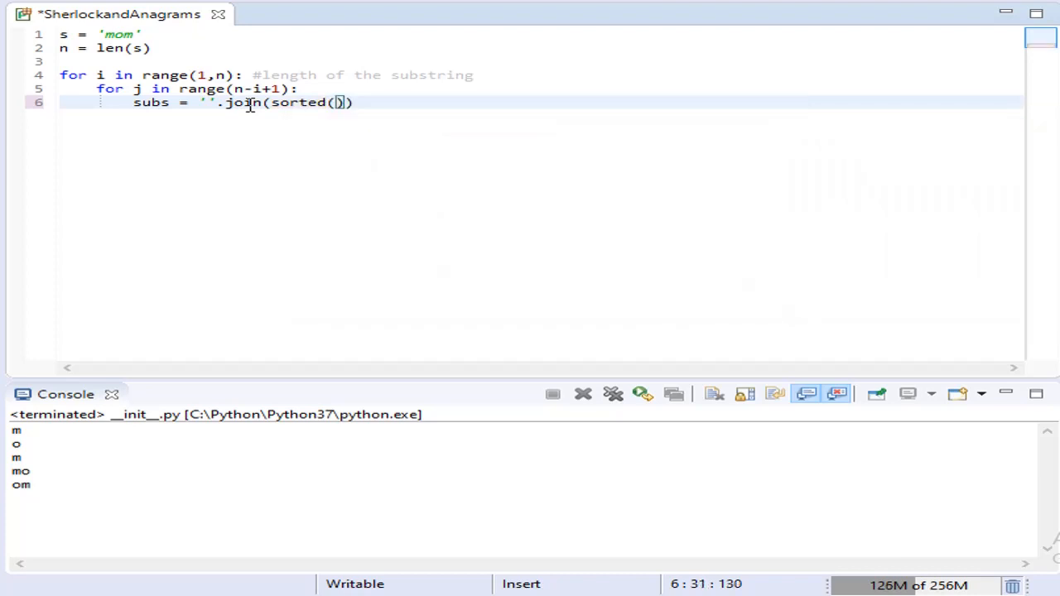
{"action": "type", "text": "s["}
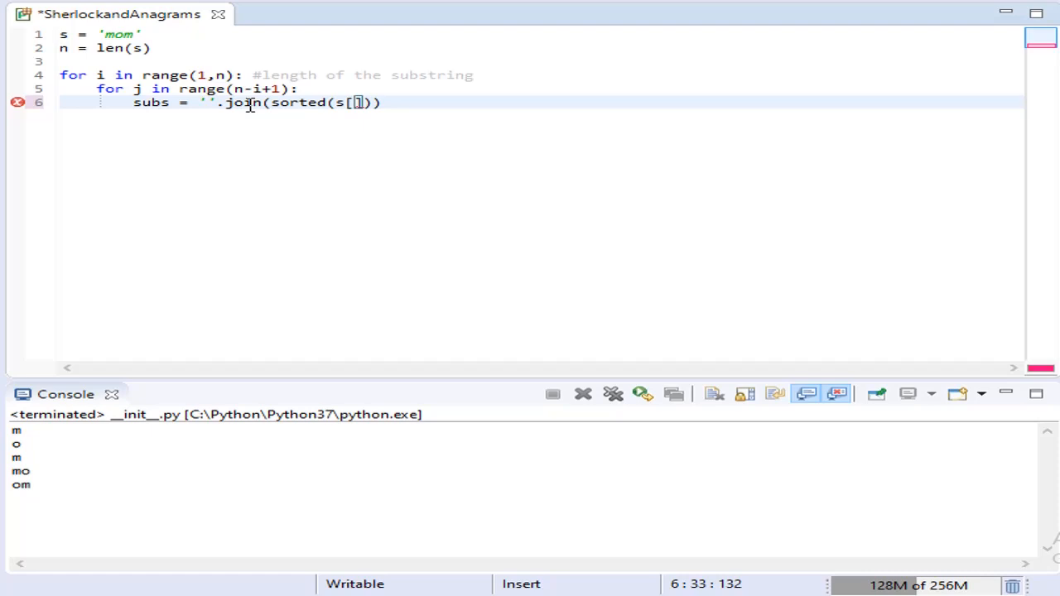
{"action": "type", "text": "j:"}
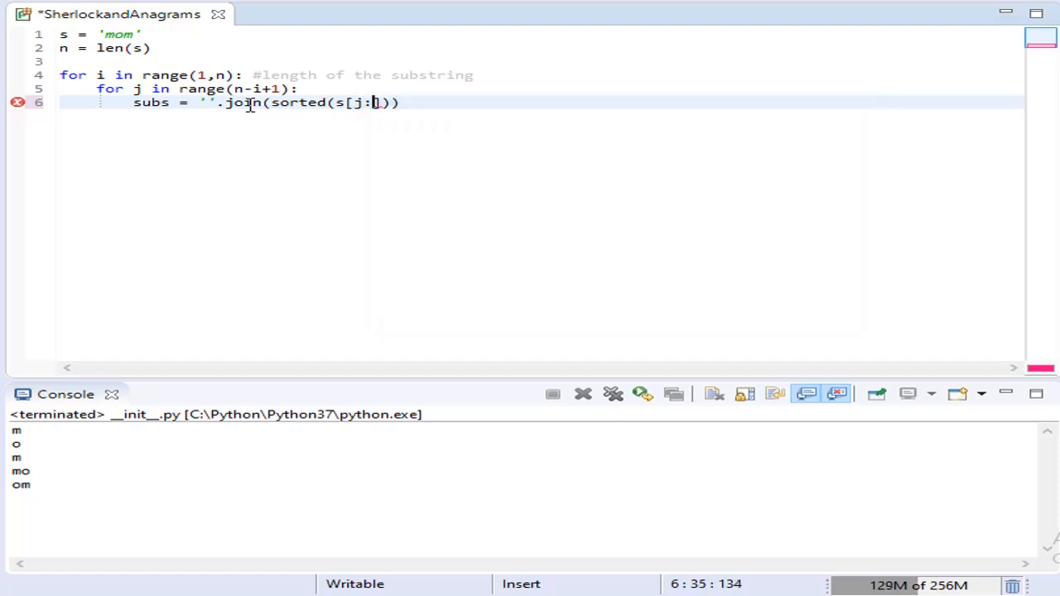
{"action": "type", "text": "j+"}
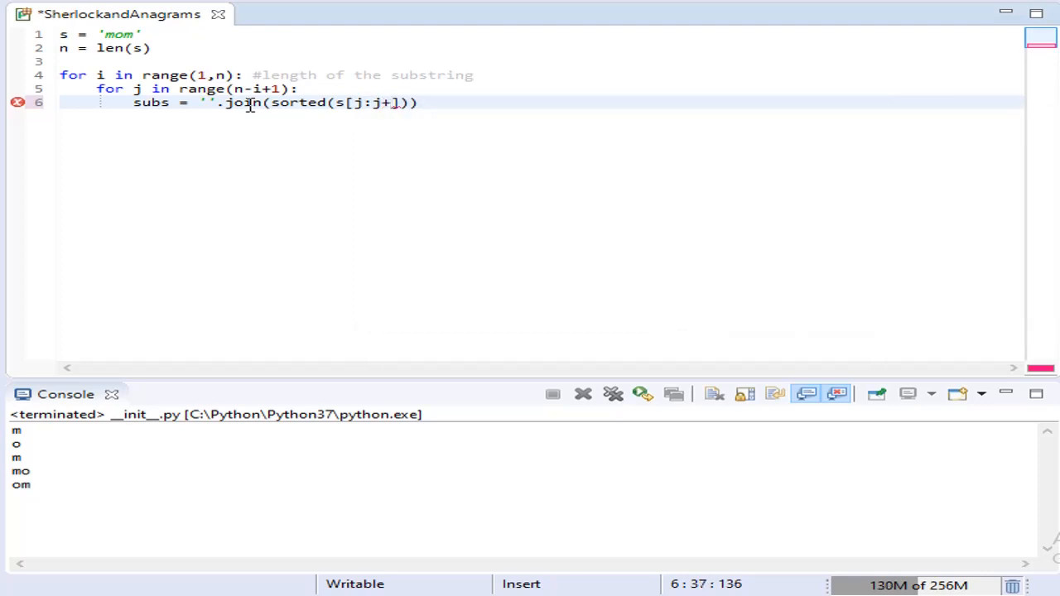
{"action": "type", "text": "i"}
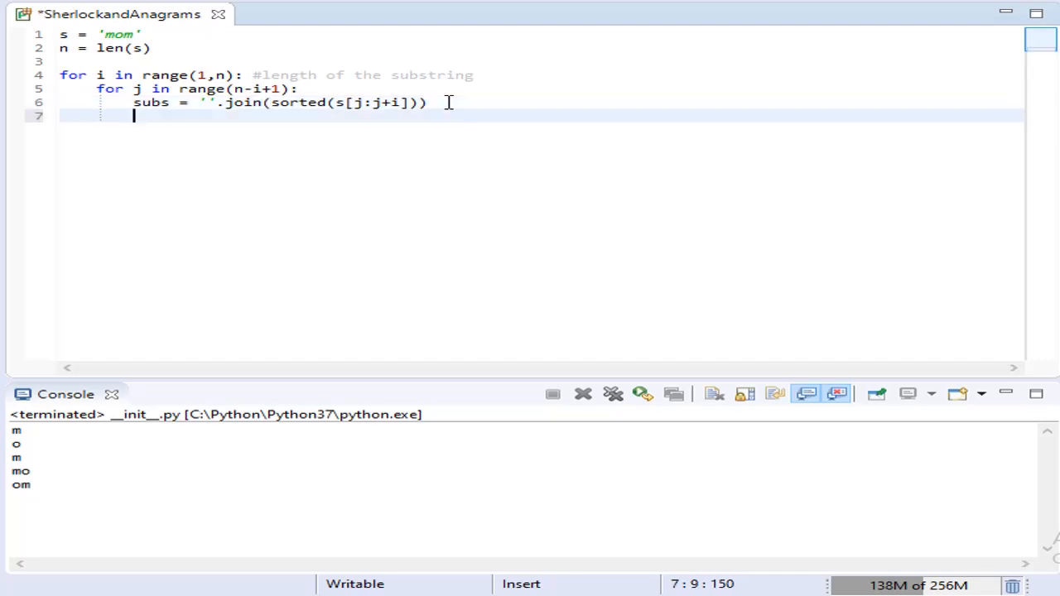
Step: Print subs for every substring
{"action": "type", "text": "print"}
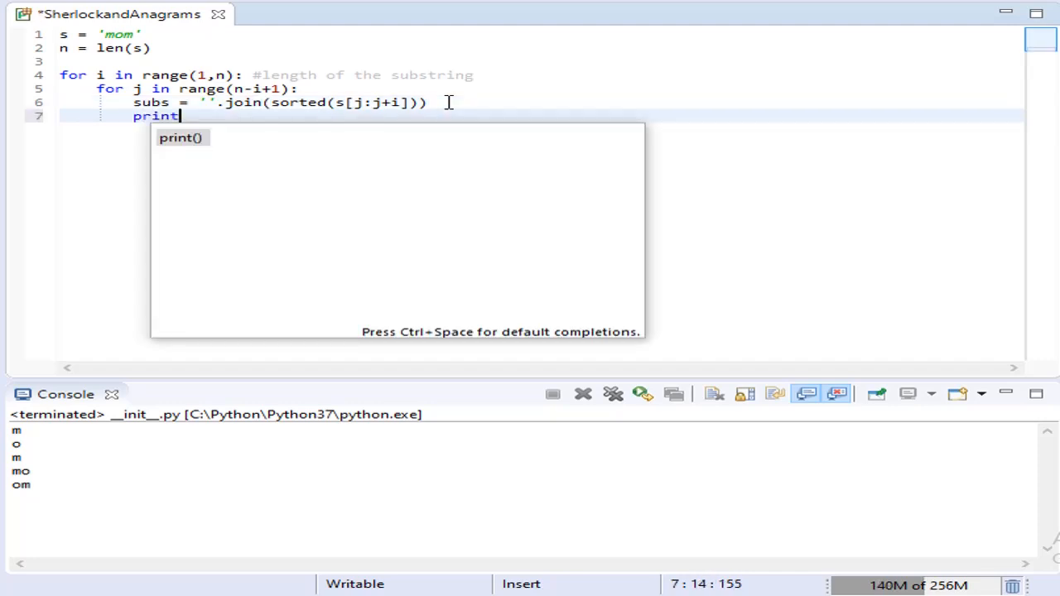
{"action": "type", "text": "(s"}
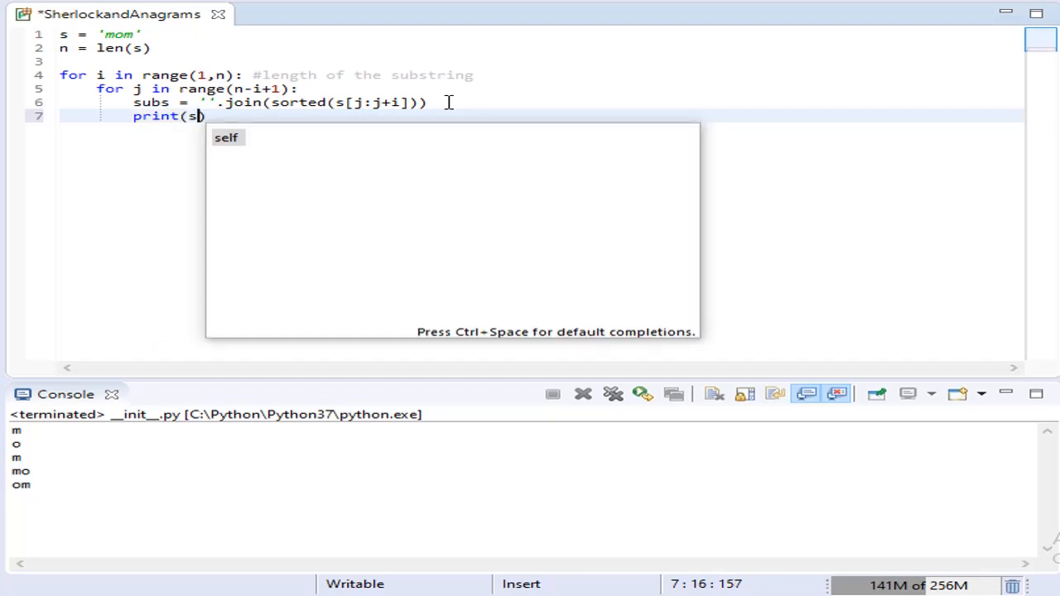
{"action": "type", "text": "ubs"}
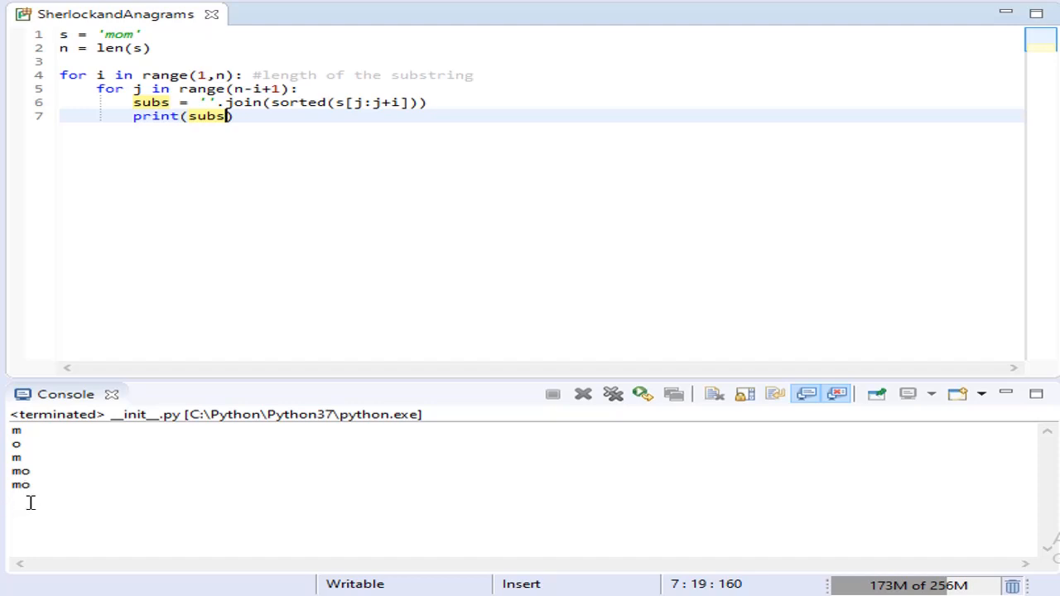
{"action": "mouse_move", "coordinate": [56, 499]}
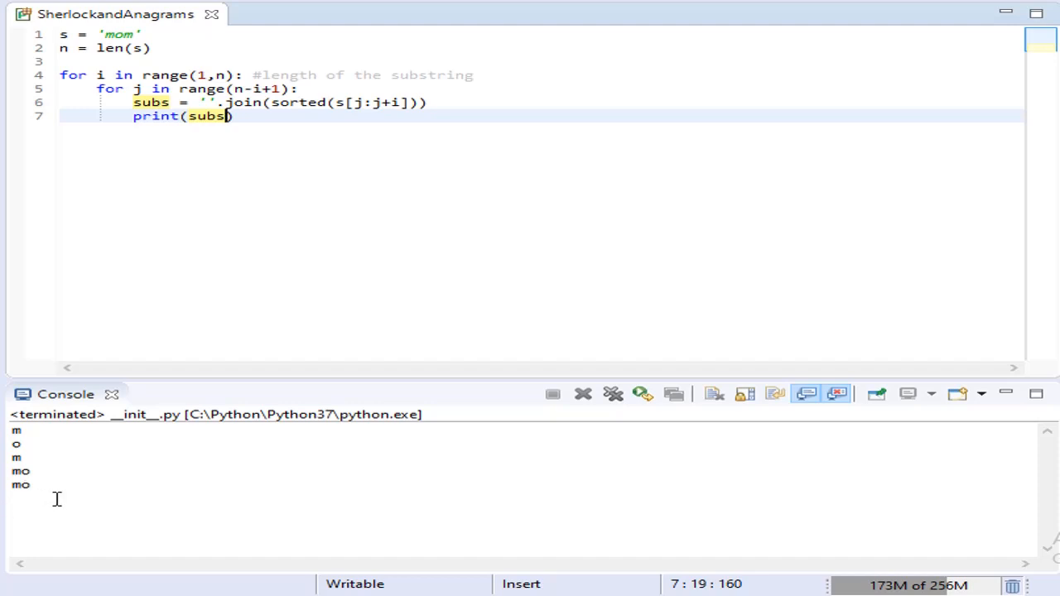
{"action": "mouse_move", "coordinate": [61, 498]}
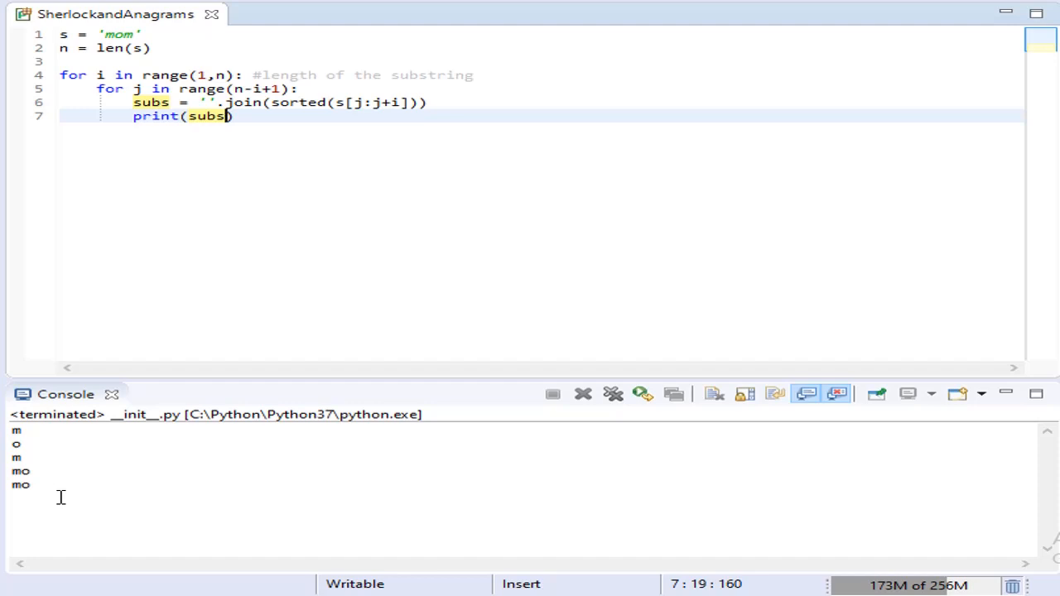
{"action": "mouse_move", "coordinate": [313, 130]}
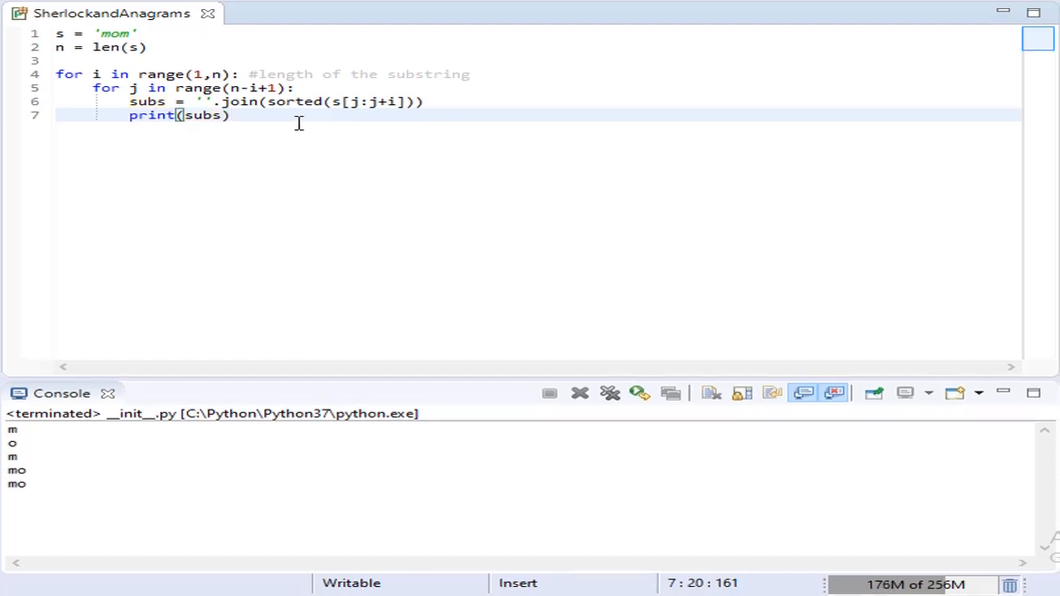
Step: Remove the subs print line and initialize d={} before the inner loop
{"action": "key", "text": "Delete"}
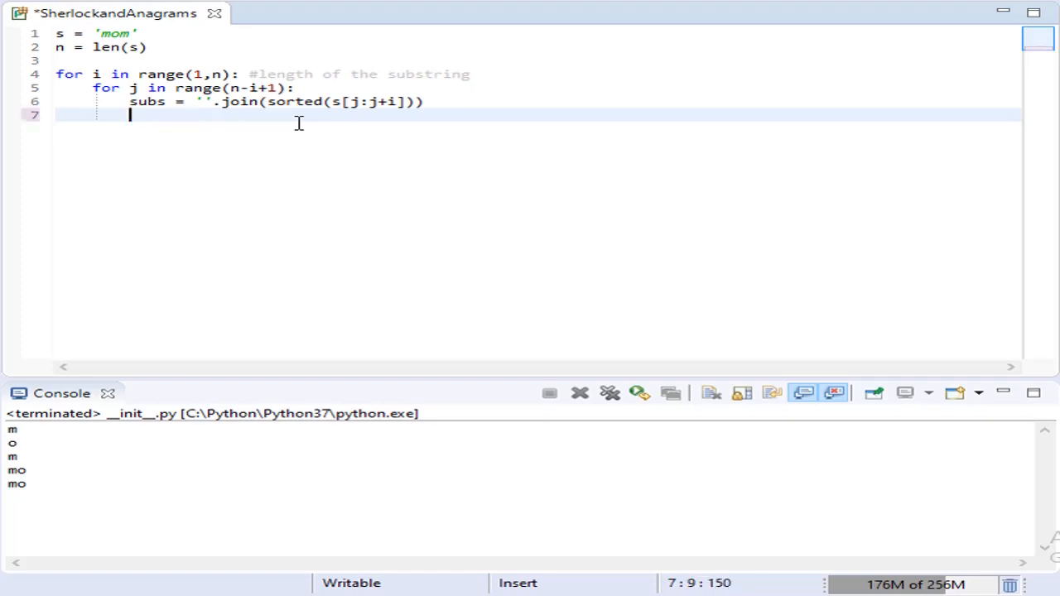
{"action": "mouse_move", "coordinate": [492, 82]}
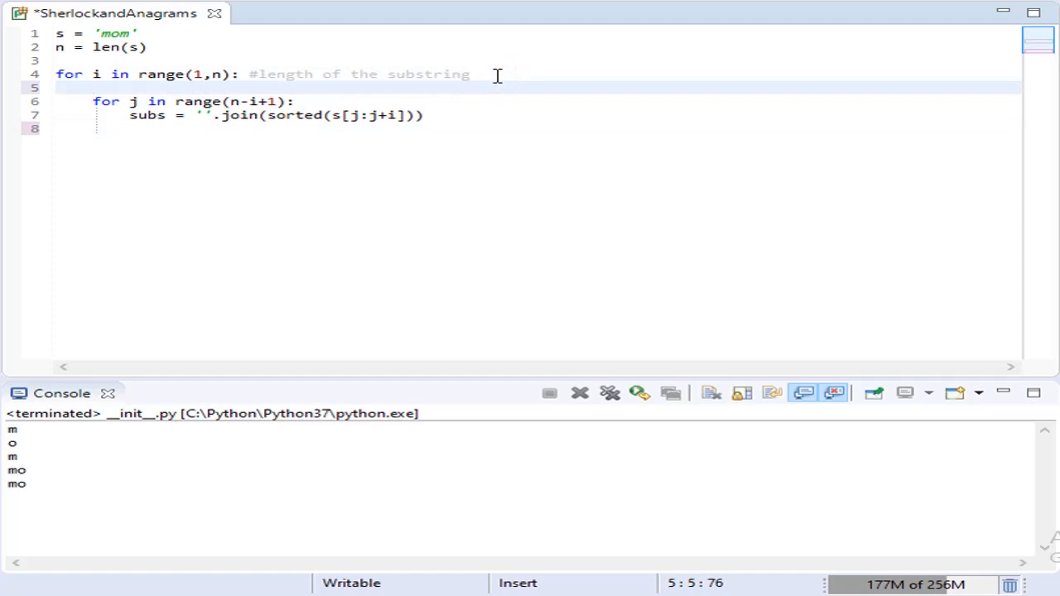
{"action": "type", "text": "d={"}
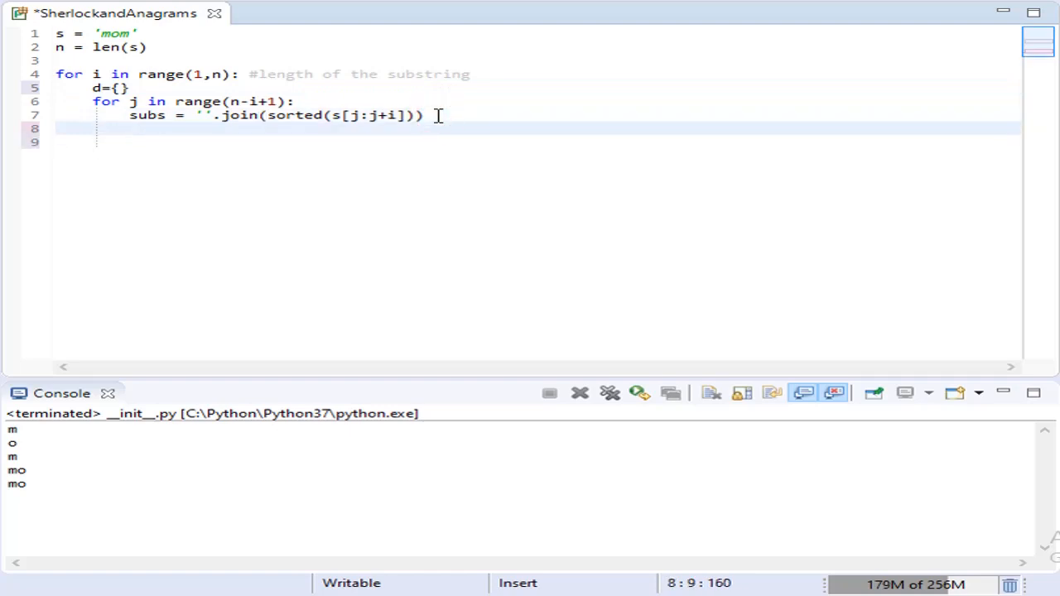
{"action": "type", "text": "i"}
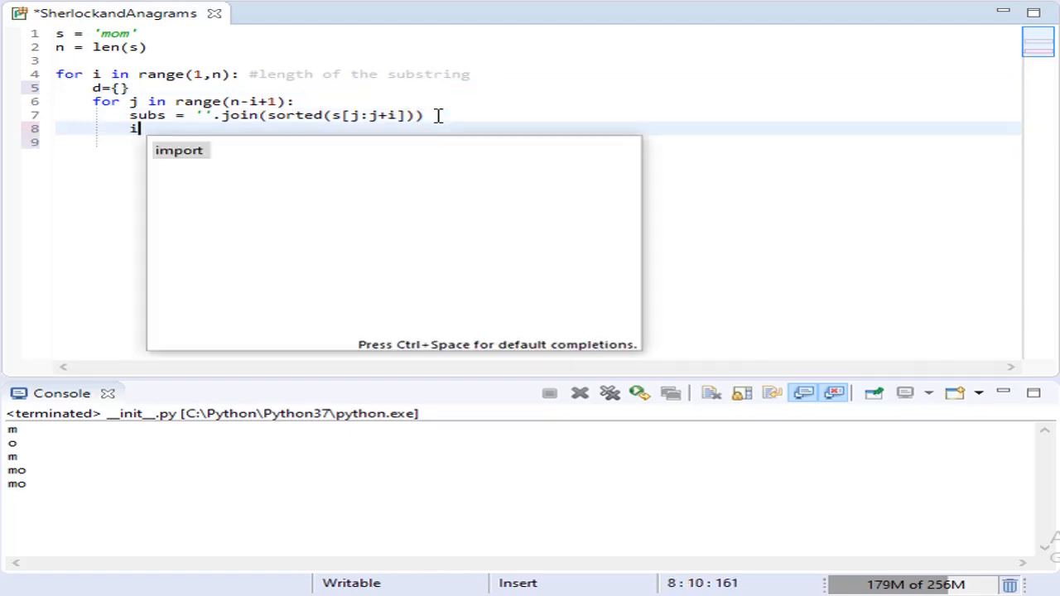
{"action": "type", "text": "f sub s"}
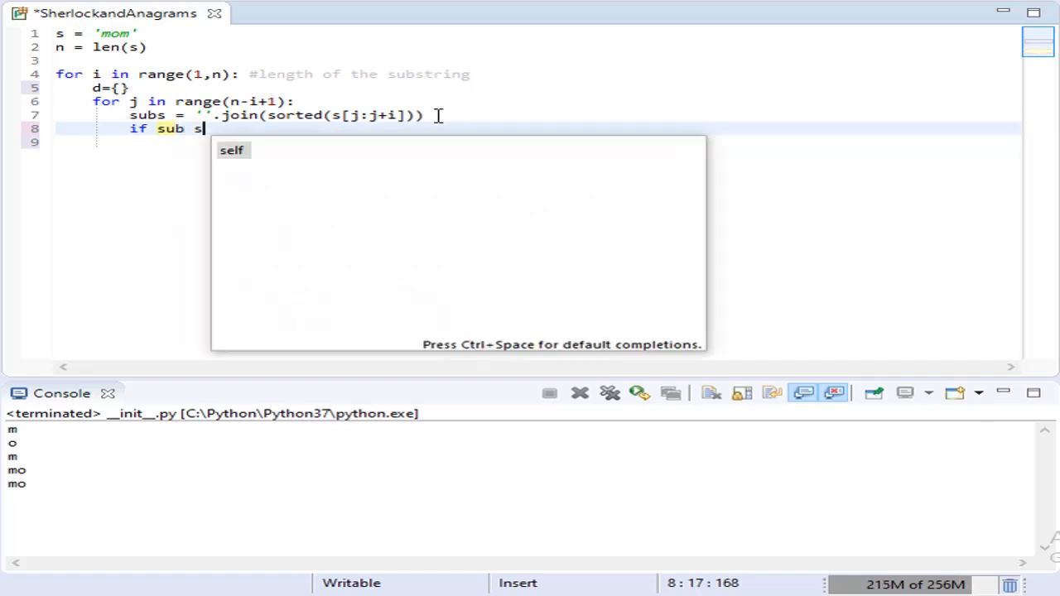
Step: Add an if/else that creates or increments d[subs]
{"action": "key", "text": "BackSpace"}
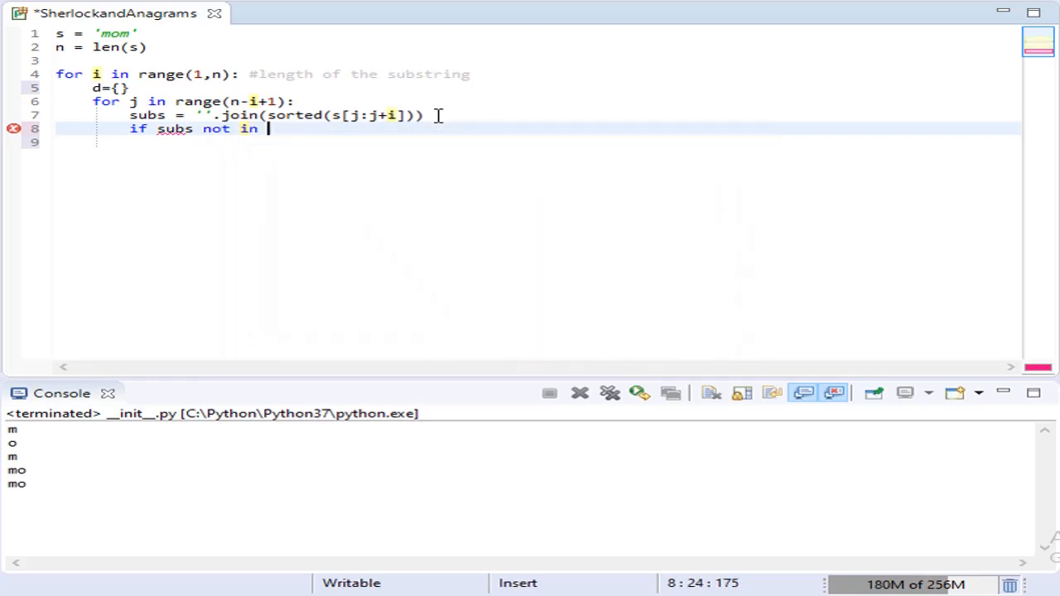
{"action": "type", "text": "d:"}
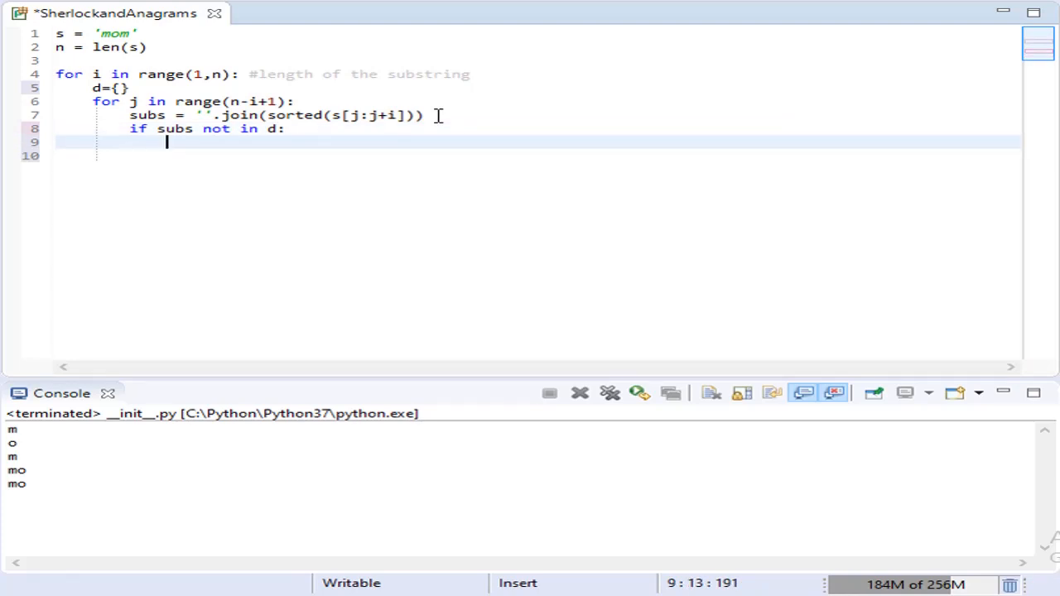
{"action": "type", "text": "d[s"}
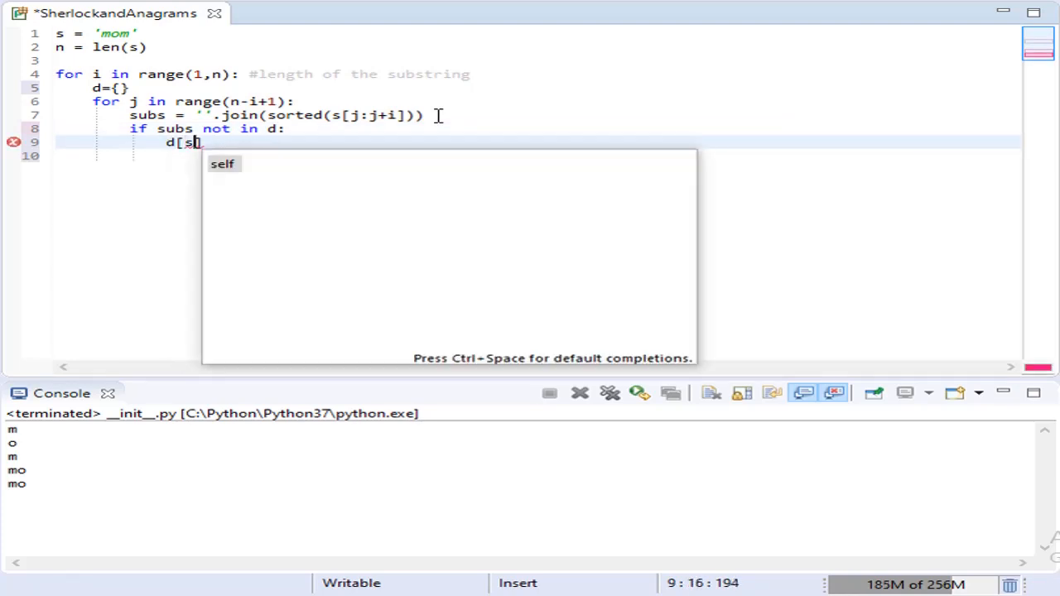
{"action": "type", "text": "ubs]"}
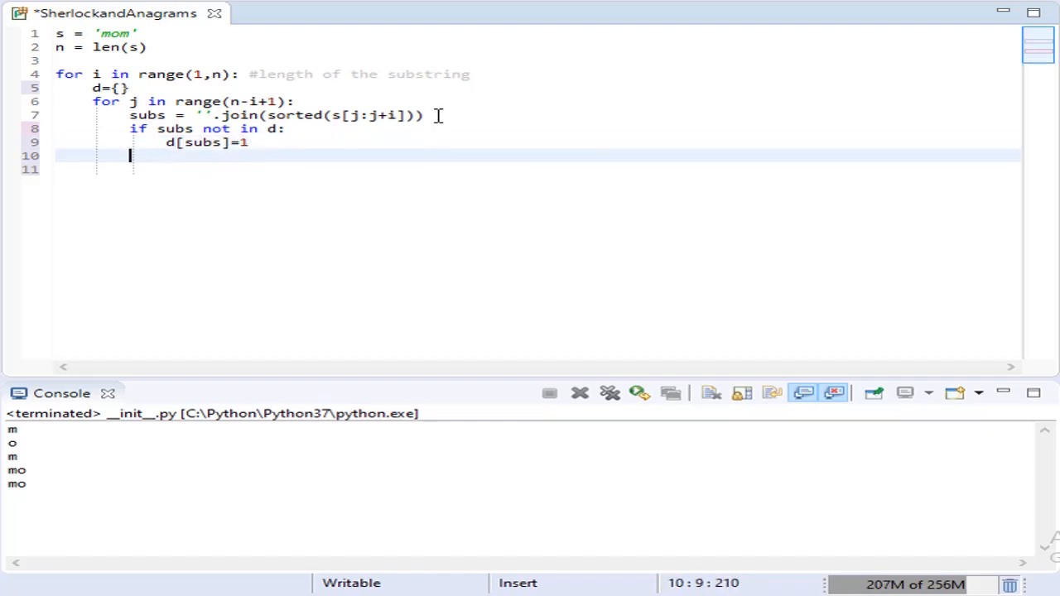
{"action": "type", "text": "e"}
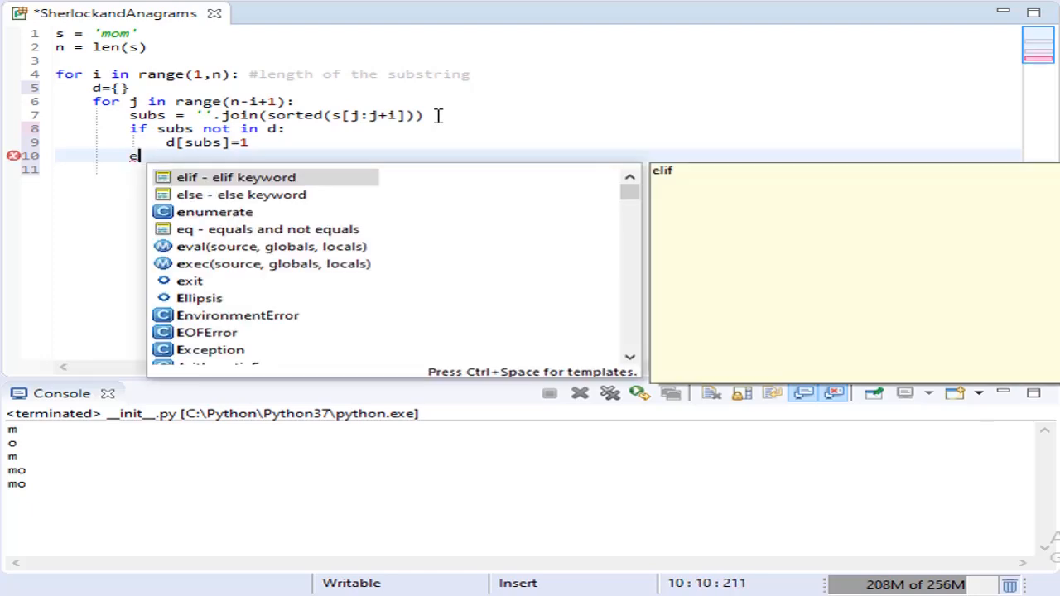
{"action": "type", "text": "else:"}
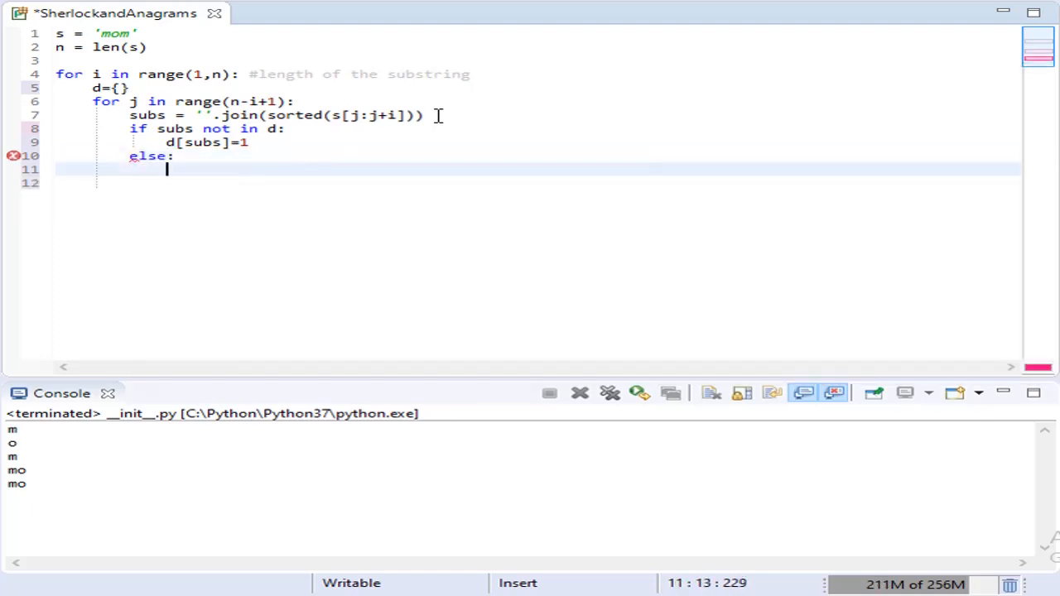
{"action": "type", "text": "d["}
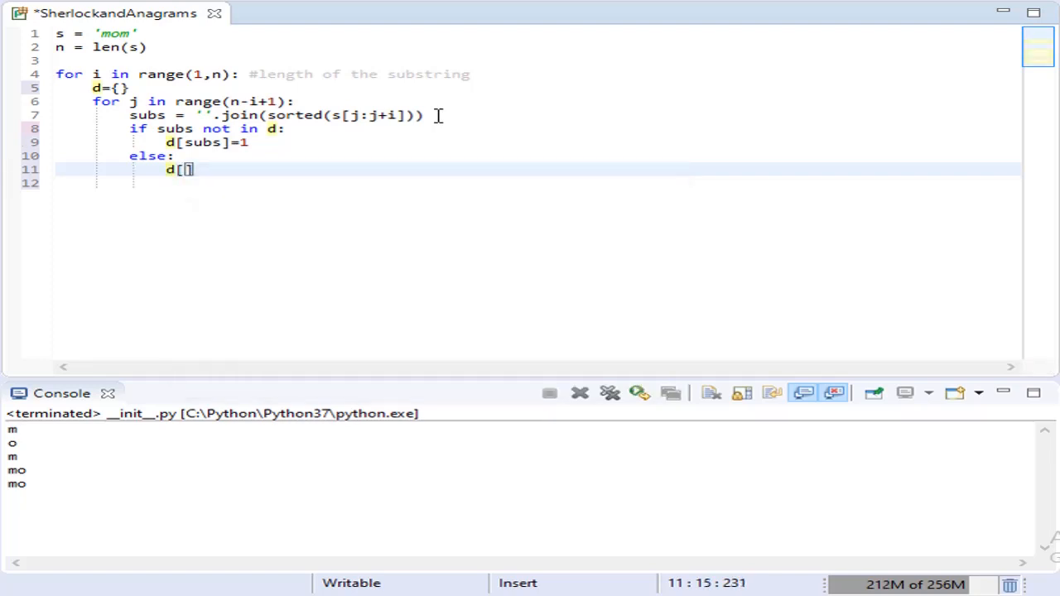
{"action": "type", "text": "su"}
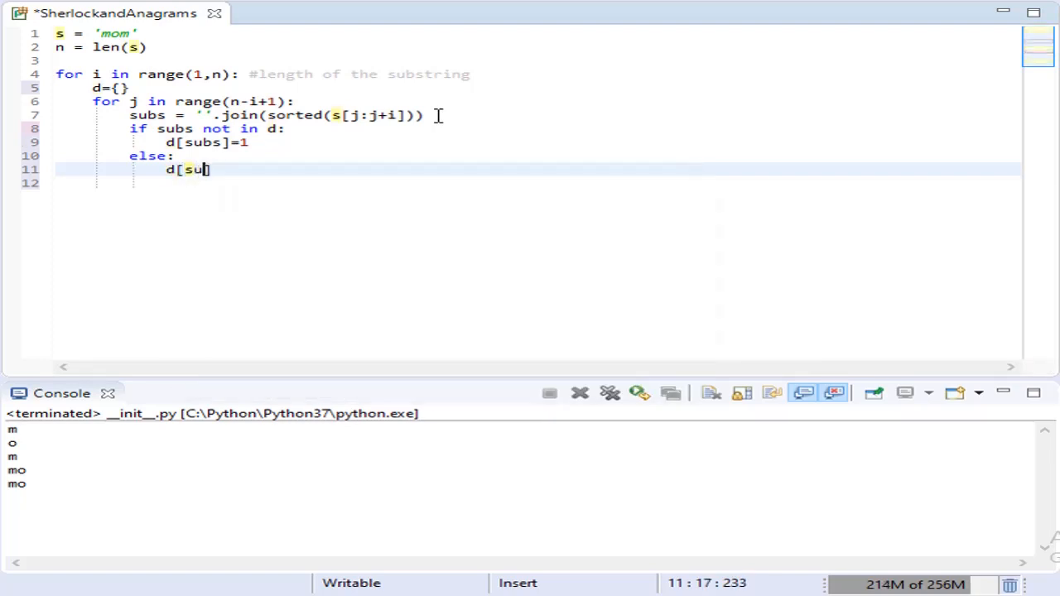
{"action": "type", "text": "bs"}
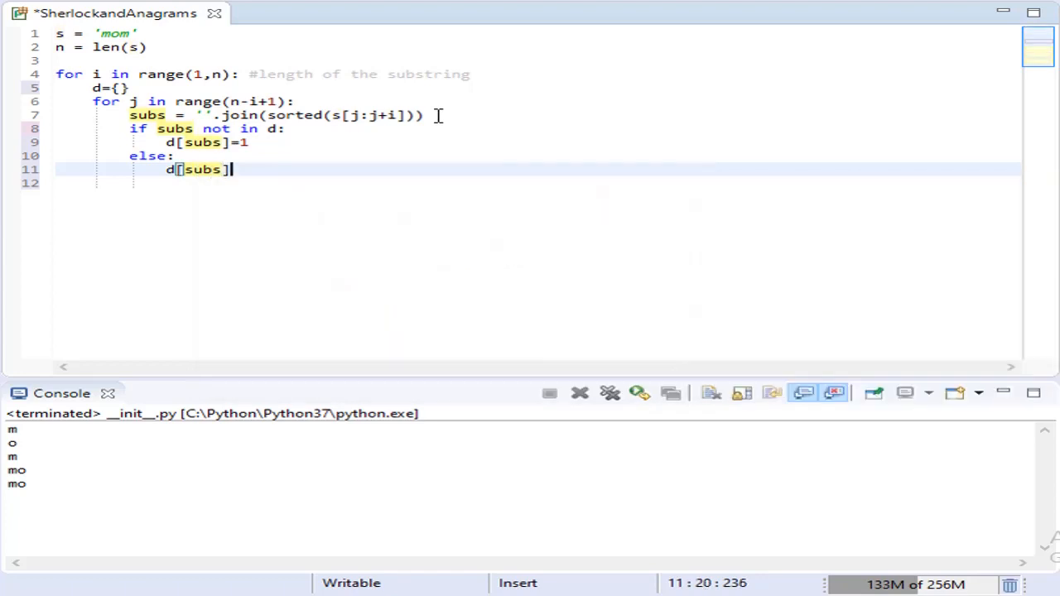
{"action": "type", "text": "+=1"}
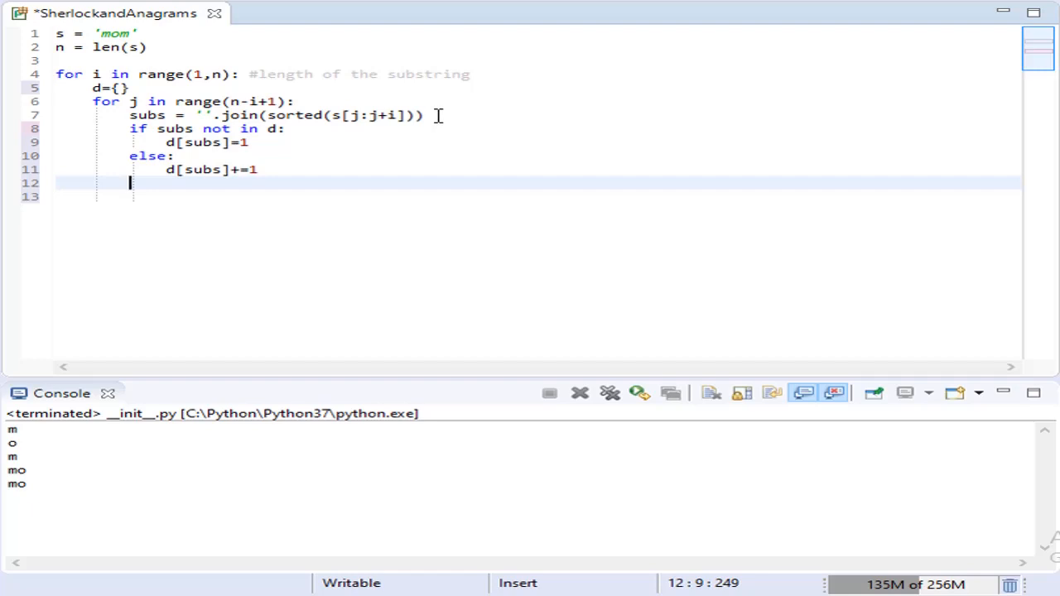
Step: Print subs and d after each count update
{"action": "type", "text": "p"}
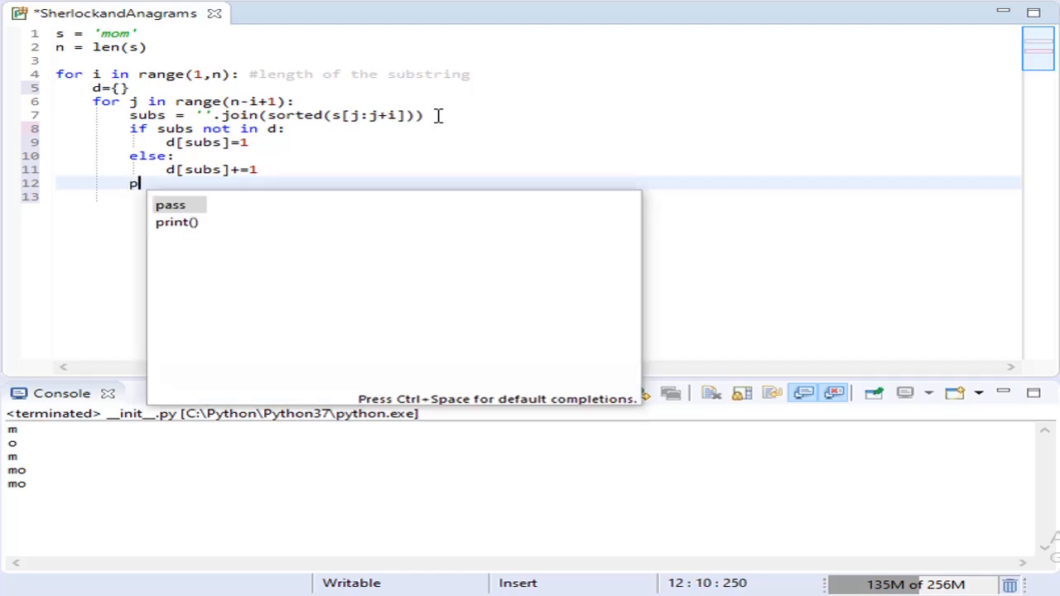
{"action": "type", "text": "rint"}
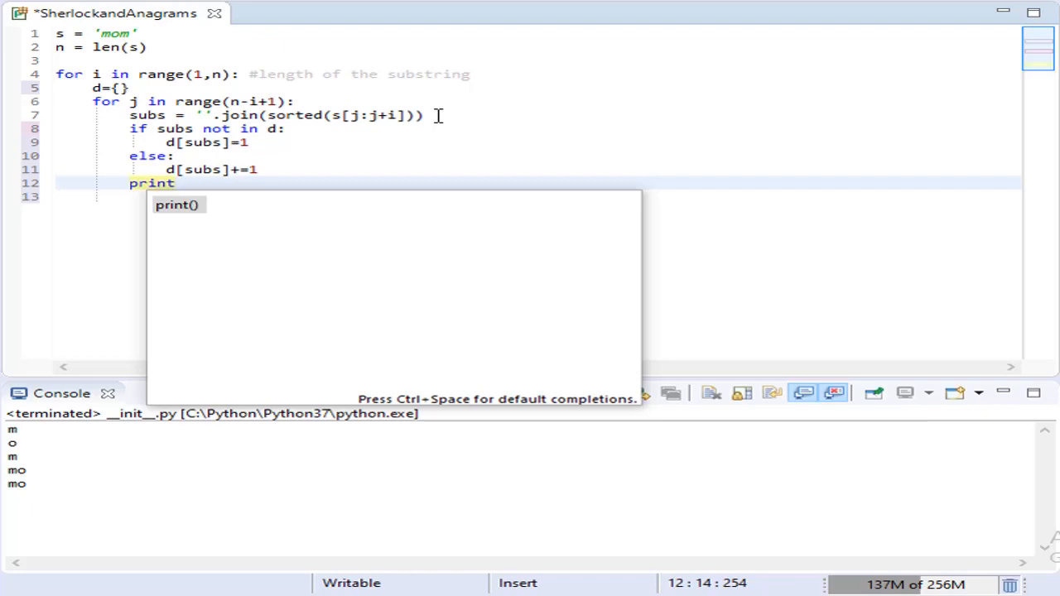
{"action": "type", "text": "(s"}
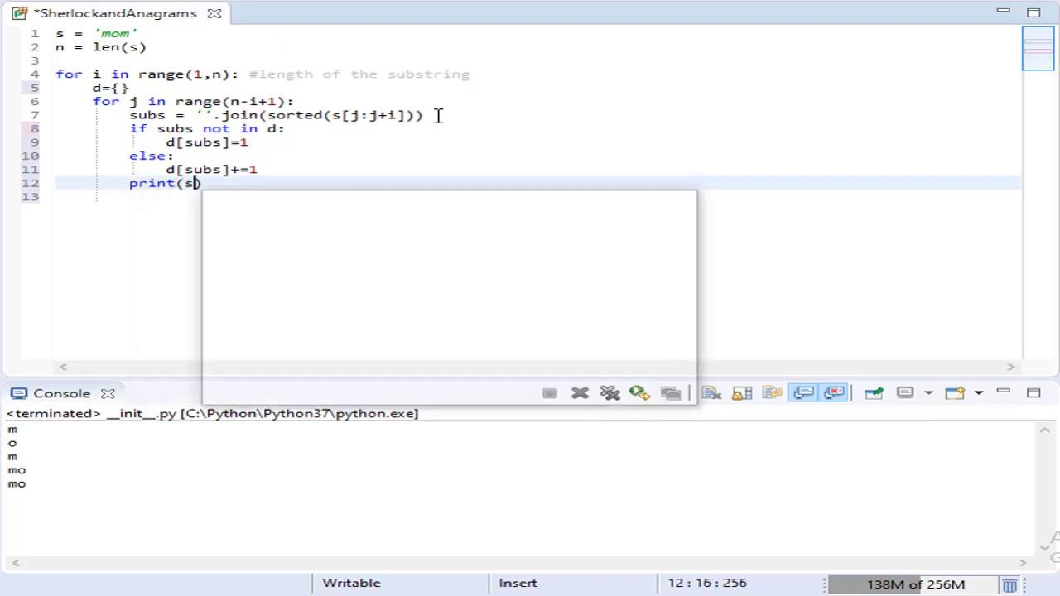
{"action": "type", "text": "ubs,"}
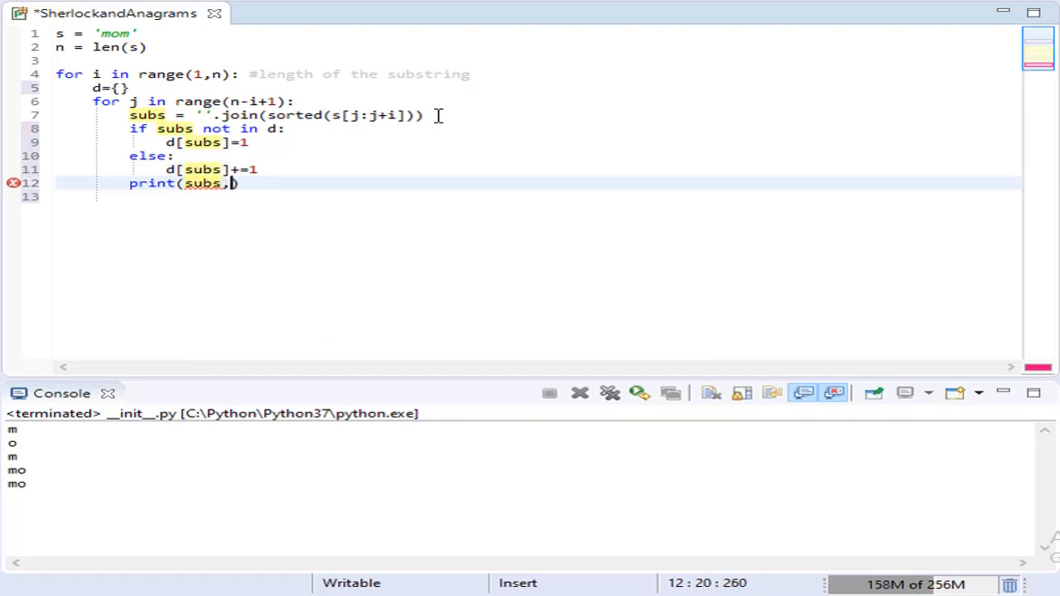
{"action": "type", "text": "d"}
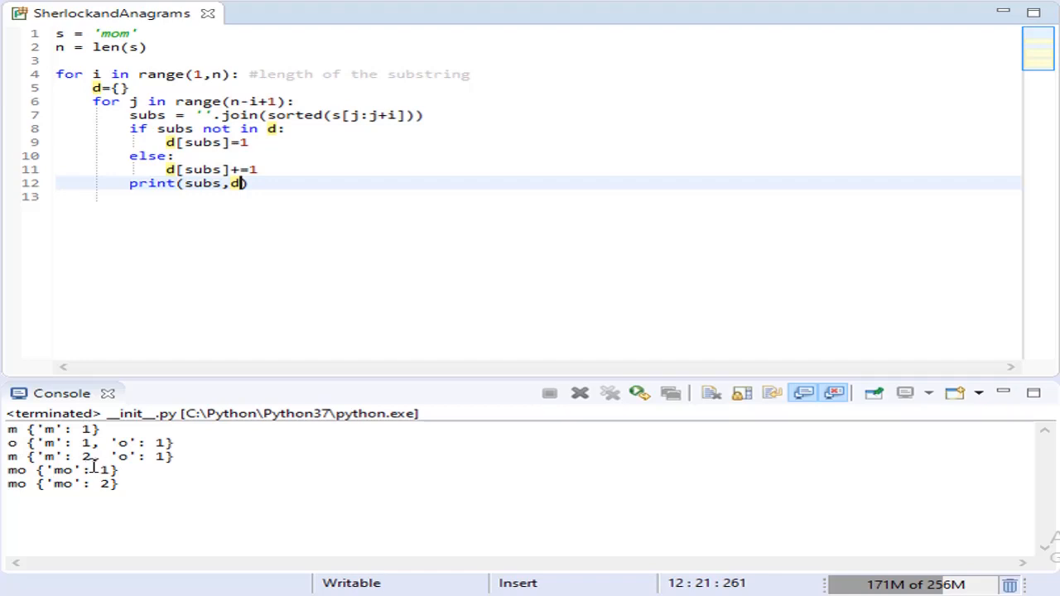
{"action": "mouse_move", "coordinate": [110, 503]}
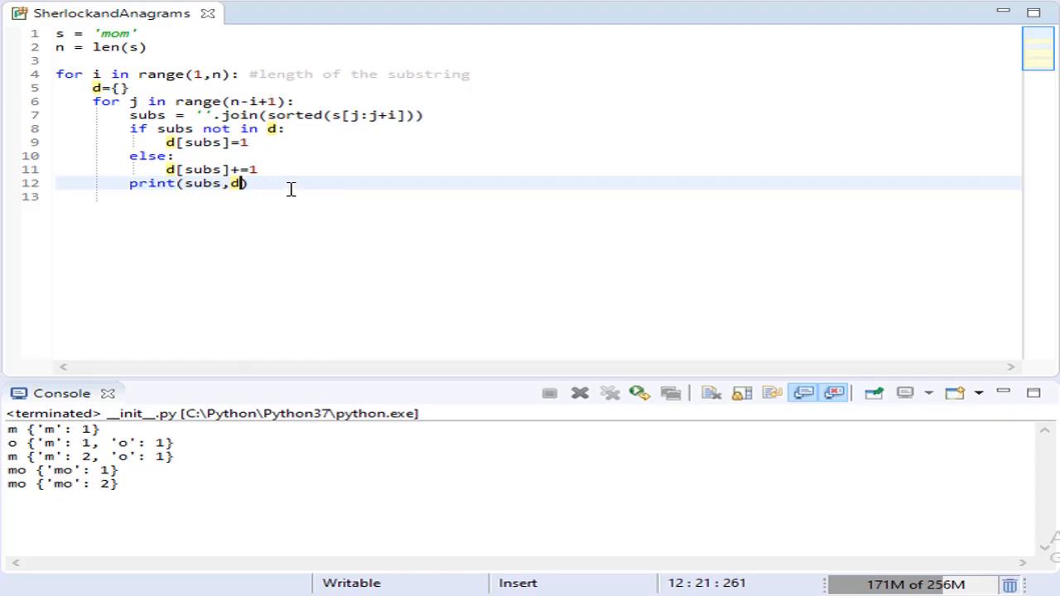
{"action": "mouse_move", "coordinate": [124, 60]}
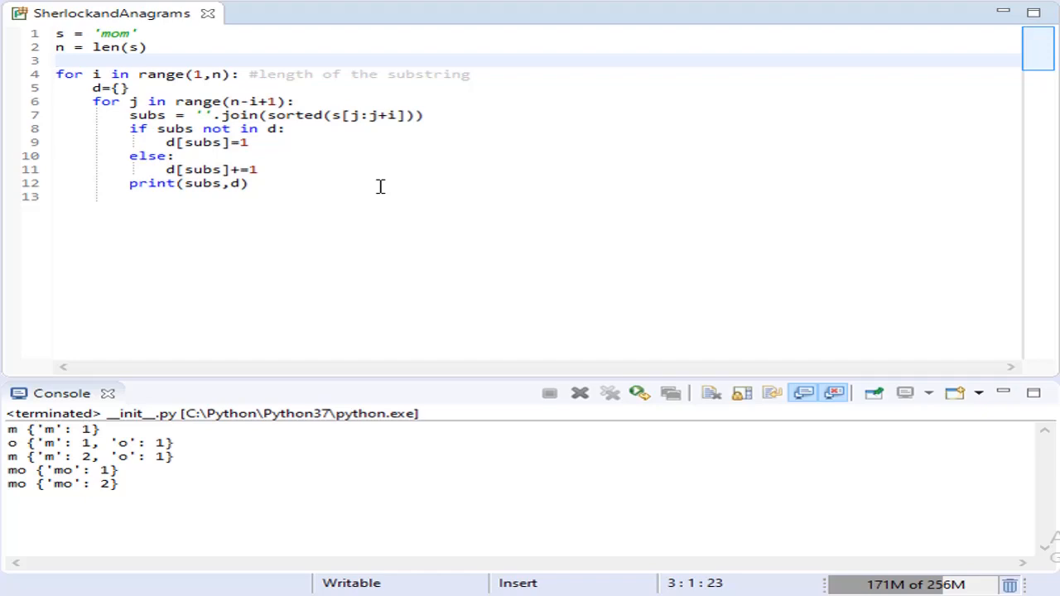
{"action": "left_click", "coordinate": [56, 60]}
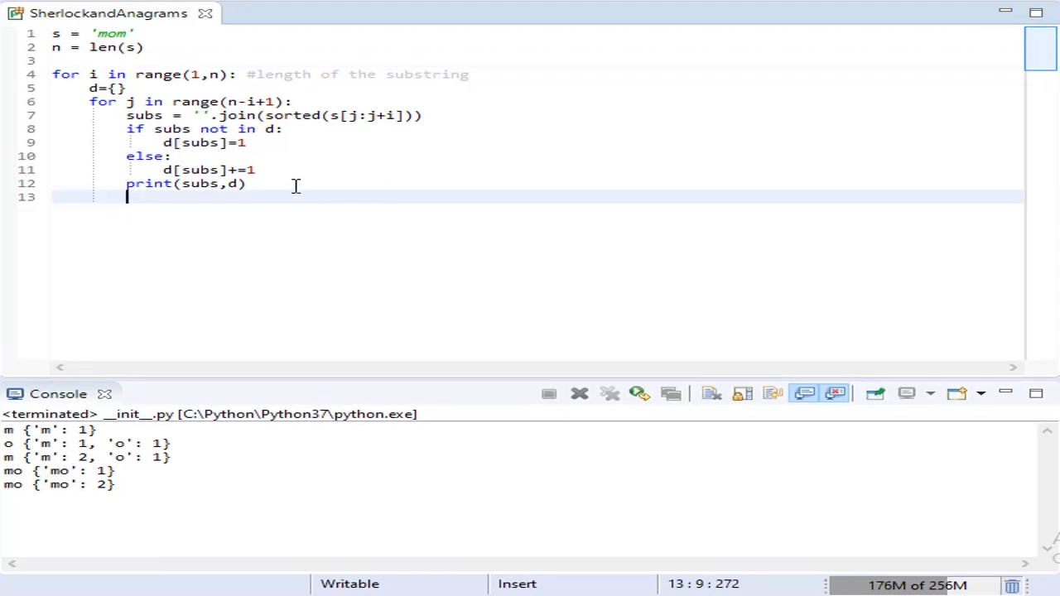
{"action": "left_click", "coordinate": [175, 183]}
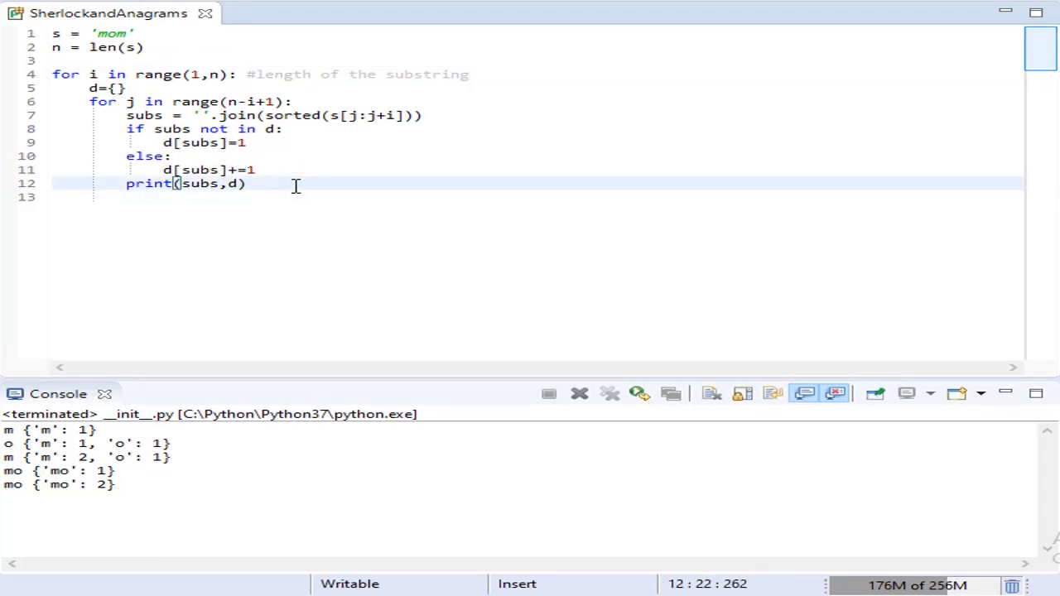
Step: Replace the debug print with res += d[subs]-1
{"action": "key", "text": "Delete"}
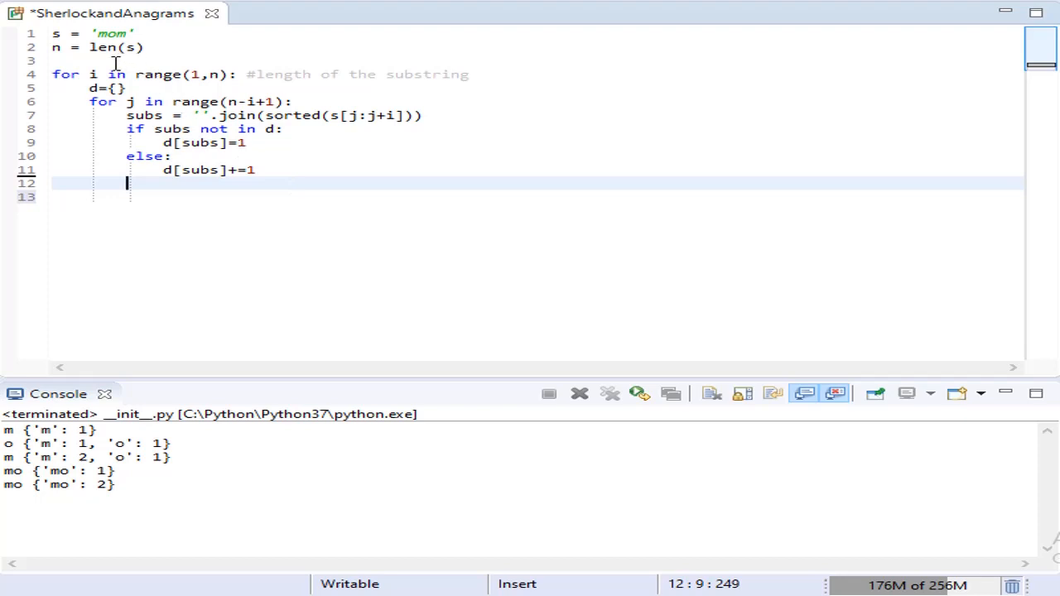
{"action": "type", "text": "res=0"}
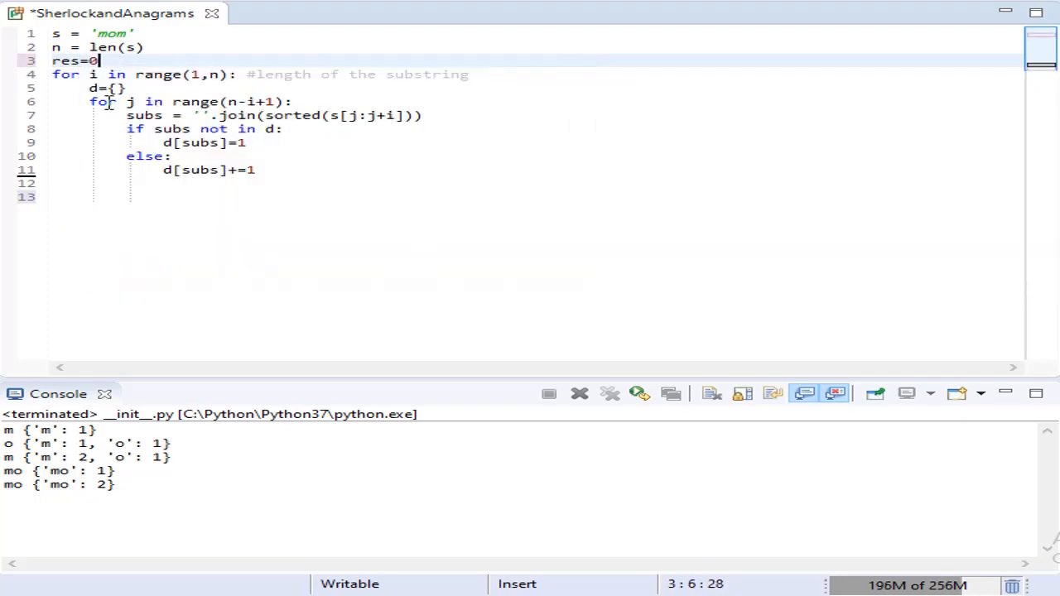
{"action": "left_click", "coordinate": [126, 196]}
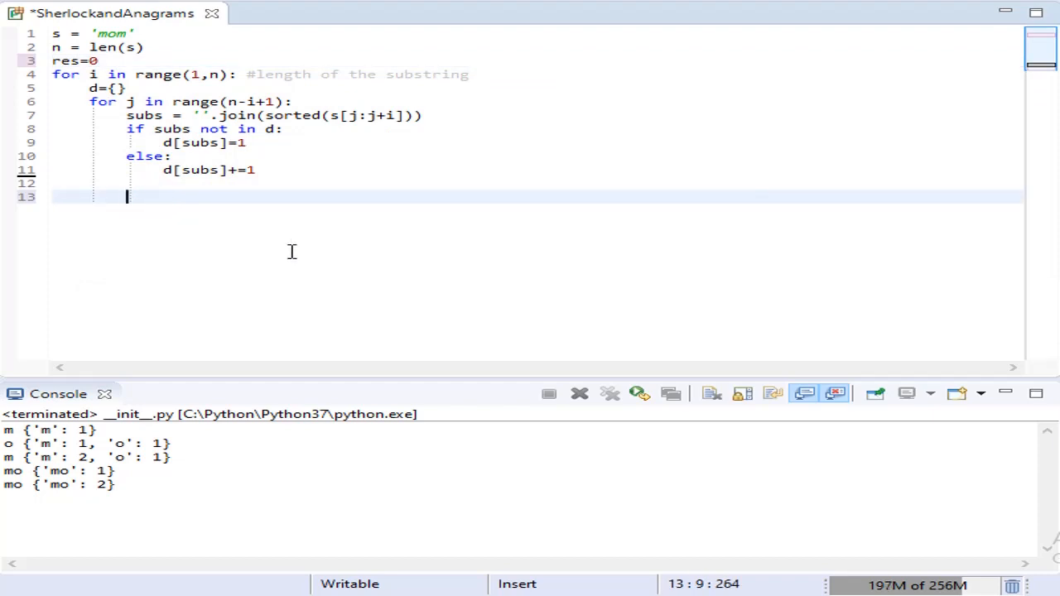
{"action": "type", "text": "res"}
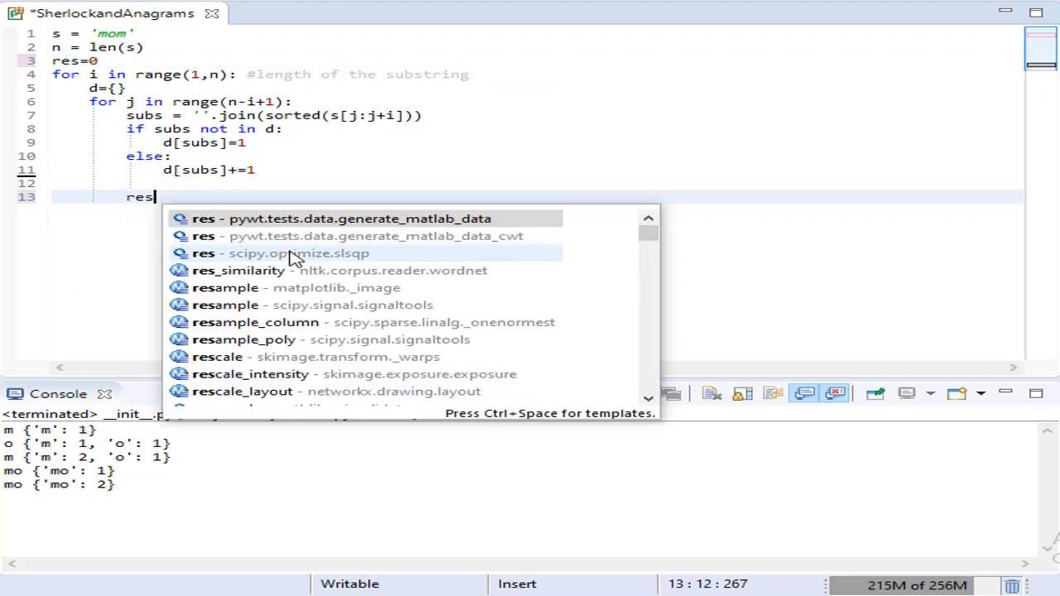
{"action": "type", "text": "+="}
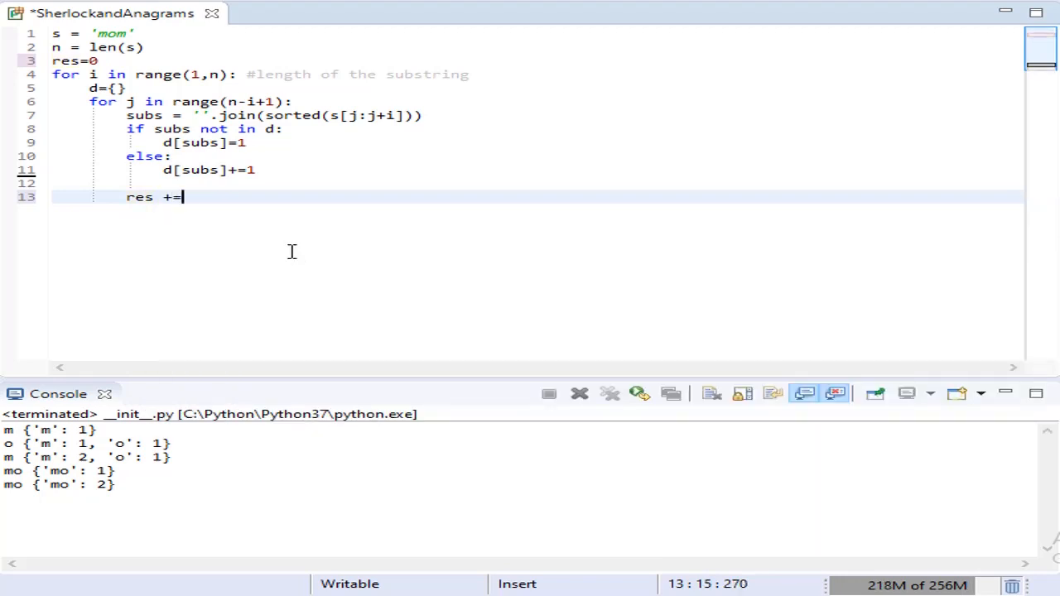
{"action": "type", "text": "d["}
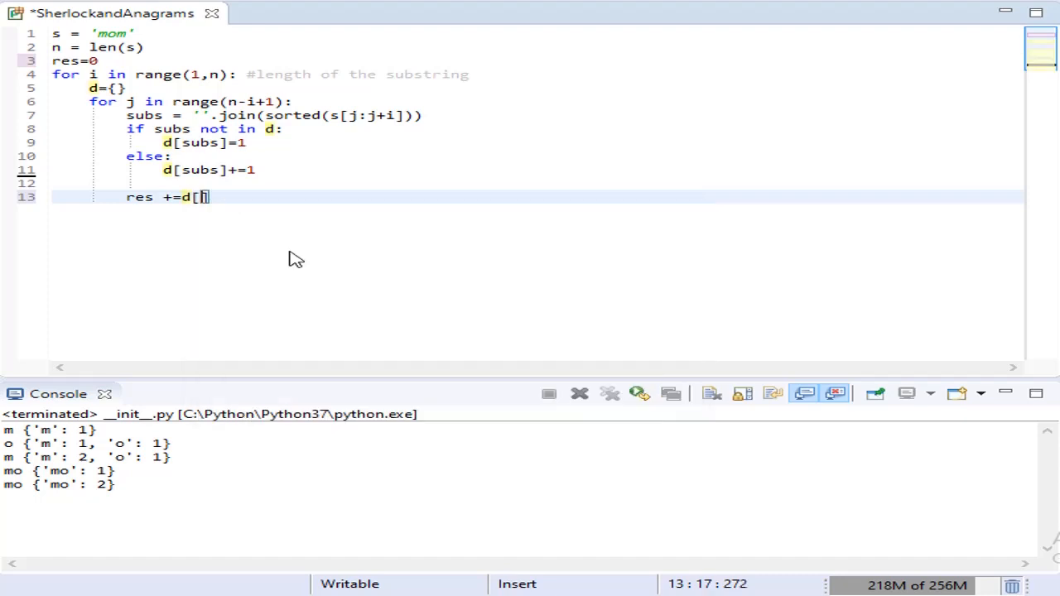
{"action": "type", "text": "sub"}
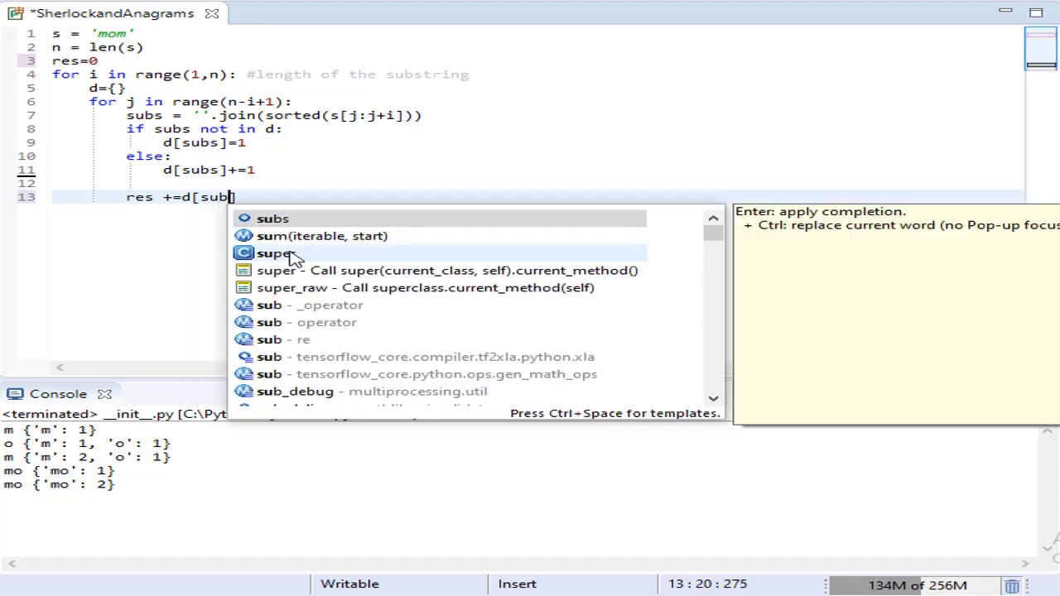
{"action": "type", "text": "s"}
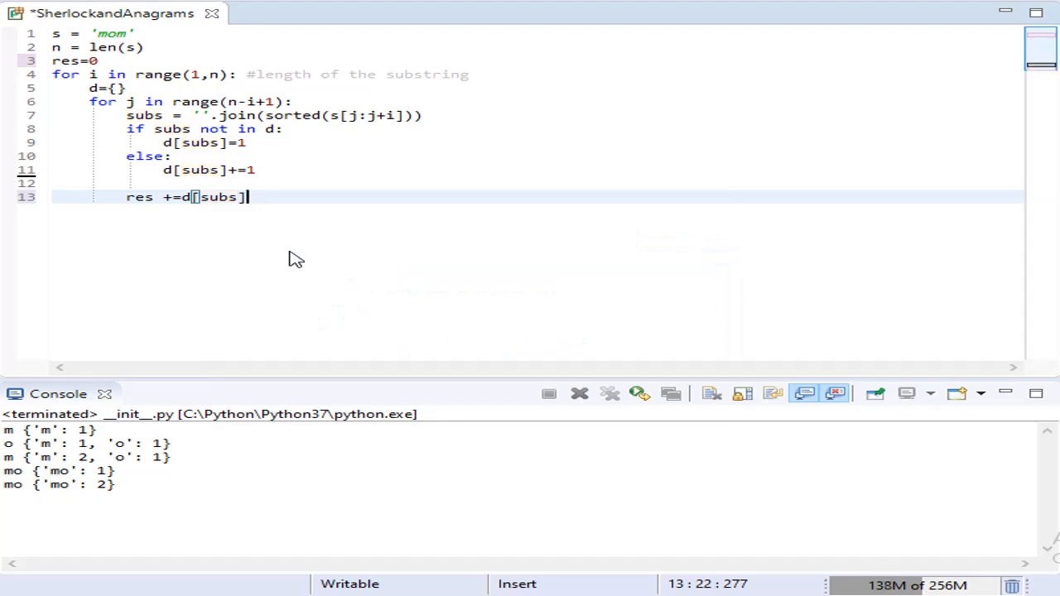
{"action": "type", "text": "-1"}
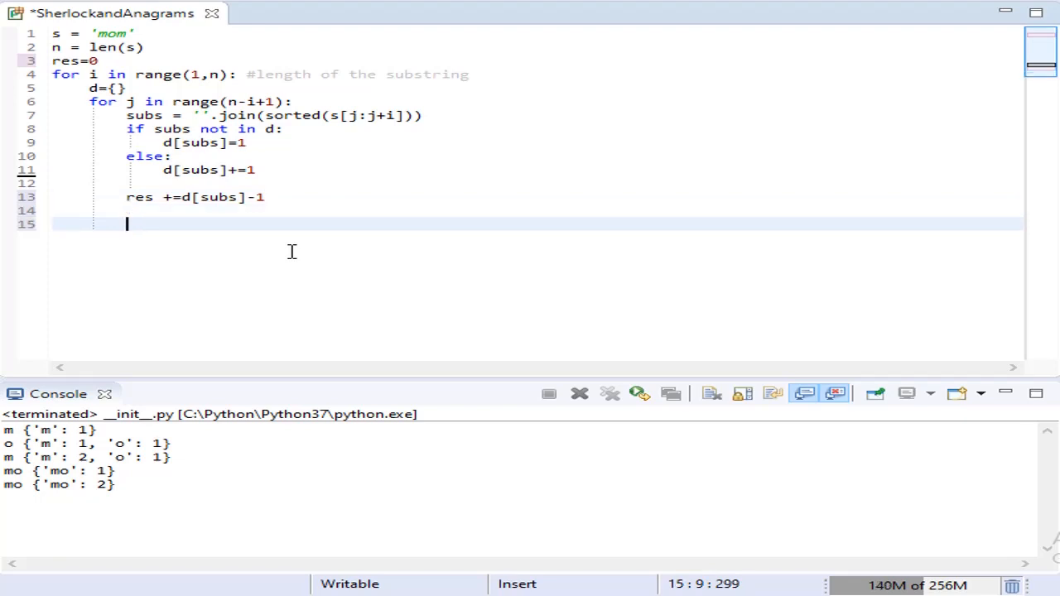
Step: Print subs, d and res on a new line
{"action": "type", "text": "print"}
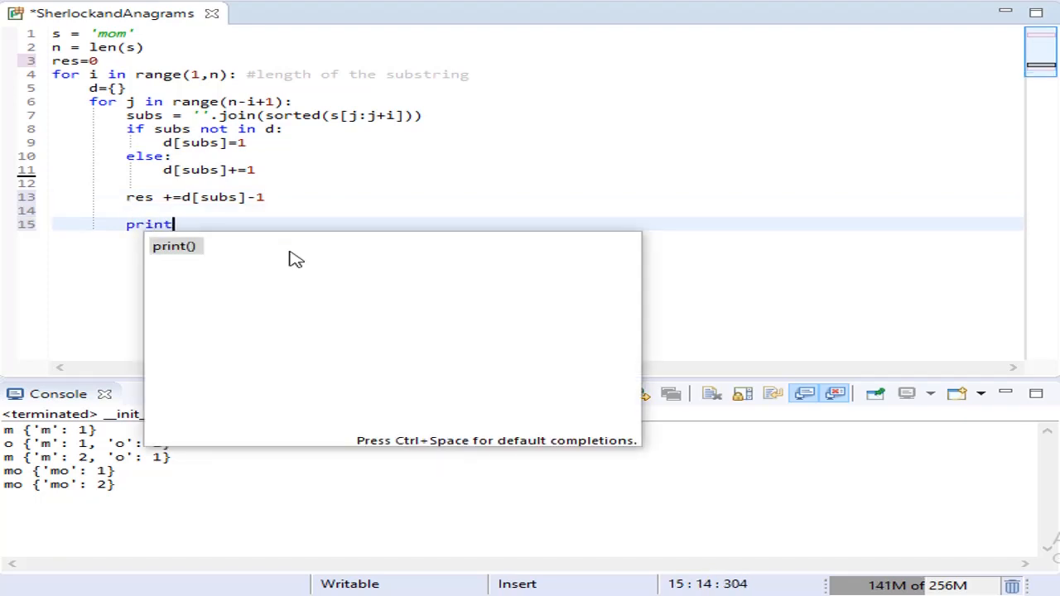
{"action": "type", "text": "(subs,"}
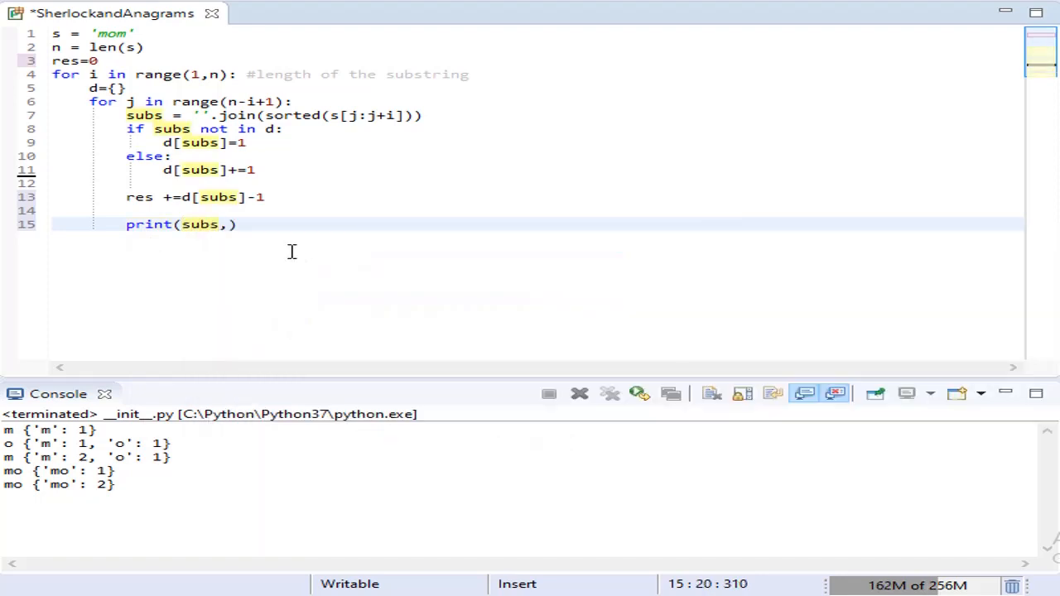
{"action": "type", "text": "d,"}
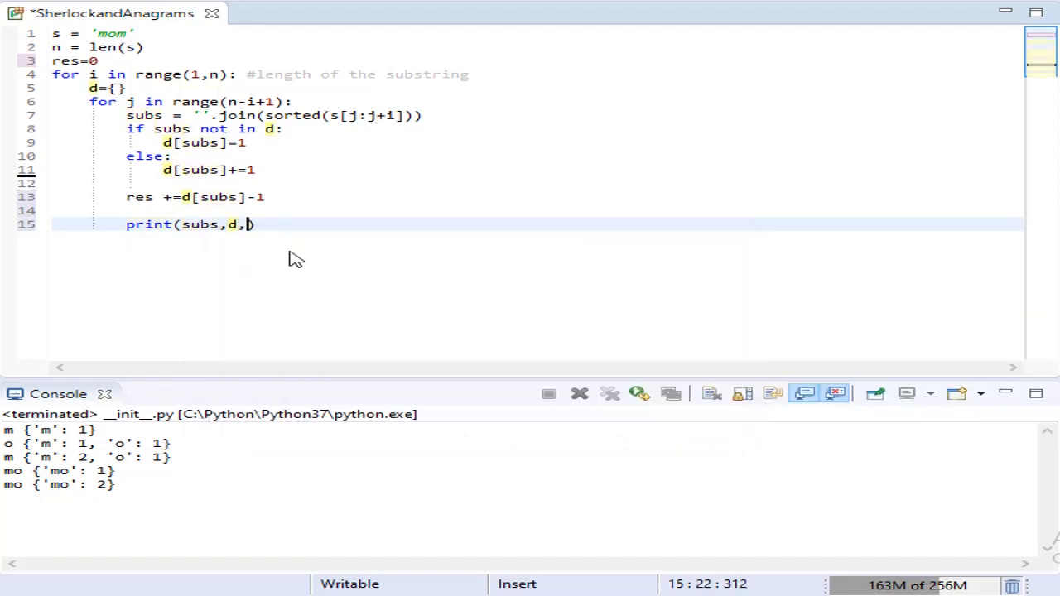
{"action": "type", "text": "res"}
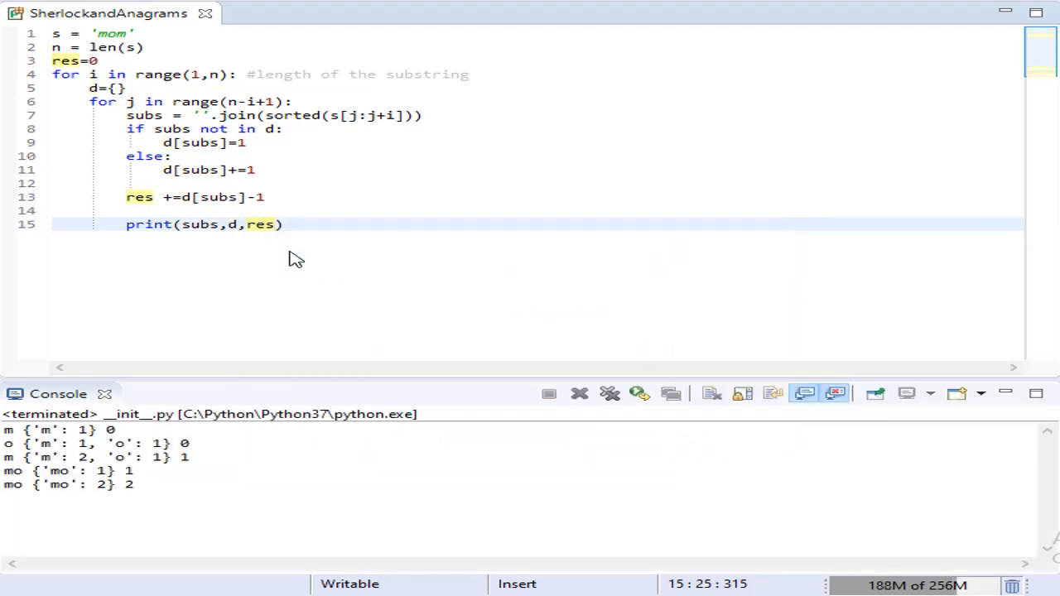
{"action": "mouse_move", "coordinate": [242, 460]}
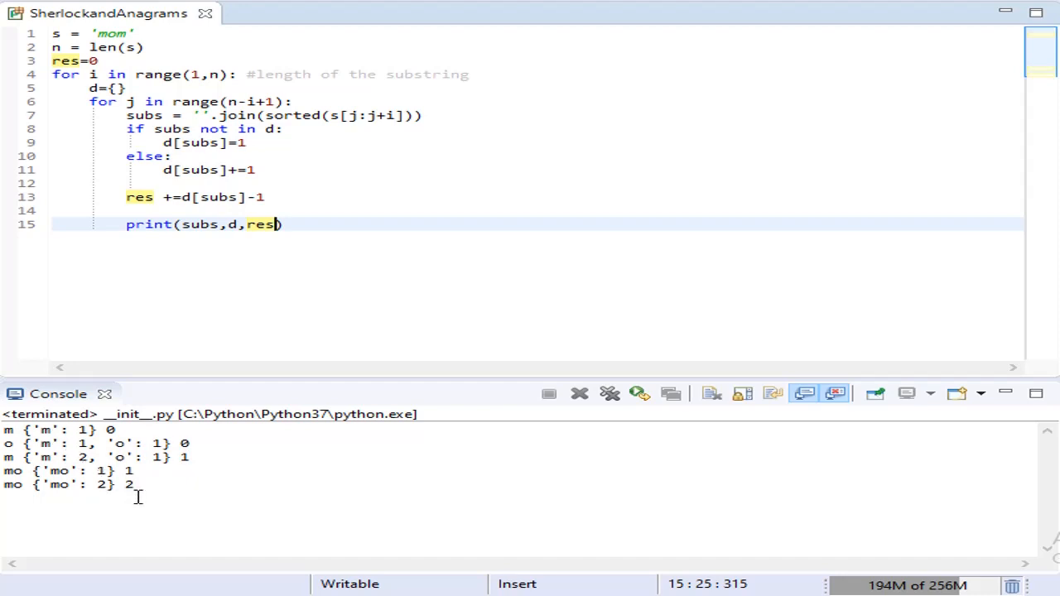
{"action": "mouse_move", "coordinate": [141, 500]}
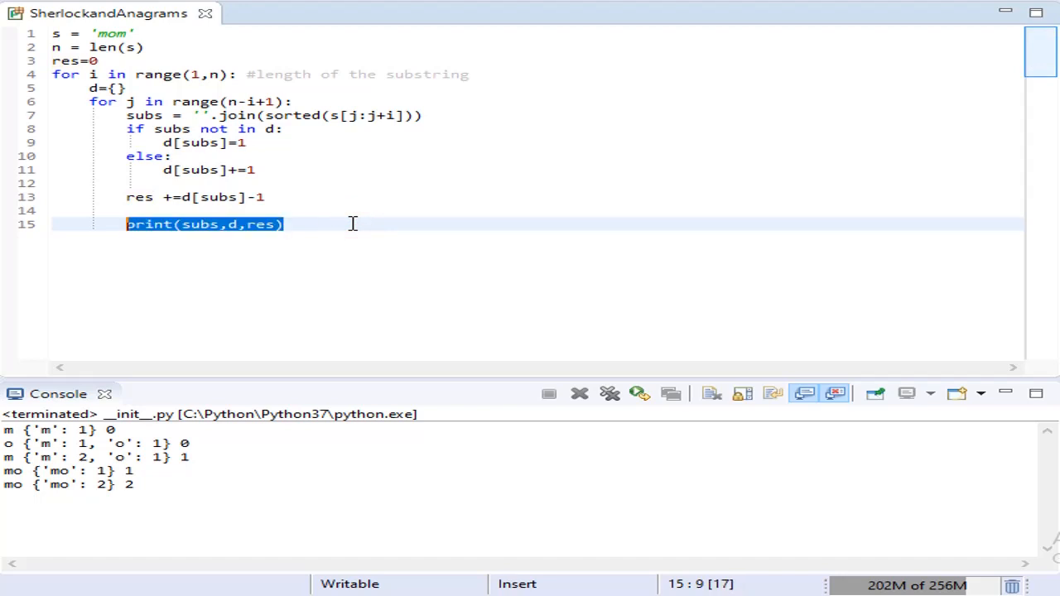
Step: Replace print(subs,d,res) with a single print(res) after the loops
{"action": "key", "text": "Delete"}
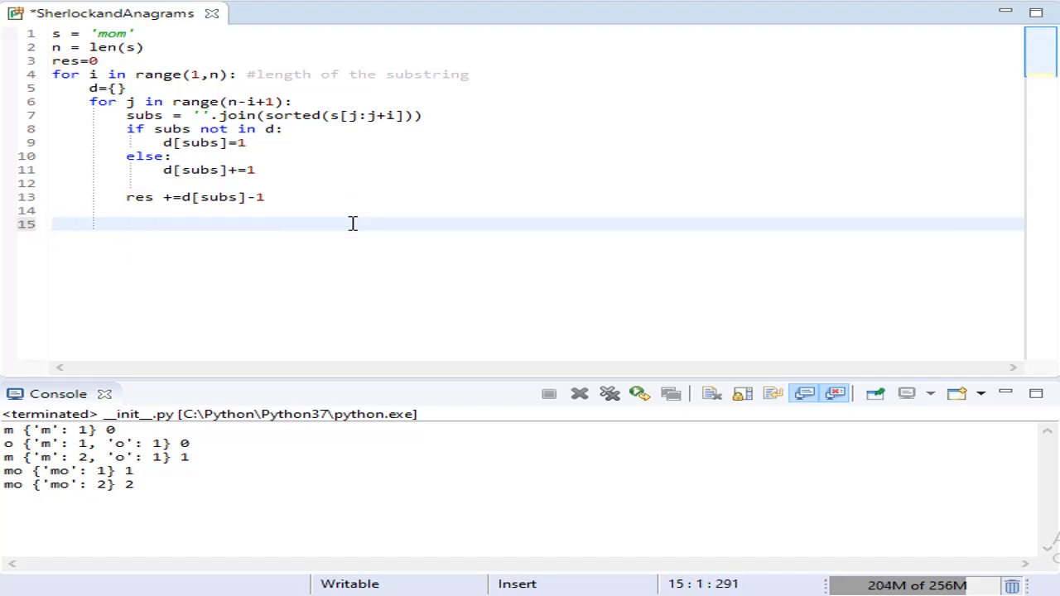
{"action": "type", "text": "print("}
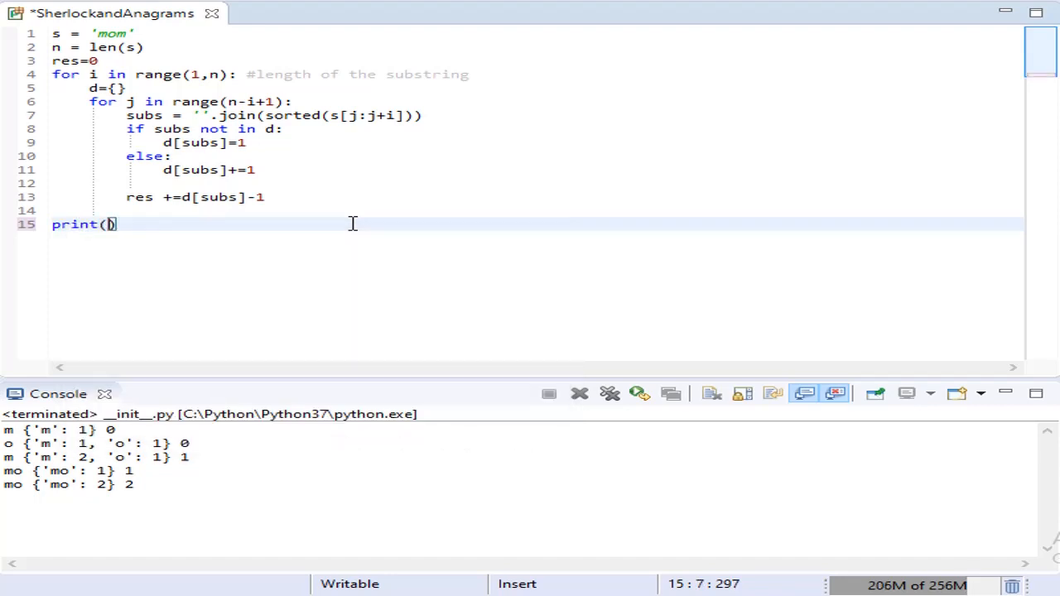
{"action": "type", "text": "res"}
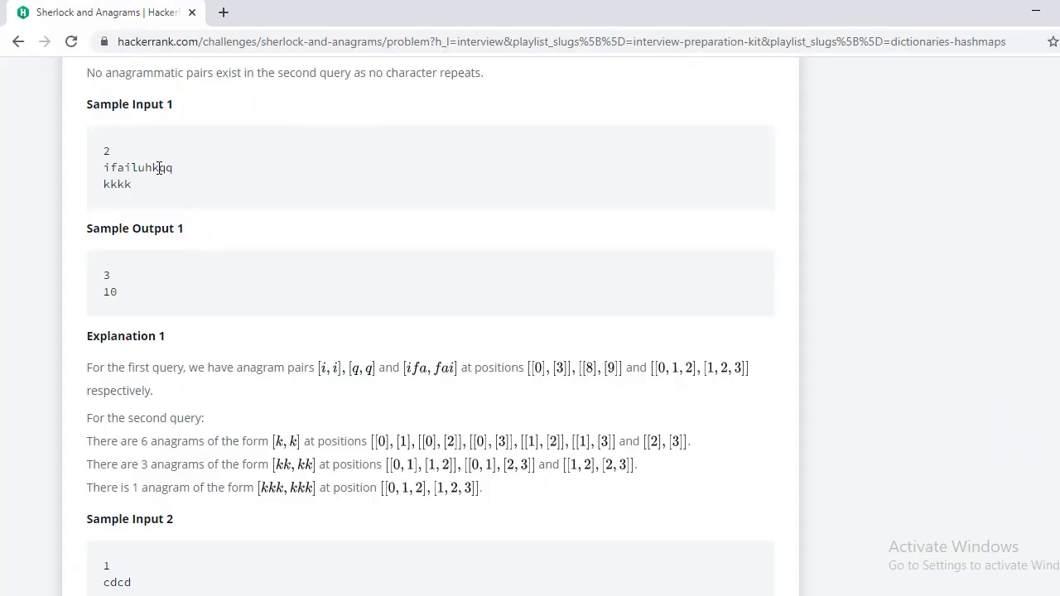
Step: Select the sample string ifailuhkqq in Sample Input 1
{"action": "double_click", "coordinate": [138, 167]}
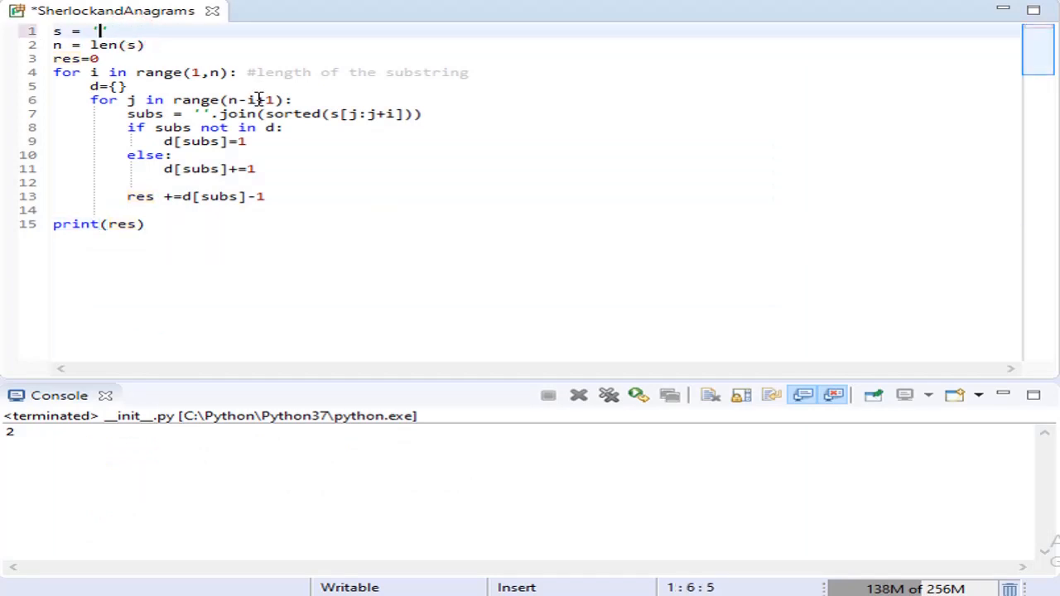
Step: Test with s = 'ifailuhkqq' then s = 'kkkk', getting 3 and 10
{"action": "type", "text": "ifailuhkqd"}
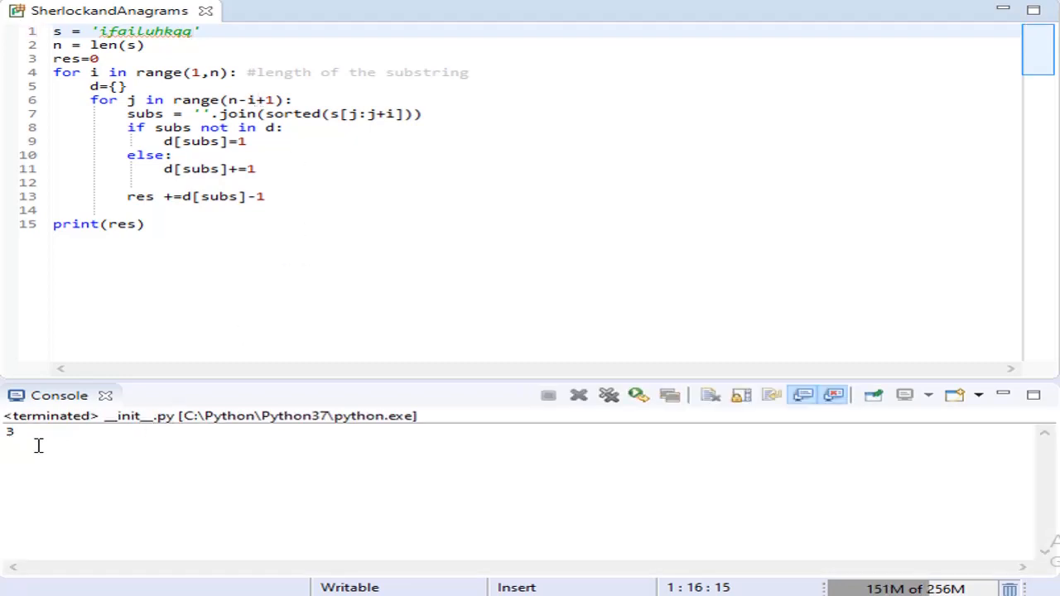
{"action": "left_click", "coordinate": [195, 32]}
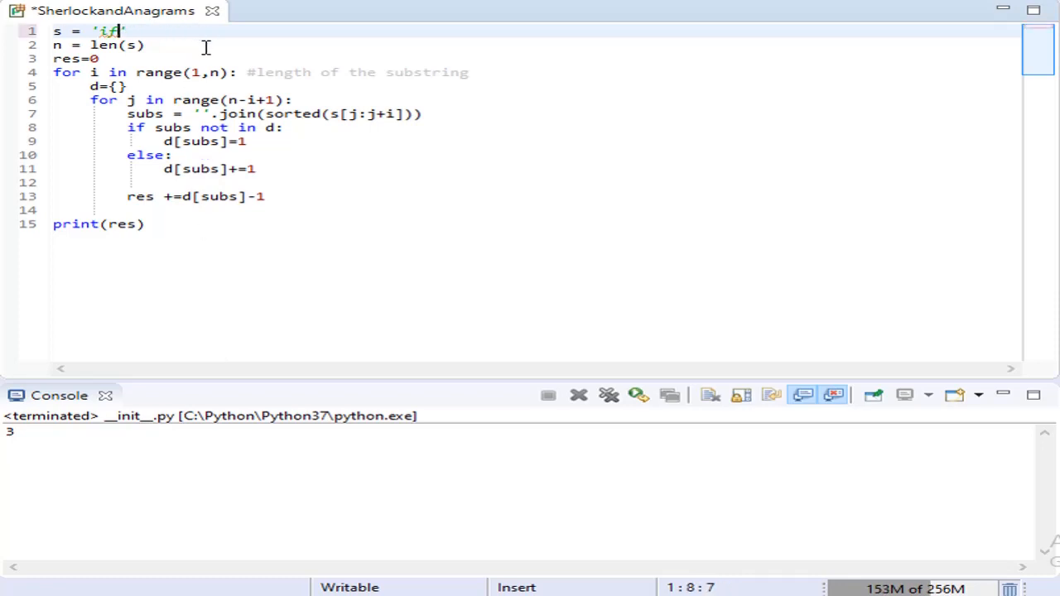
{"action": "type", "text": "kkkk"}
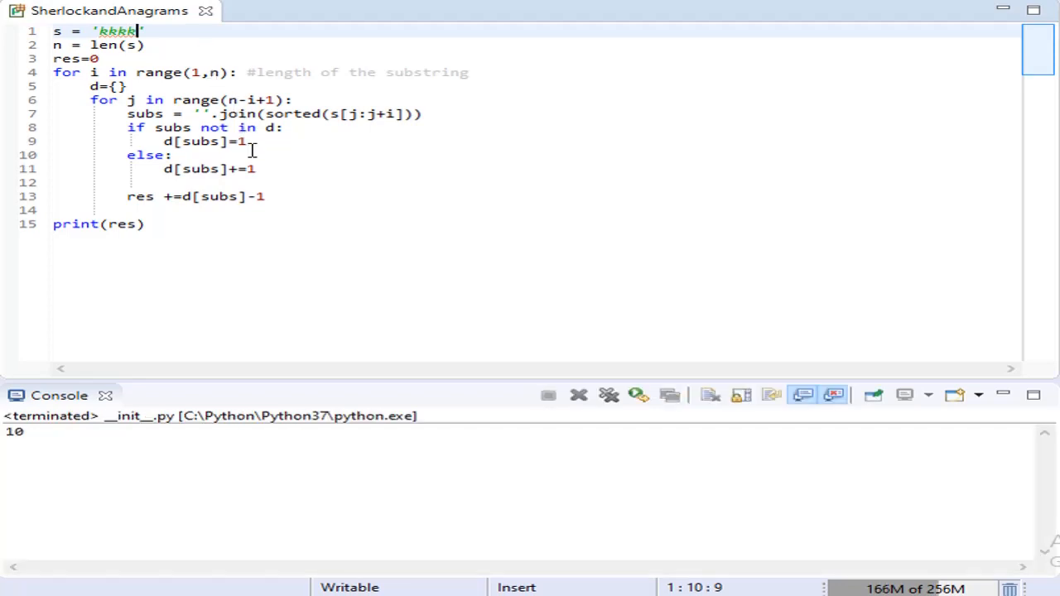
{"action": "mouse_move", "coordinate": [418, 311]}
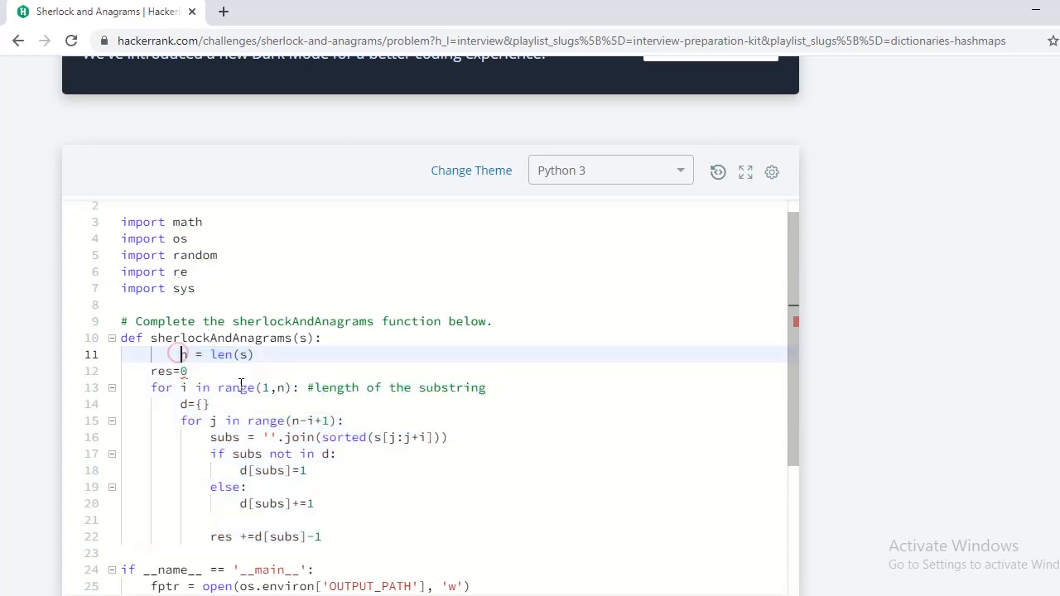
{"action": "mouse_move", "coordinate": [241, 387]}
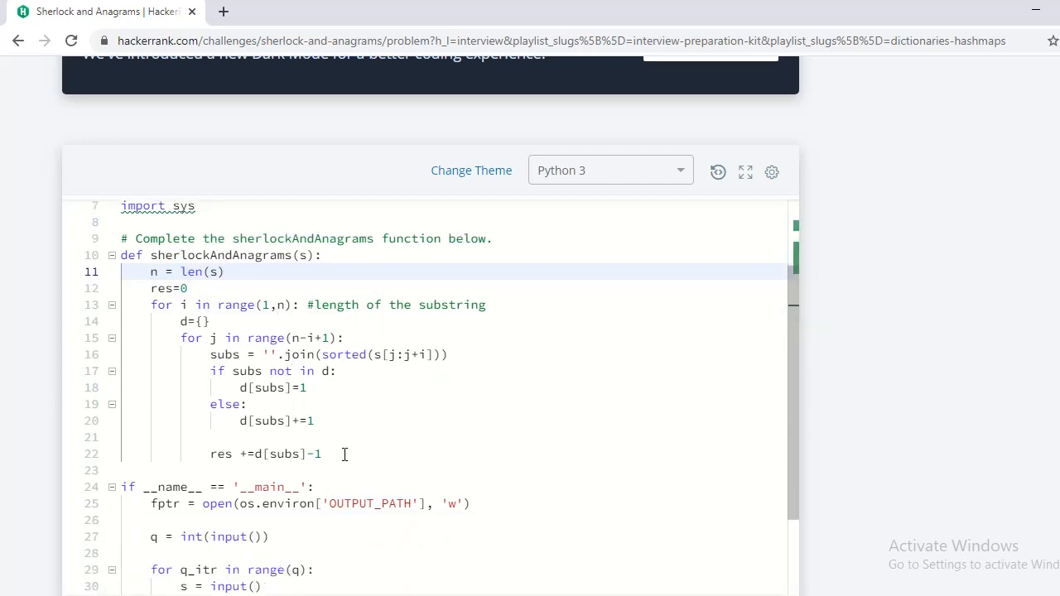
Step: Add return res at the end of sherlockAndAnagrams
{"action": "key", "text": "Enter"}
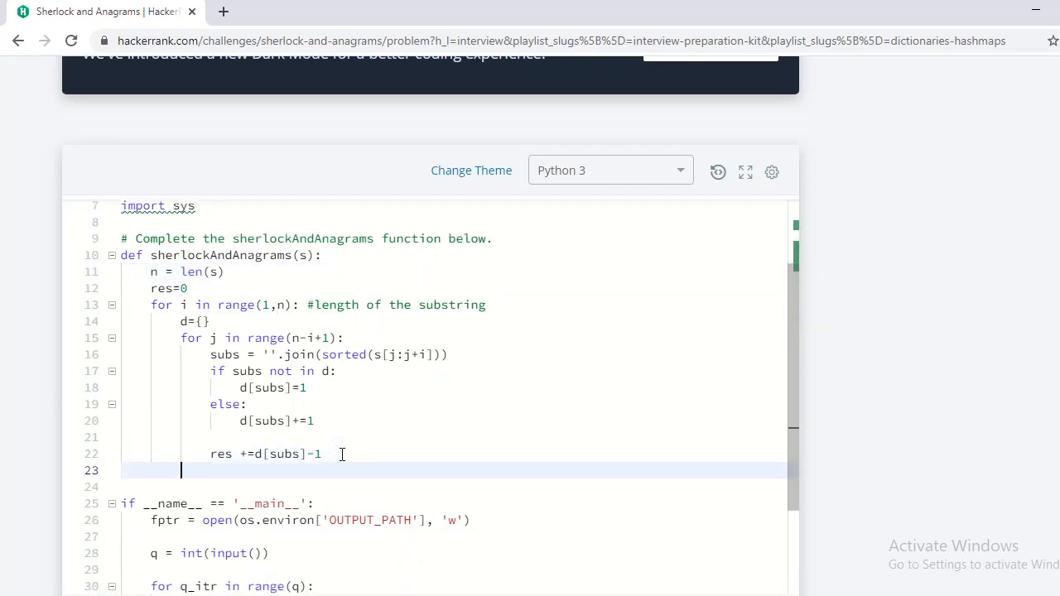
{"action": "type", "text": "return"}
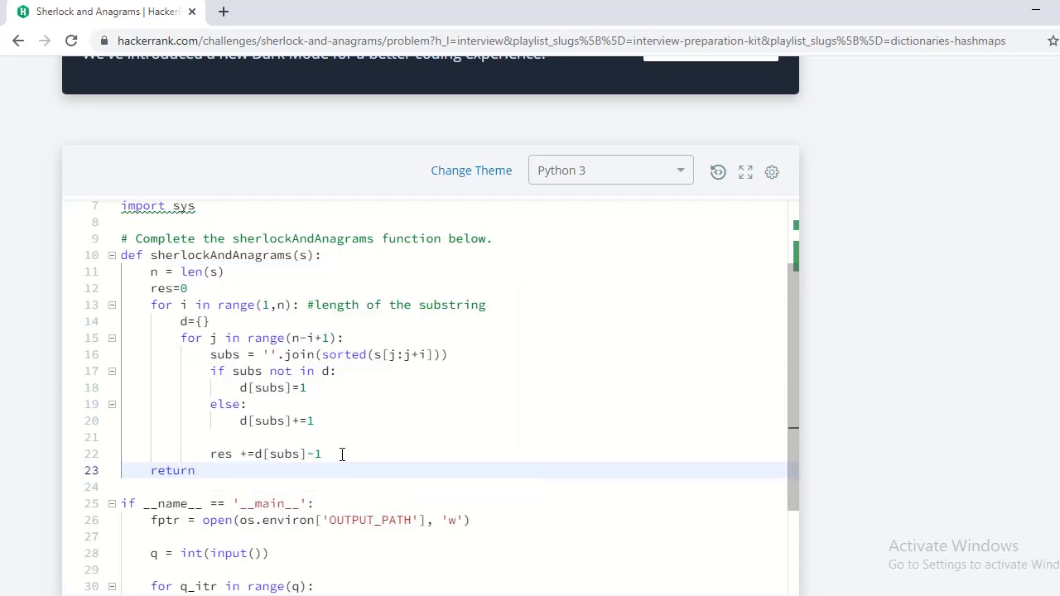
{"action": "type", "text": "res"}
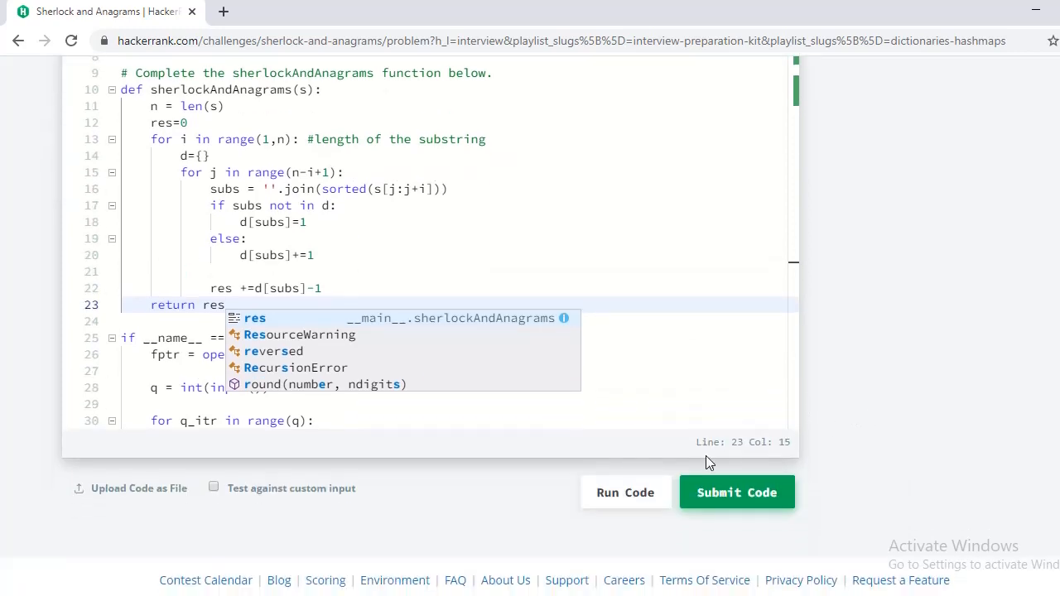
Step: Run the code against the three sample tests, then submit the solution
{"action": "left_click", "coordinate": [737, 492]}
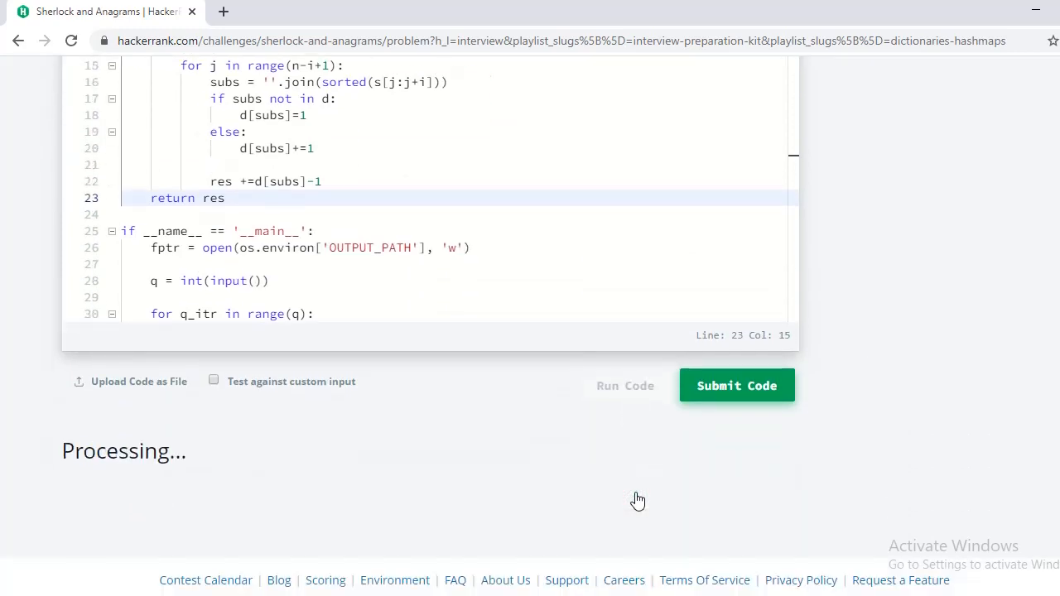
{"action": "left_click", "coordinate": [625, 385]}
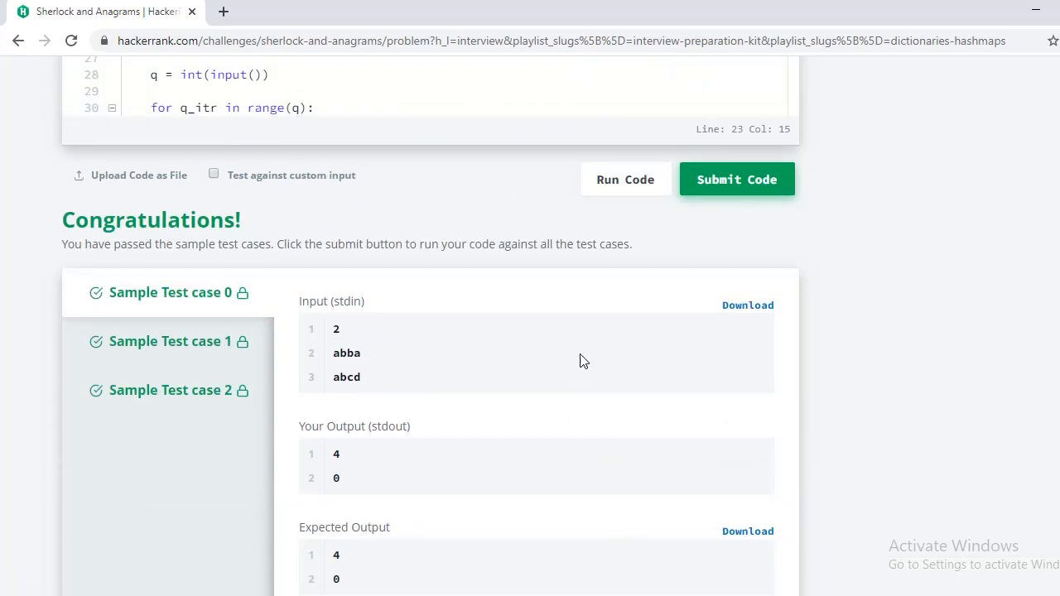
{"action": "scroll", "scroll_direction": "down", "scroll_amount": 3}
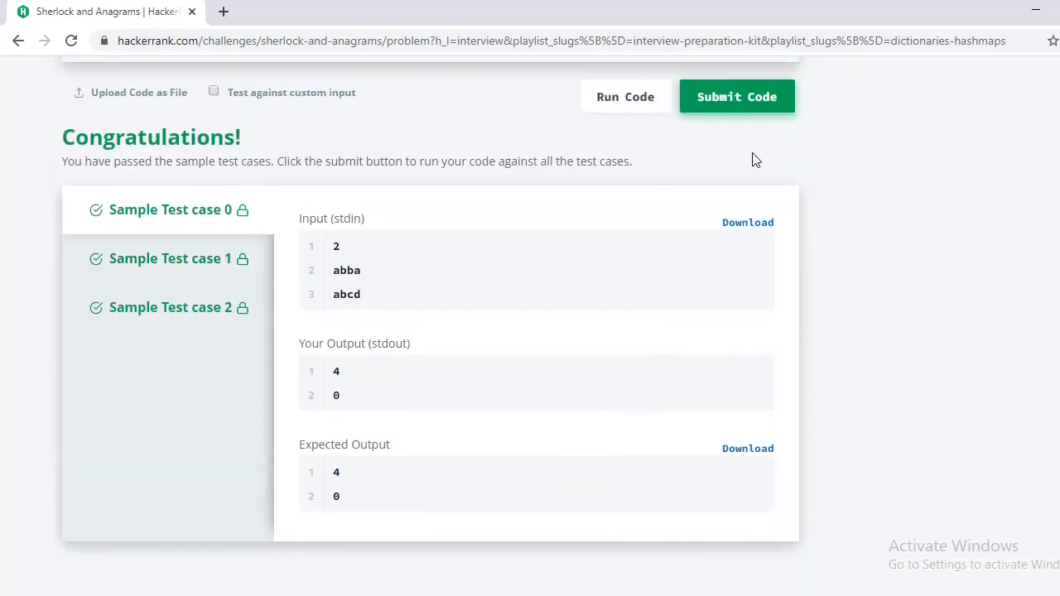
{"action": "left_click", "coordinate": [737, 97]}
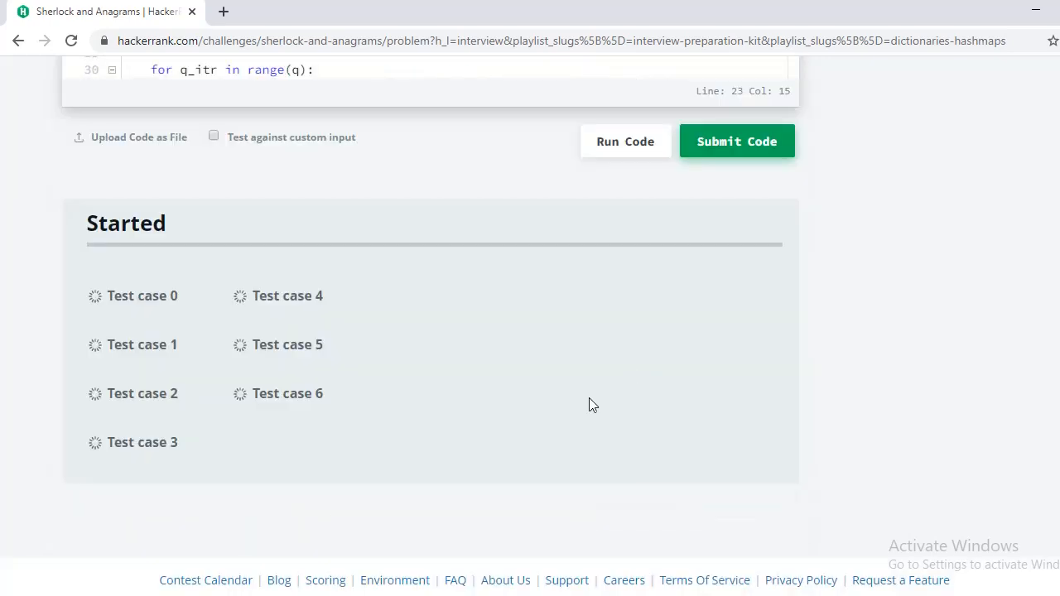